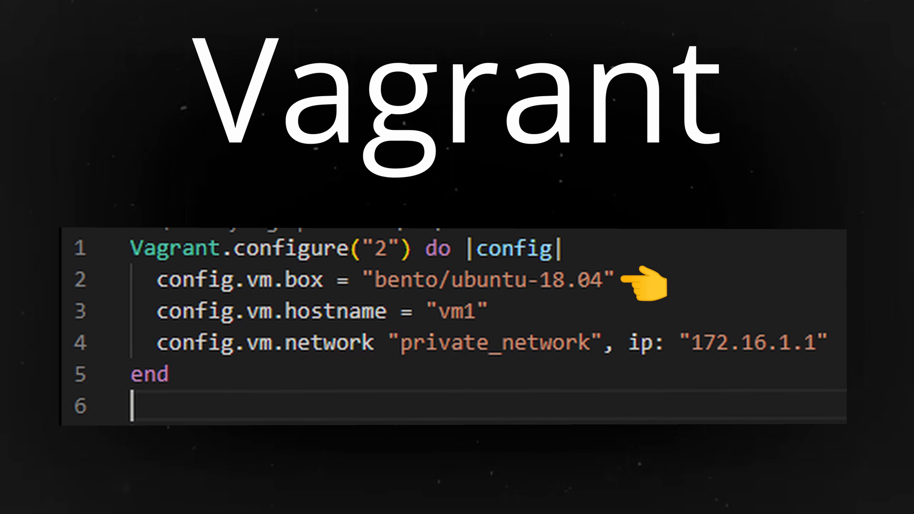
pyautogui.moveTo(861, 351)
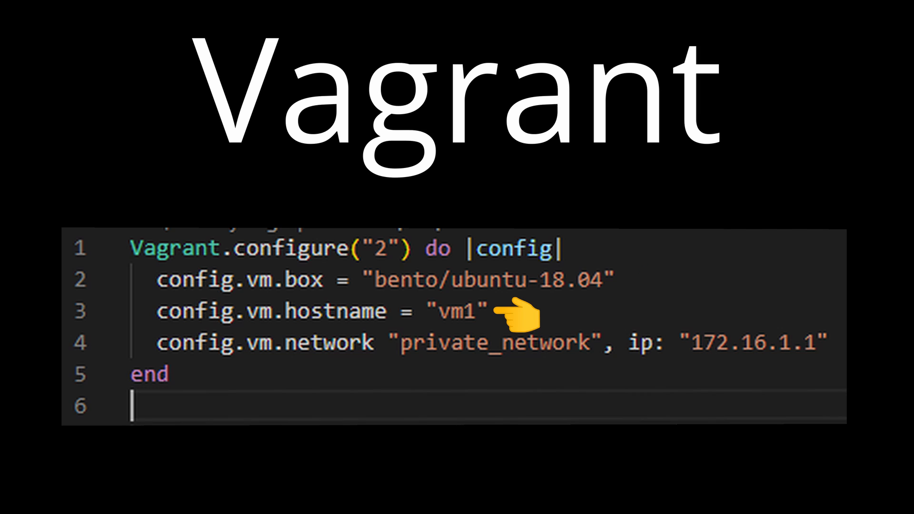
pyautogui.moveTo(862, 346)
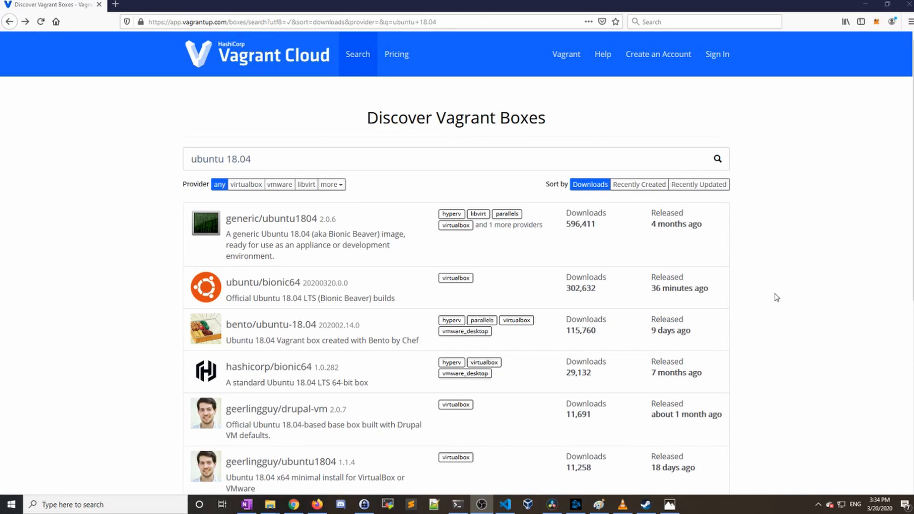
pyautogui.moveTo(769, 293)
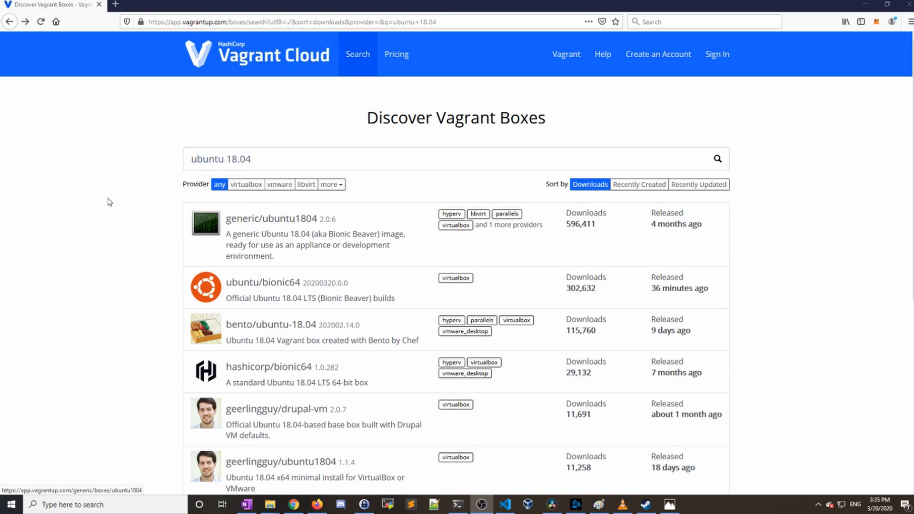
pyautogui.moveTo(71, 191)
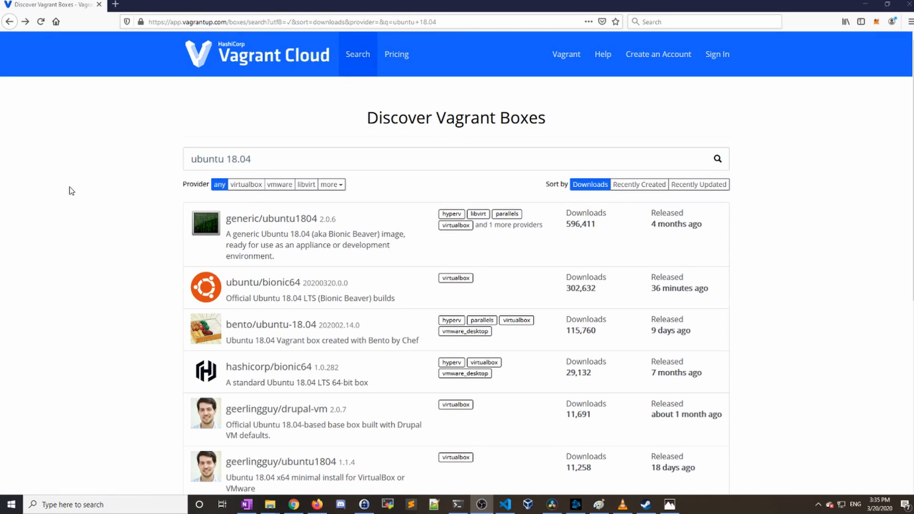
pyautogui.moveTo(179, 82)
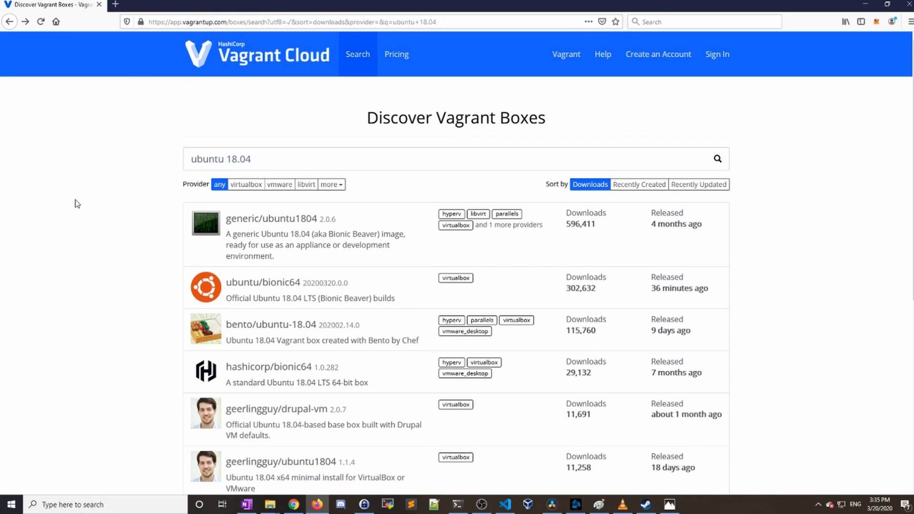
pyautogui.moveTo(172, 192)
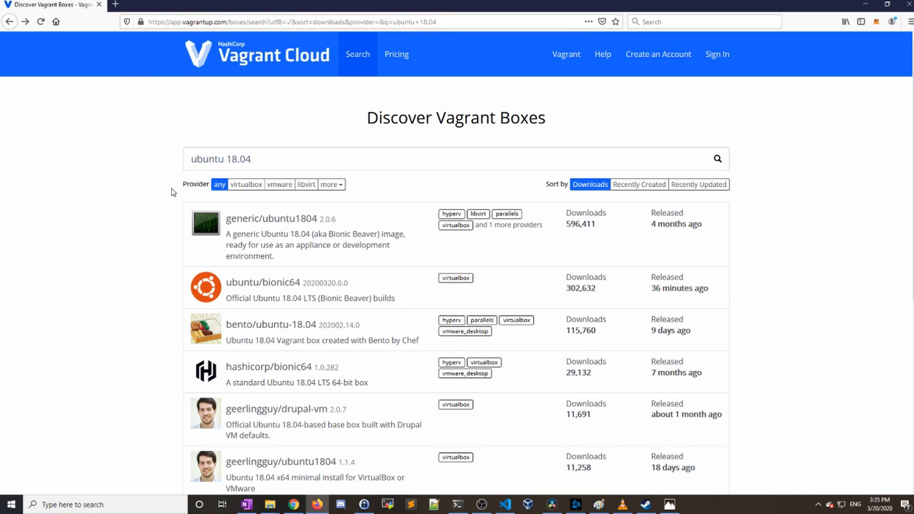
pyautogui.moveTo(167, 187)
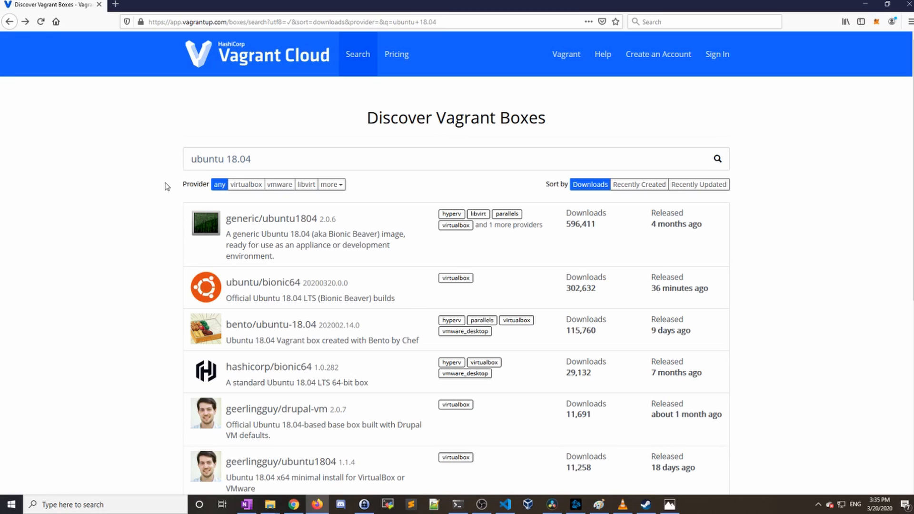
pyautogui.moveTo(103, 242)
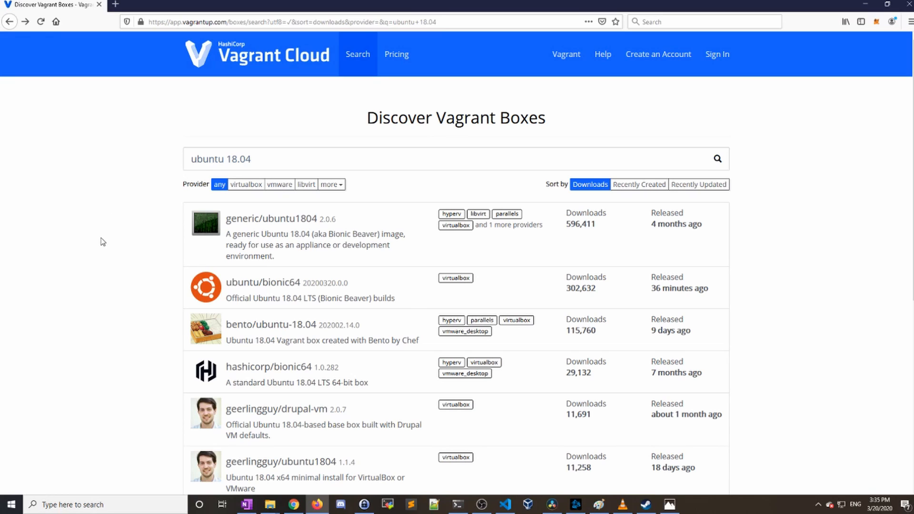
pyautogui.moveTo(321, 352)
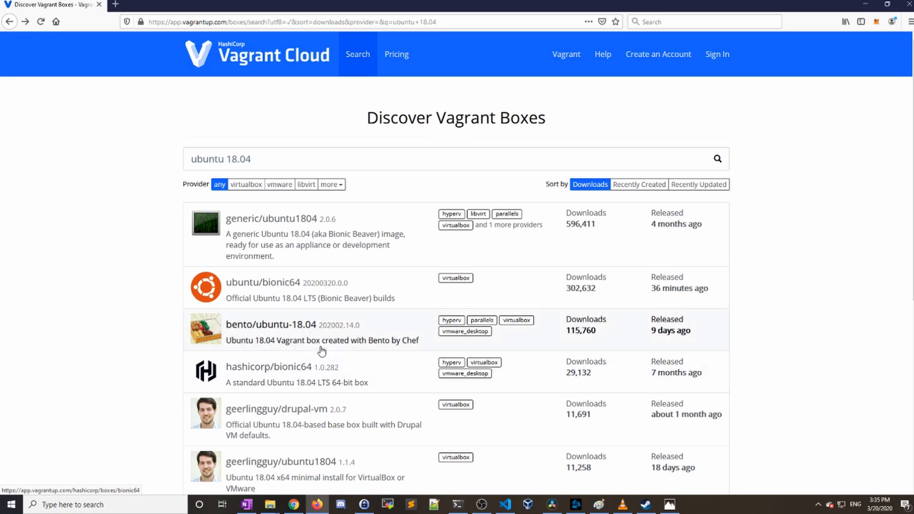
pyautogui.moveTo(248, 334)
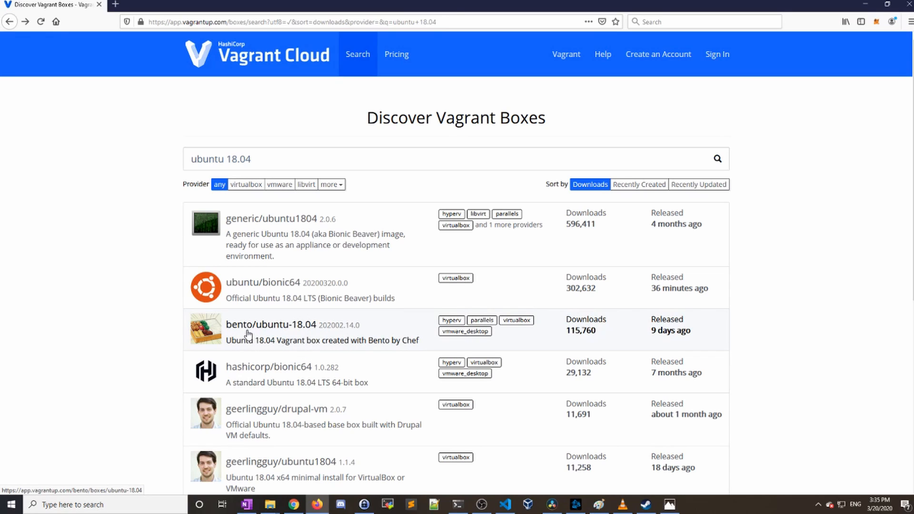
pyautogui.moveTo(247, 341)
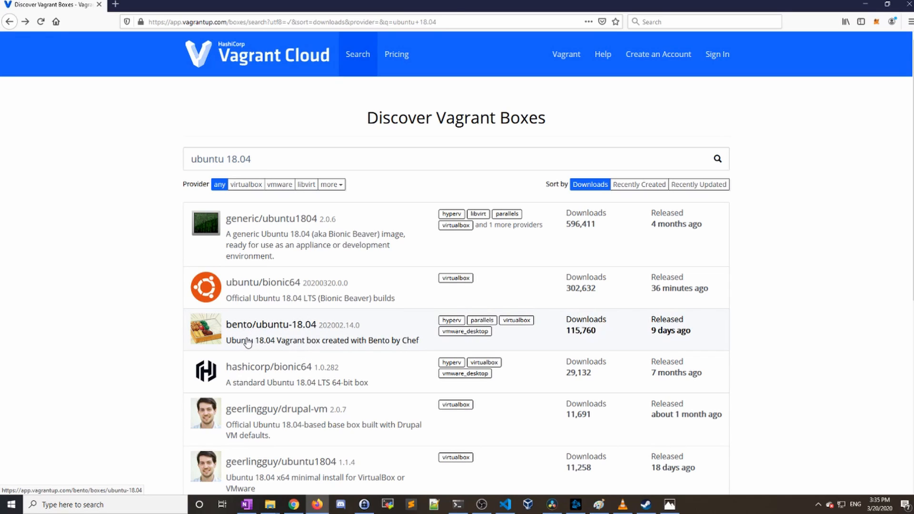
pyautogui.moveTo(321, 335)
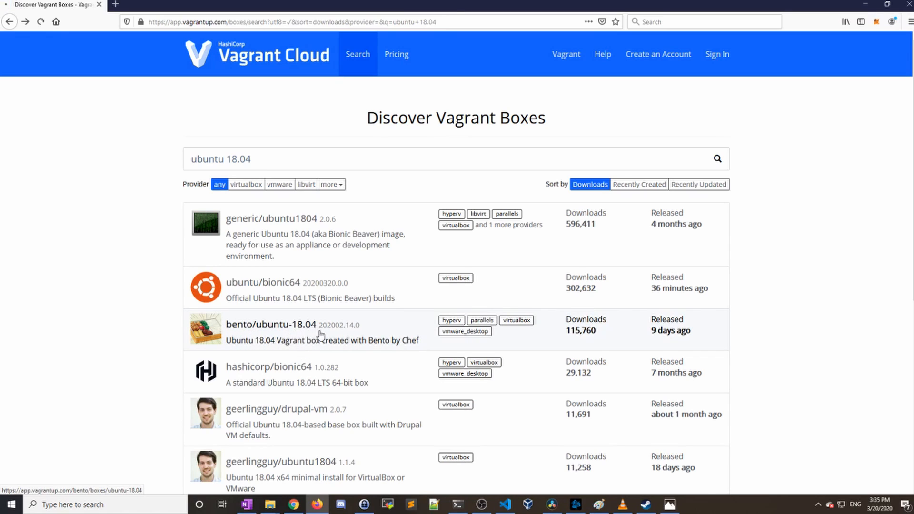
# - Show the bento/ubuntu-18.04 box's New setup commands: vagrant init bento/ubuntu-18.04 and vagrant up
pyautogui.click(272, 325)
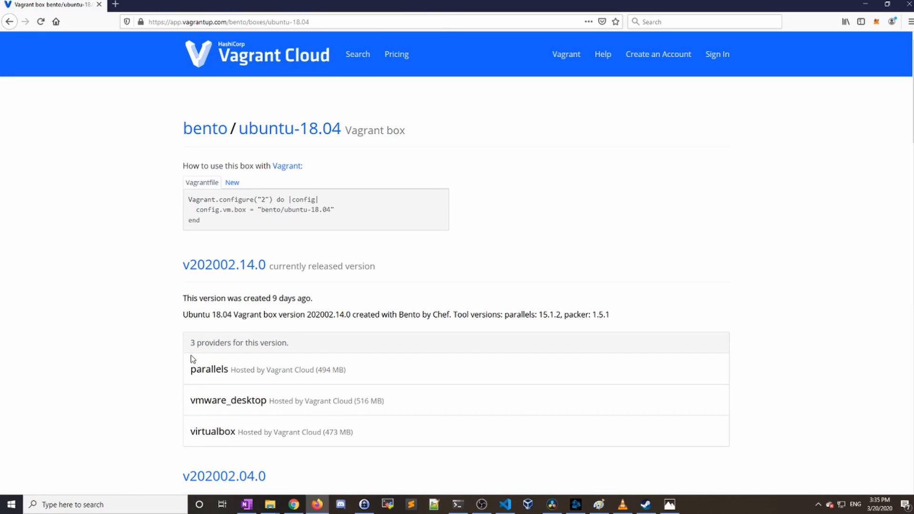
pyautogui.moveTo(150, 345)
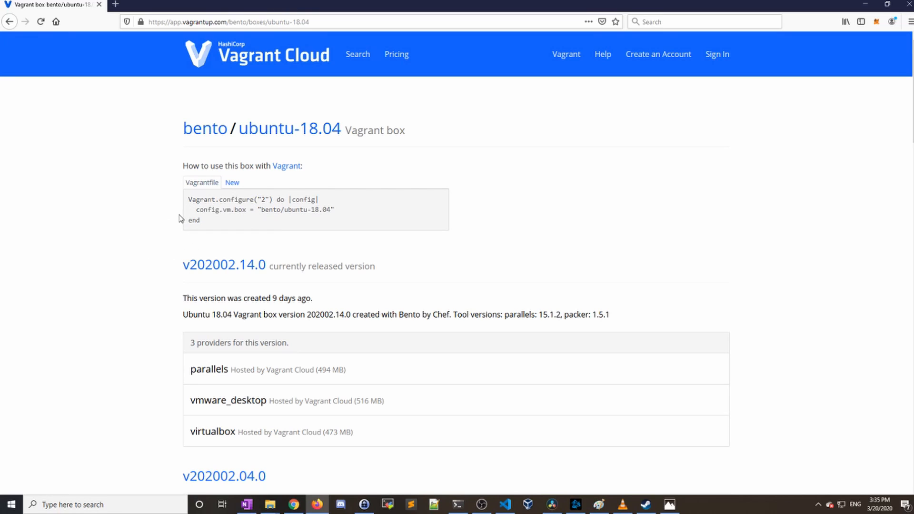
pyautogui.moveTo(177, 235)
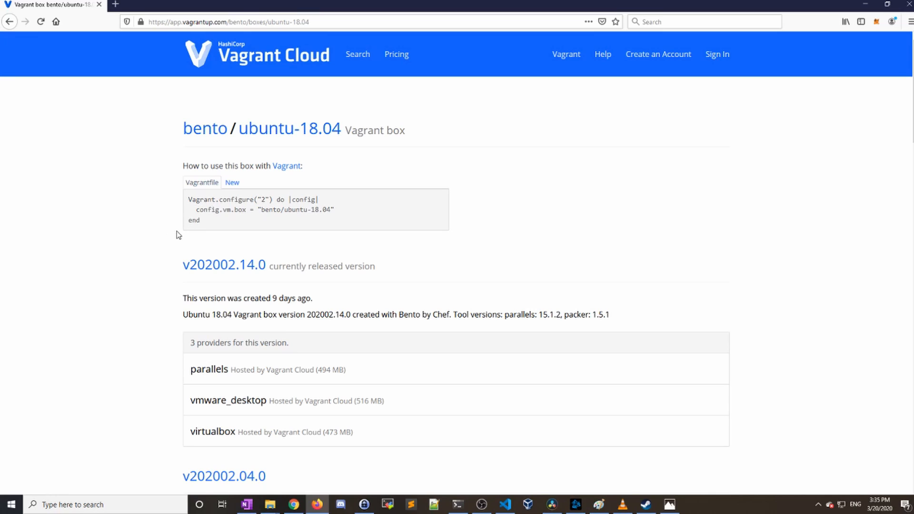
pyautogui.click(231, 182)
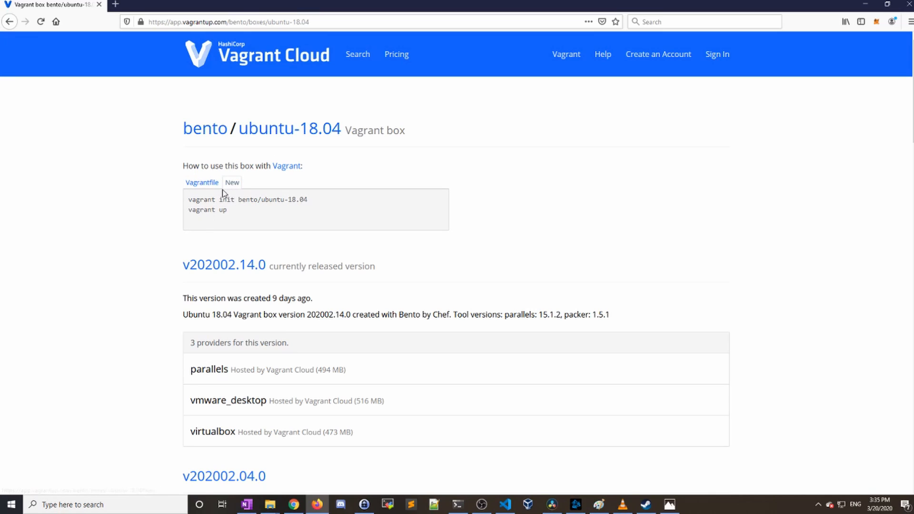
pyautogui.doubleClick(204, 200)
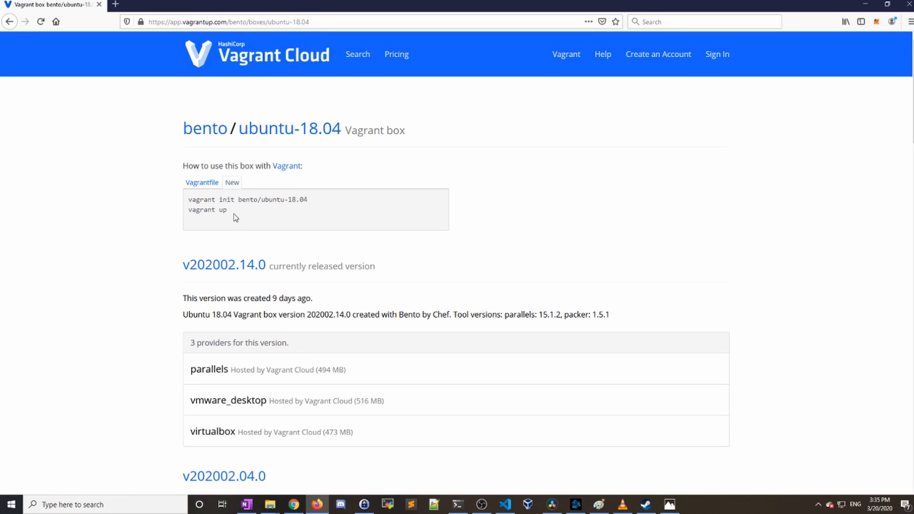
pyautogui.doubleClick(208, 210)
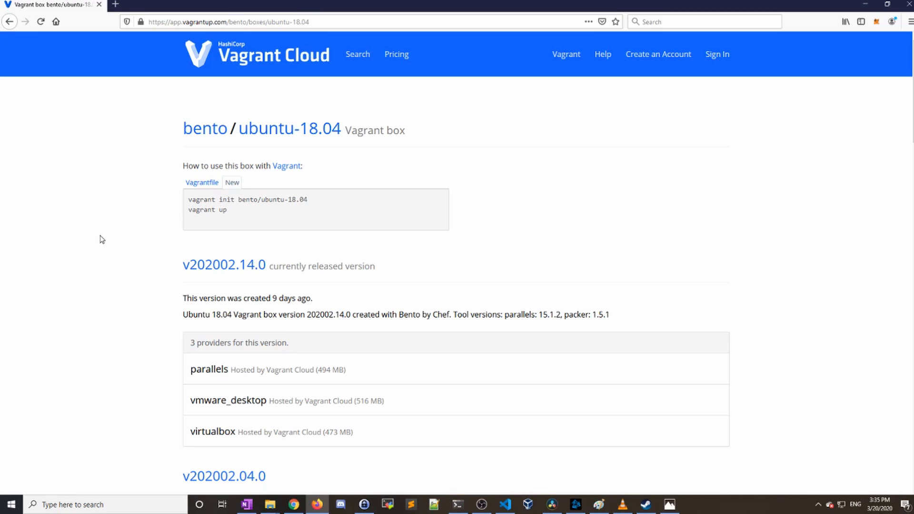
pyautogui.moveTo(93, 235)
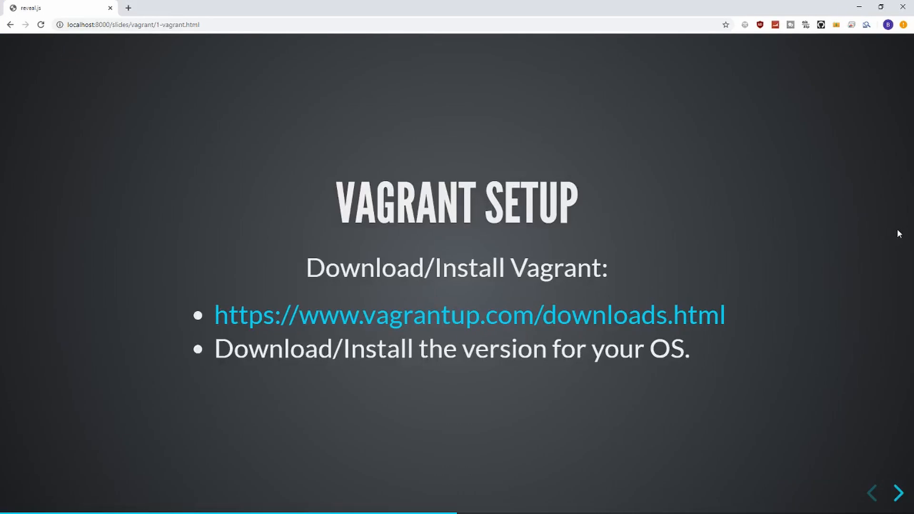
pyautogui.moveTo(898, 209)
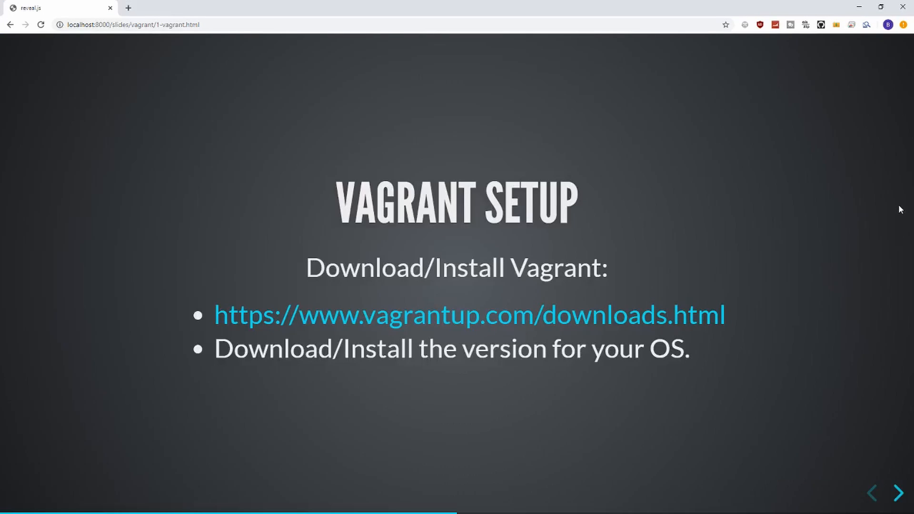
pyautogui.moveTo(469, 327)
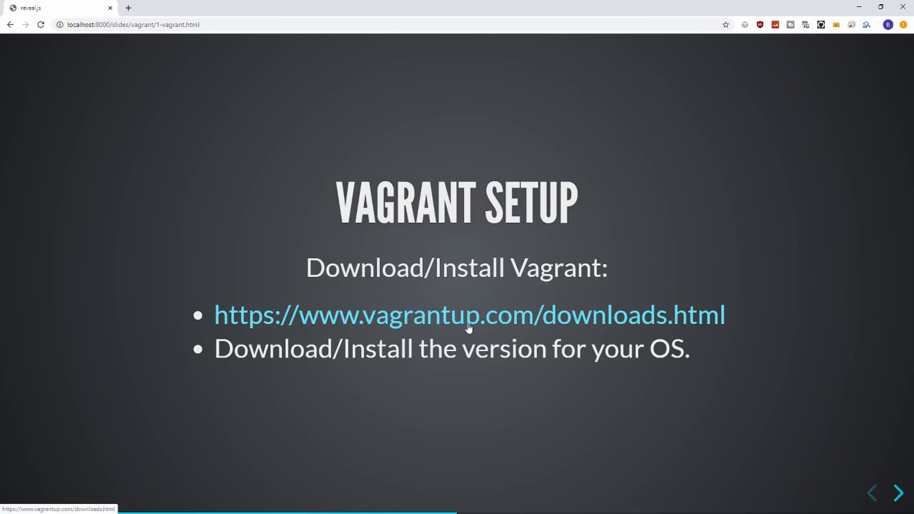
# - Download the Vagrant 2.2.7 Windows 64-bit msi installer from the vagrantup.com downloads page
pyautogui.click(467, 328)
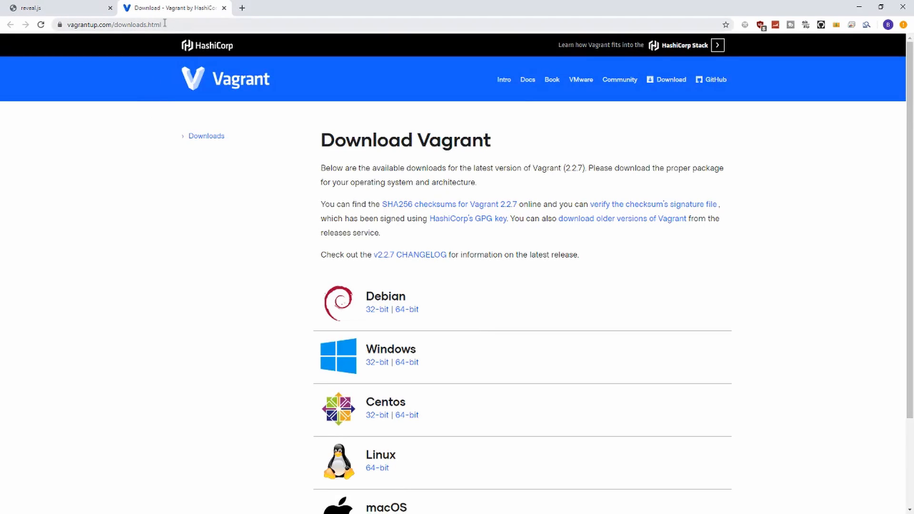
pyautogui.moveTo(295, 80)
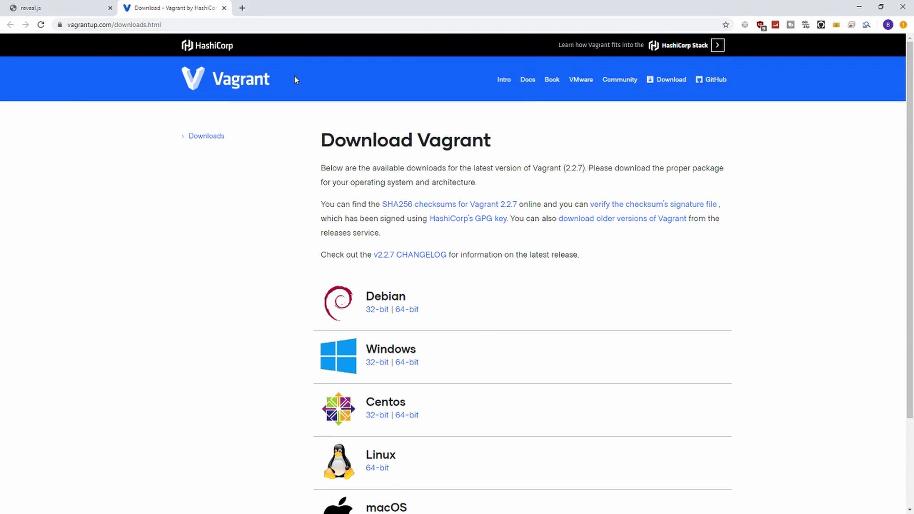
pyautogui.scroll(-3)
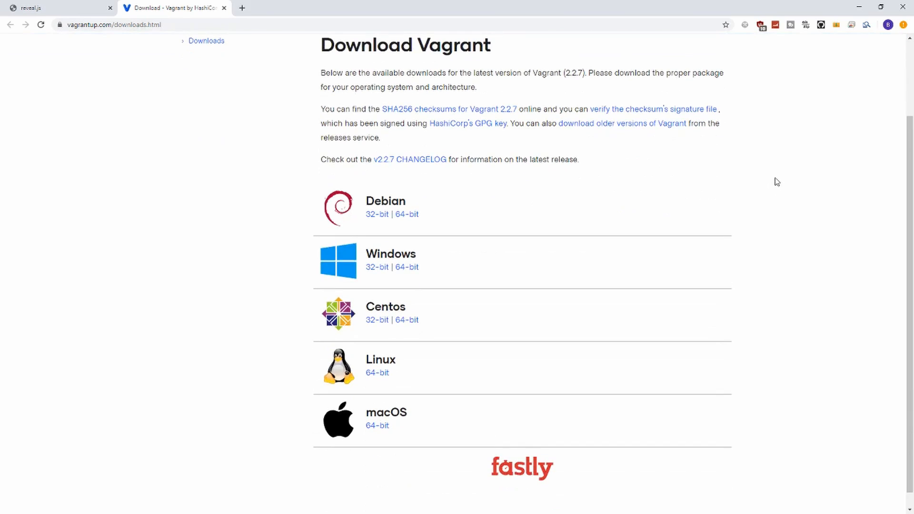
pyautogui.moveTo(659, 389)
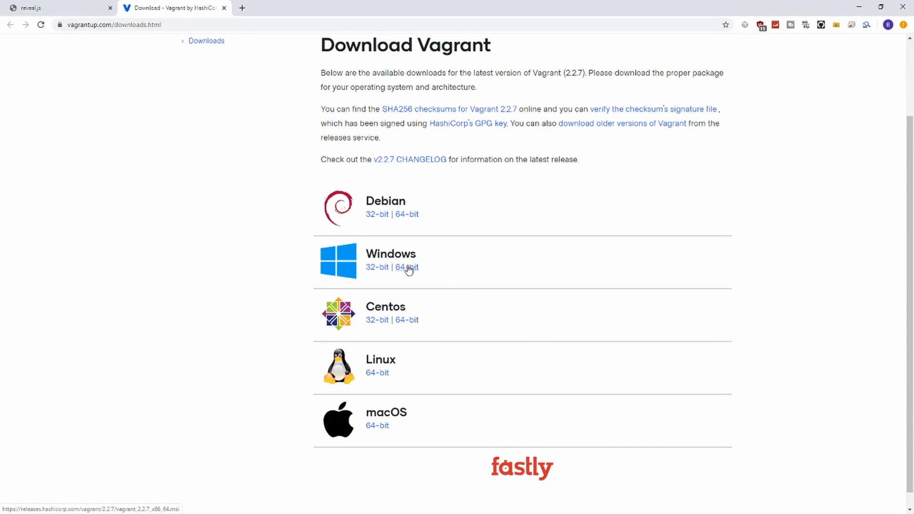
pyautogui.click(406, 267)
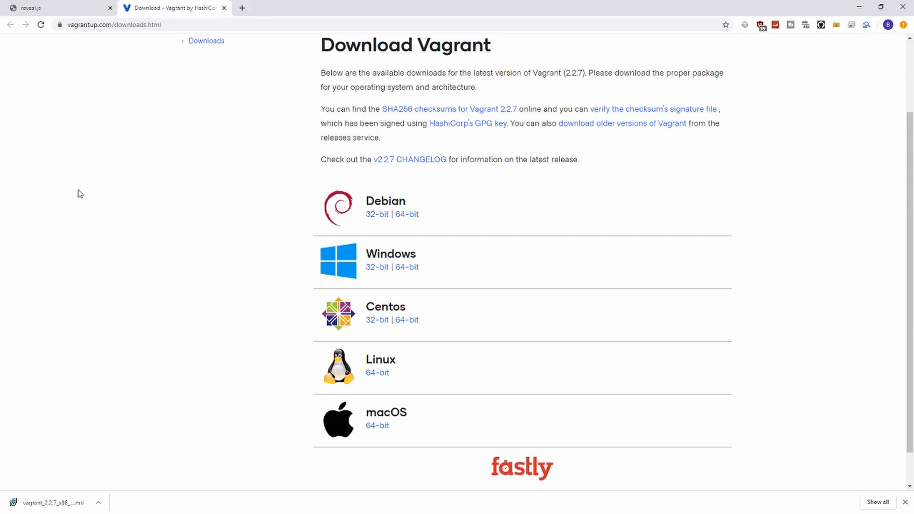
pyautogui.moveTo(78, 49)
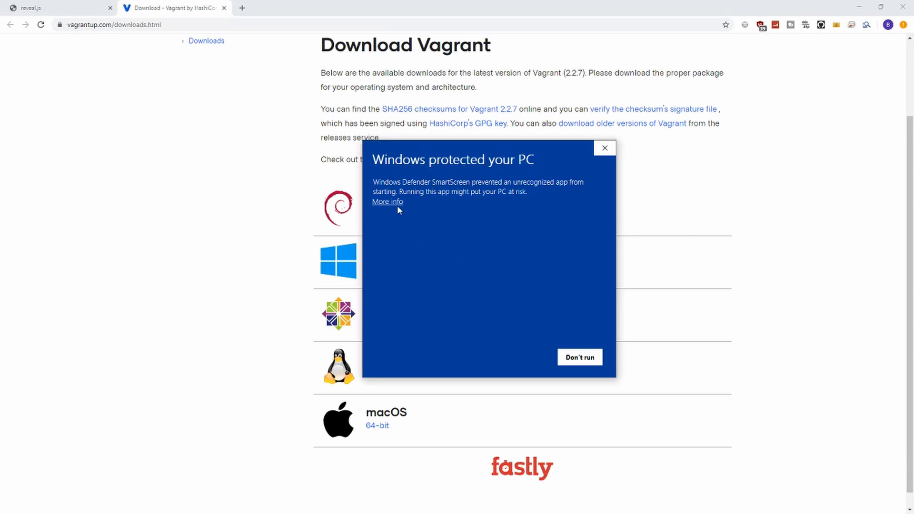
# - Run the downloaded Vagrant installer despite the Windows warning and pass the setup welcome page
pyautogui.click(386, 201)
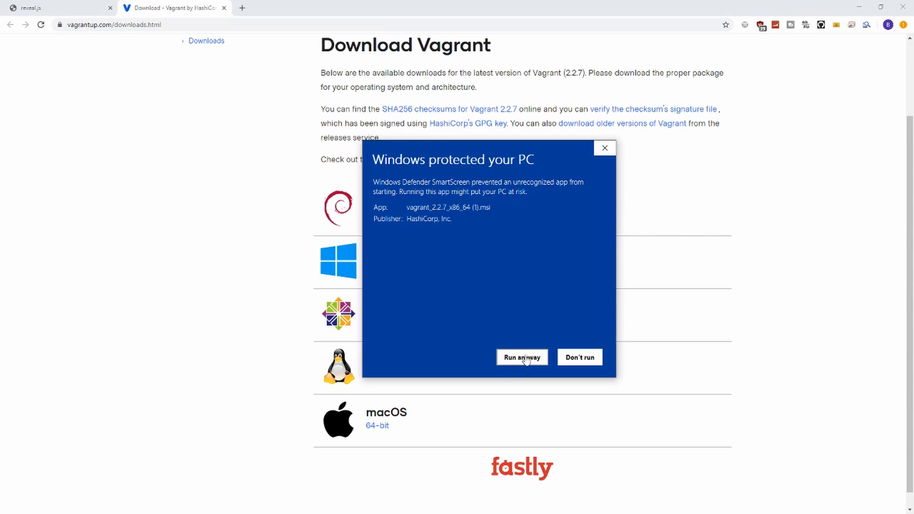
pyautogui.click(522, 357)
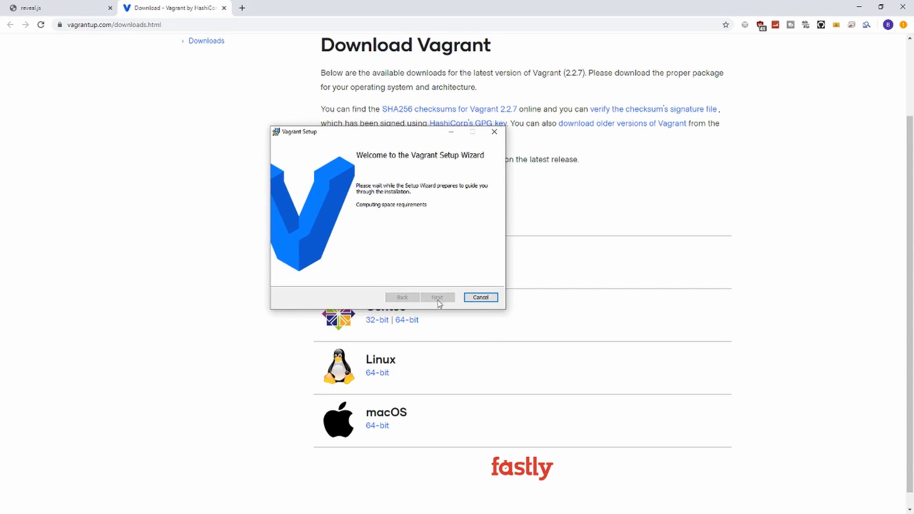
pyautogui.moveTo(456, 221)
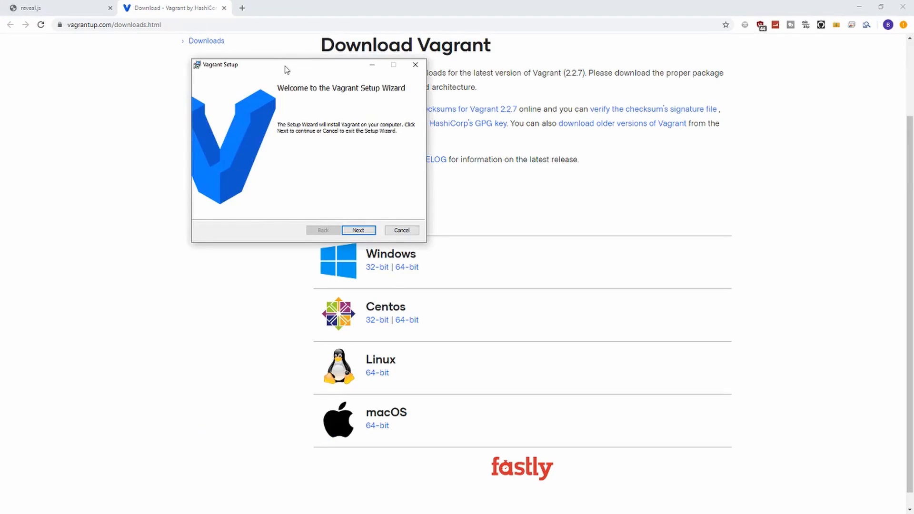
pyautogui.moveTo(276, 71)
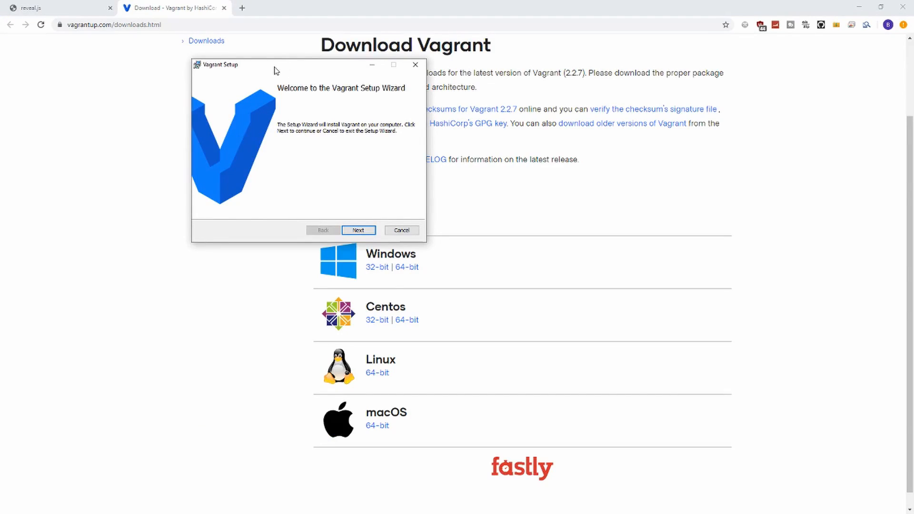
pyautogui.moveTo(366, 220)
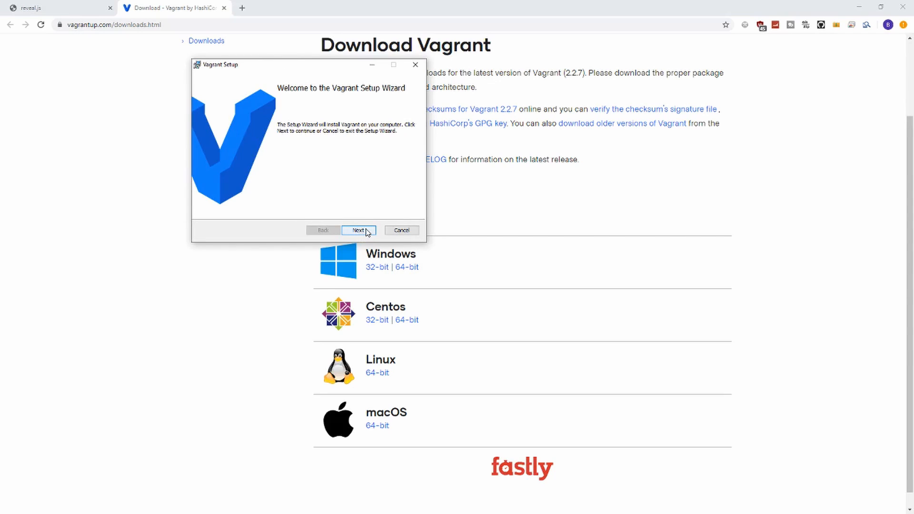
pyautogui.click(358, 229)
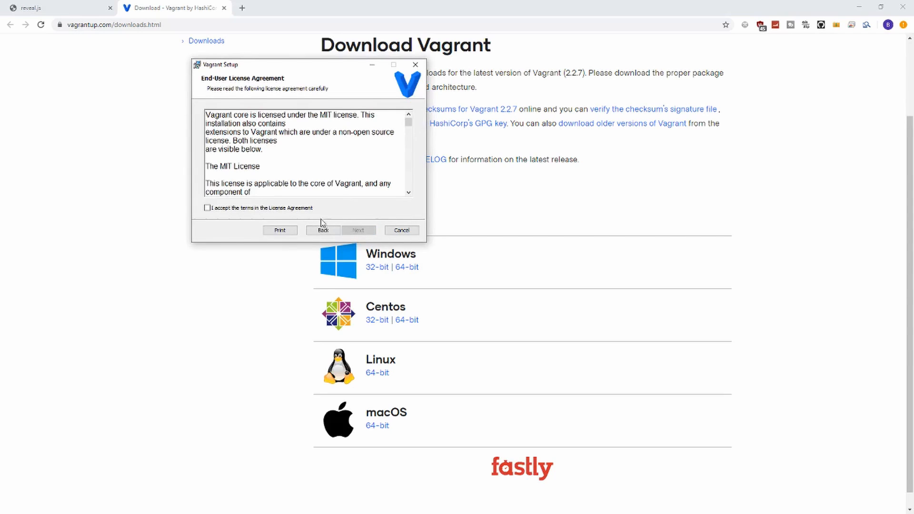
# - Accept the license, keep the default C:\HashiCorp\Vagrant folder and start the installation
pyautogui.click(208, 207)
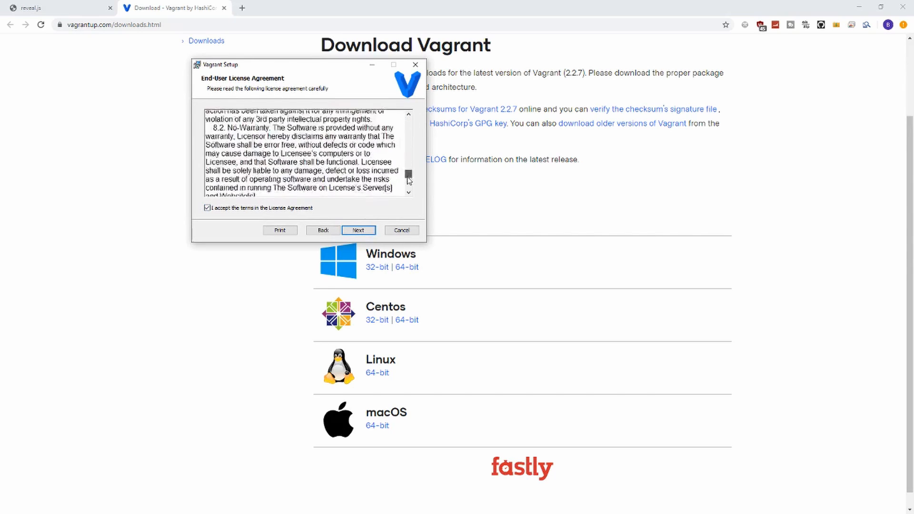
pyautogui.scroll(-3)
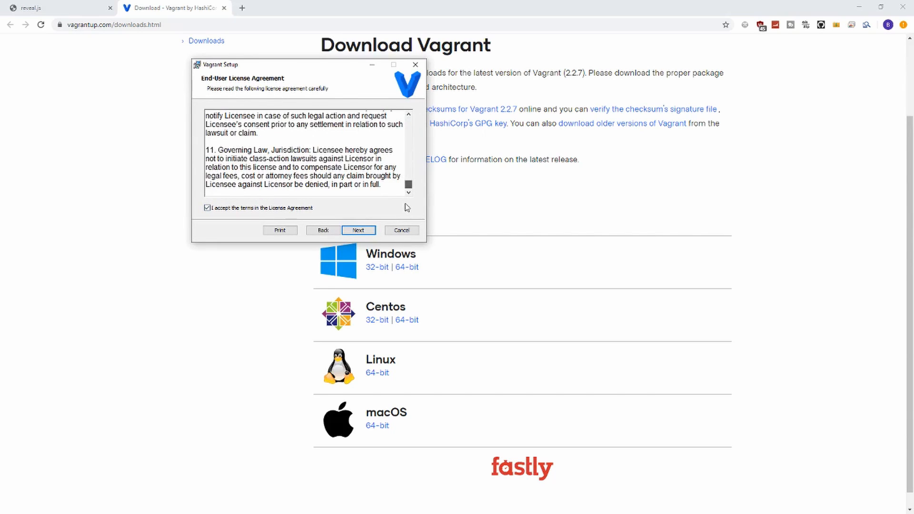
pyautogui.click(358, 230)
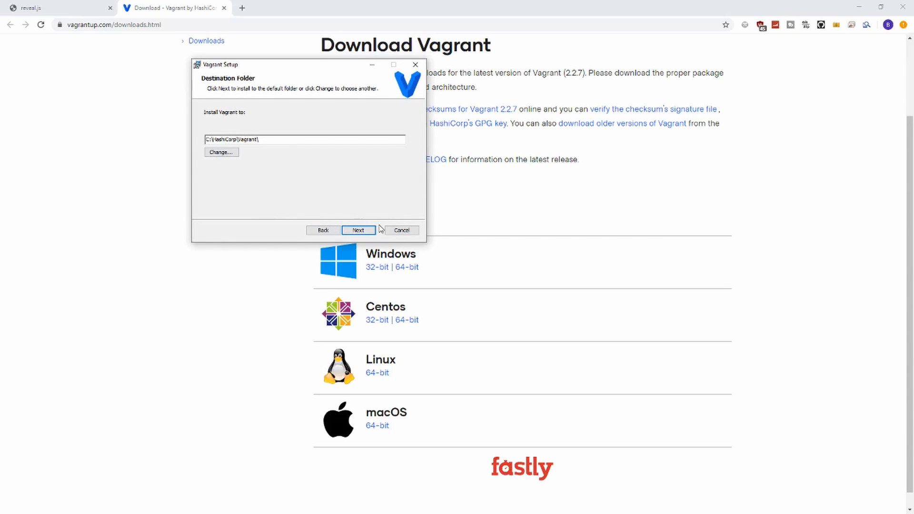
pyautogui.click(358, 229)
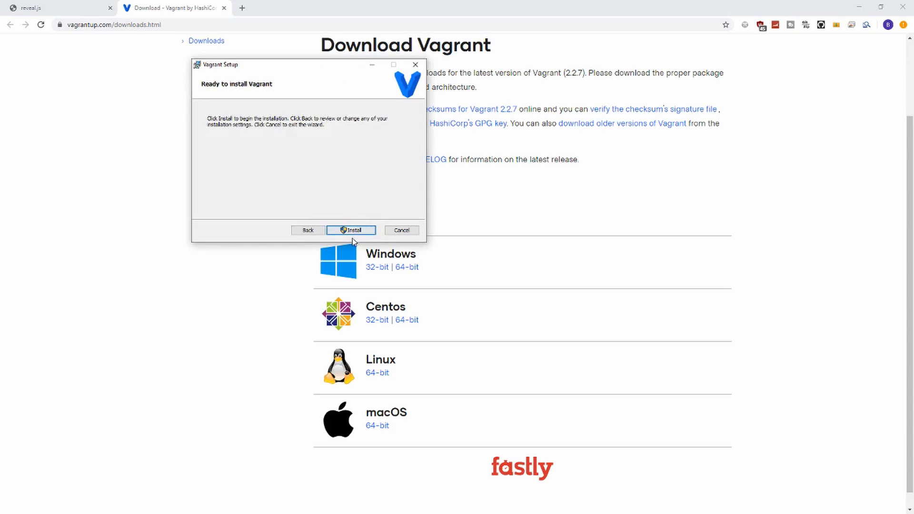
pyautogui.click(351, 230)
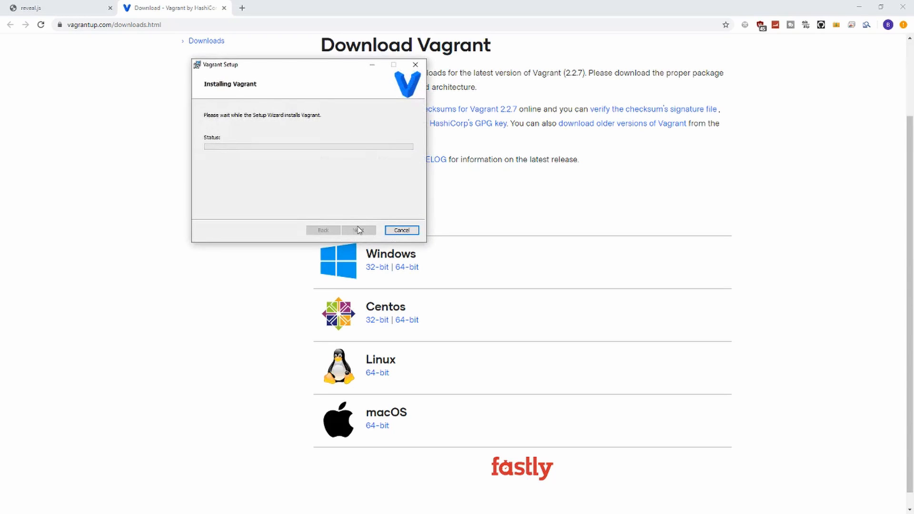
pyautogui.moveTo(351, 229)
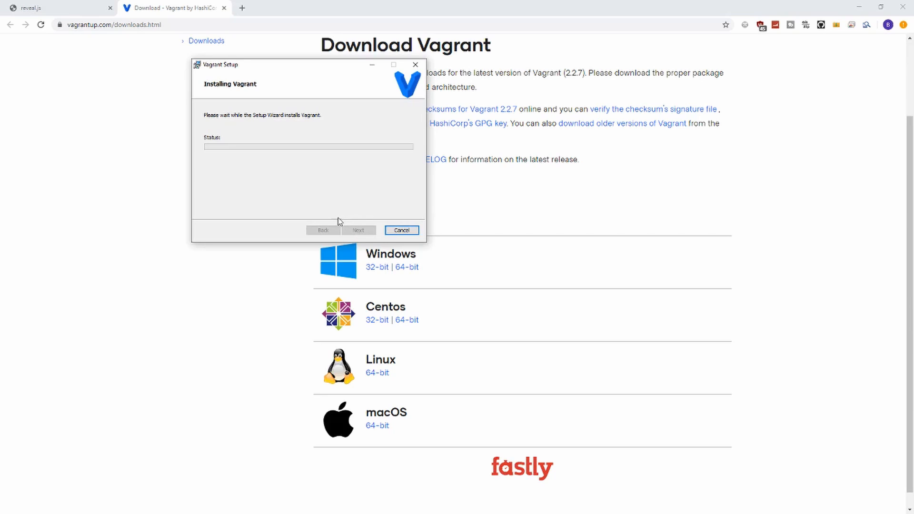
pyautogui.moveTo(333, 213)
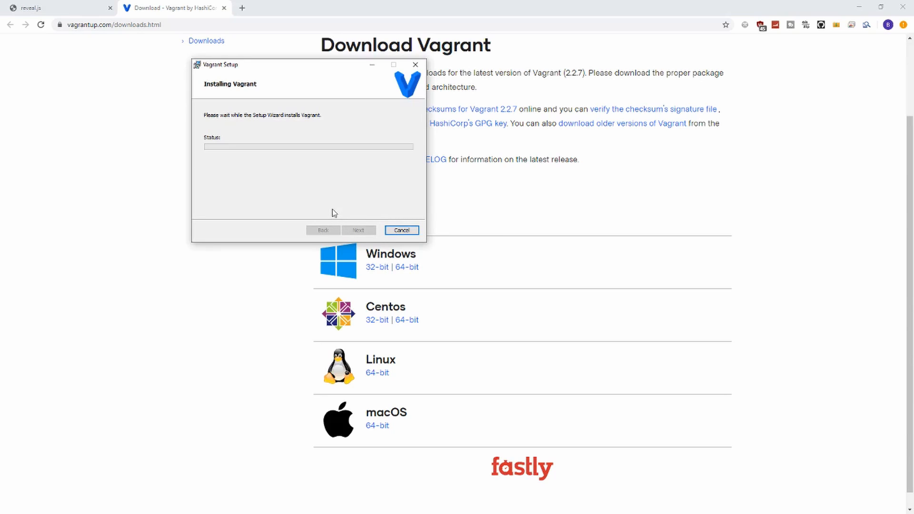
pyautogui.moveTo(307, 202)
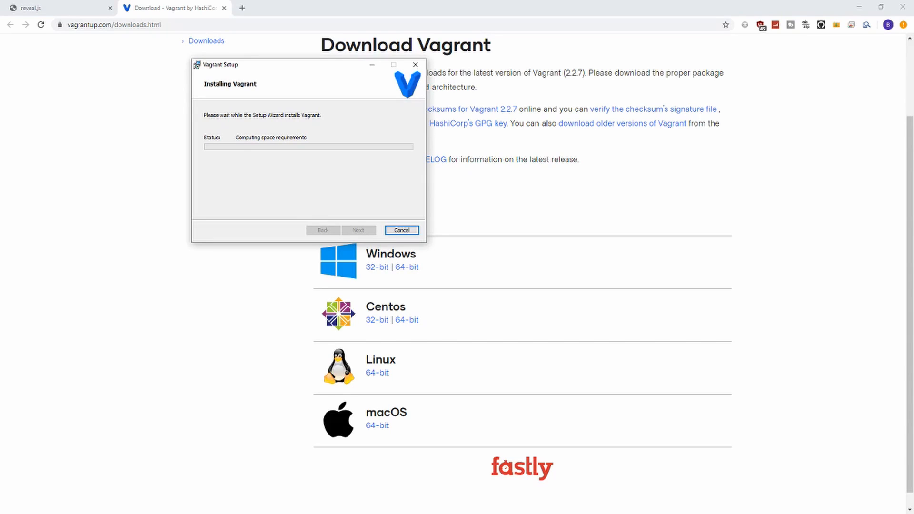
pyautogui.moveTo(15, 295)
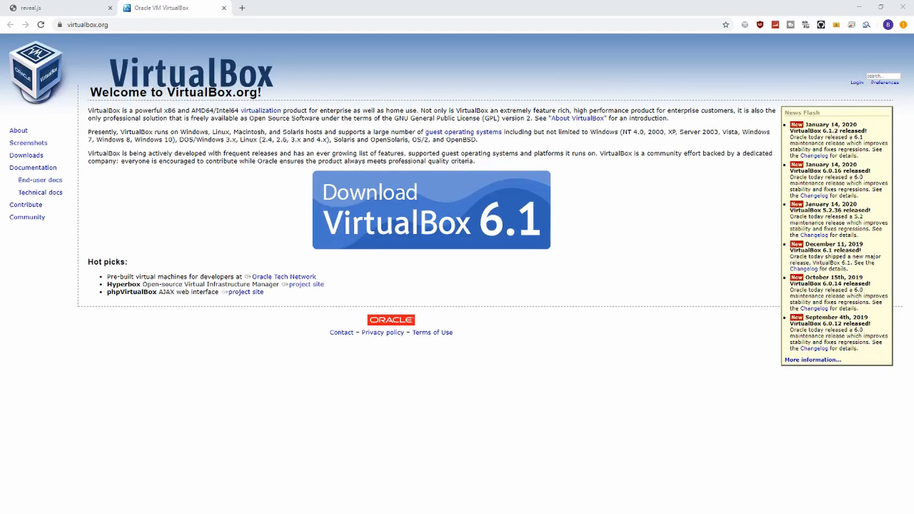
pyautogui.moveTo(259, 189)
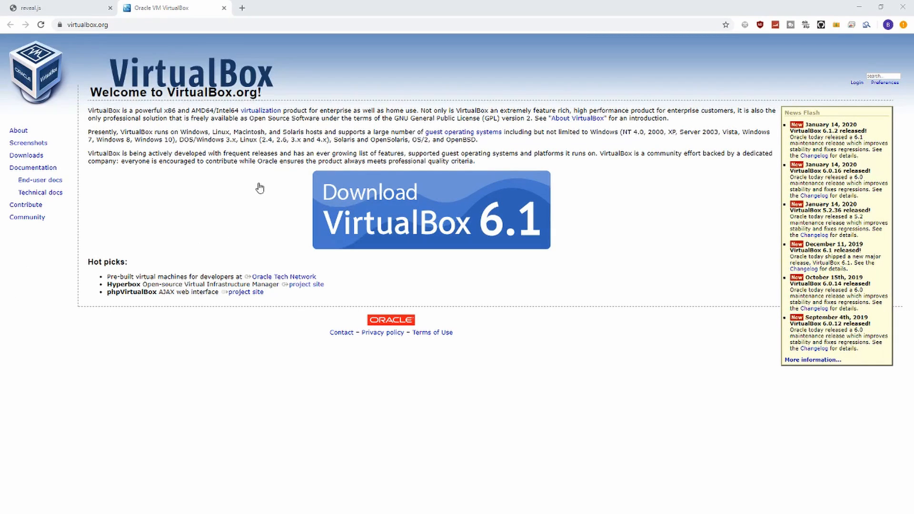
pyautogui.moveTo(127, 40)
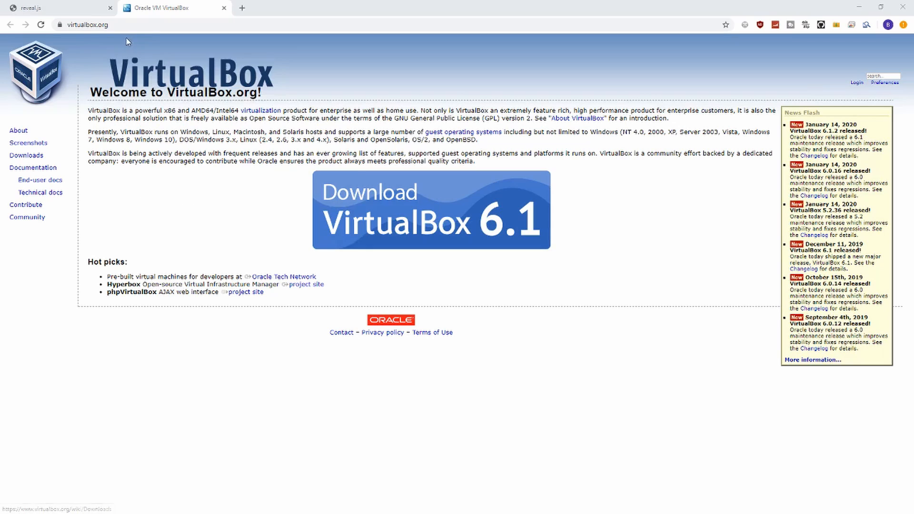
pyautogui.moveTo(209, 272)
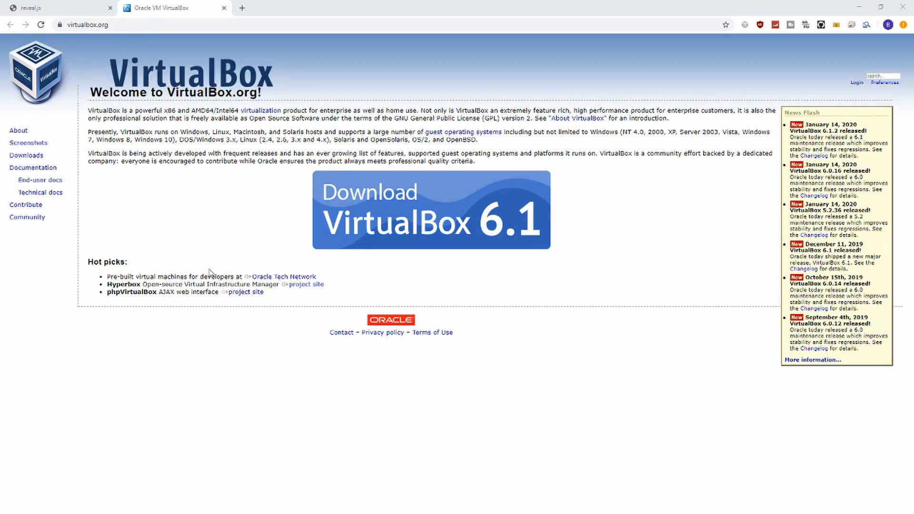
pyautogui.moveTo(495, 244)
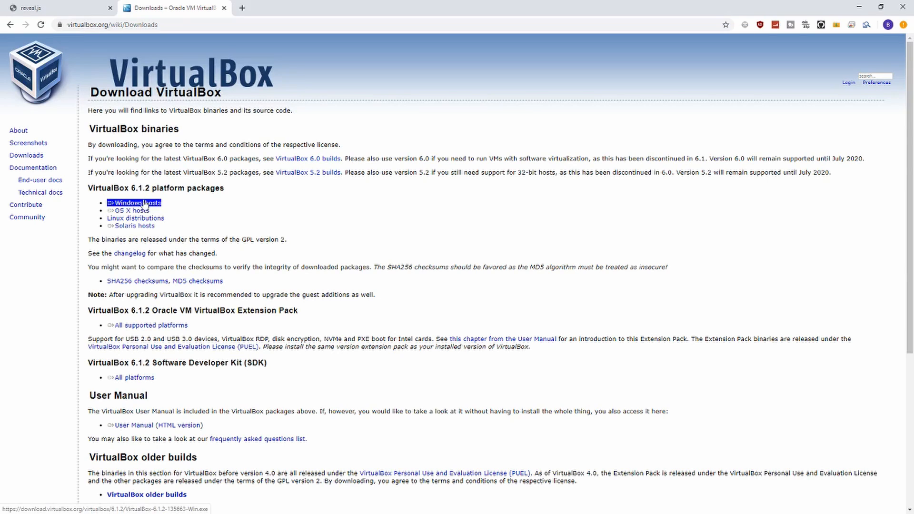
# - Download the VirtualBox 6.1.2 Windows hosts installer from virtualbox.org
pyautogui.click(136, 202)
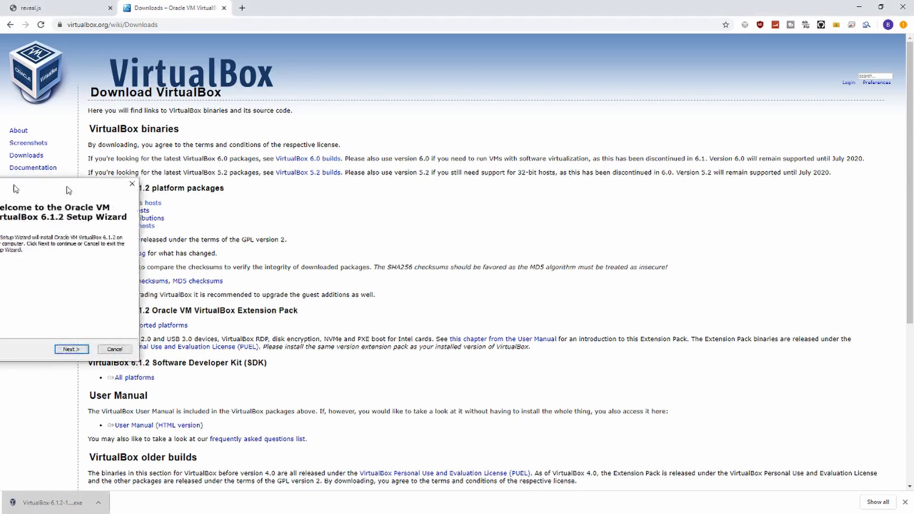
# - Keep the default VirtualBox setup options, decline the Network Interfaces warning and finish the interrupted wizard
pyautogui.click(70, 348)
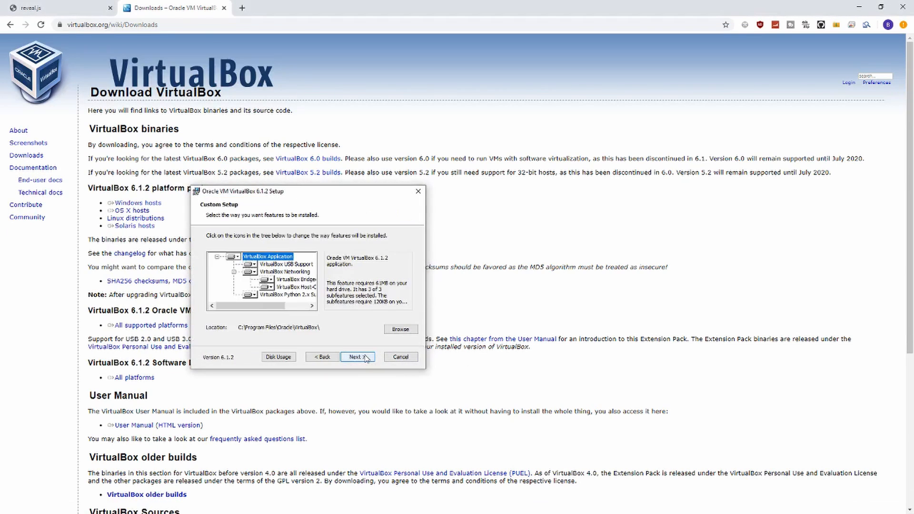
pyautogui.click(358, 356)
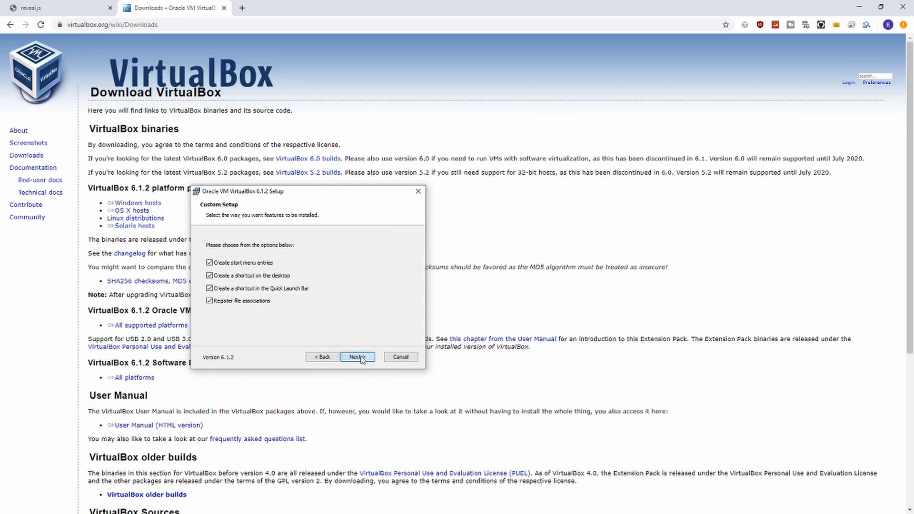
pyautogui.click(358, 356)
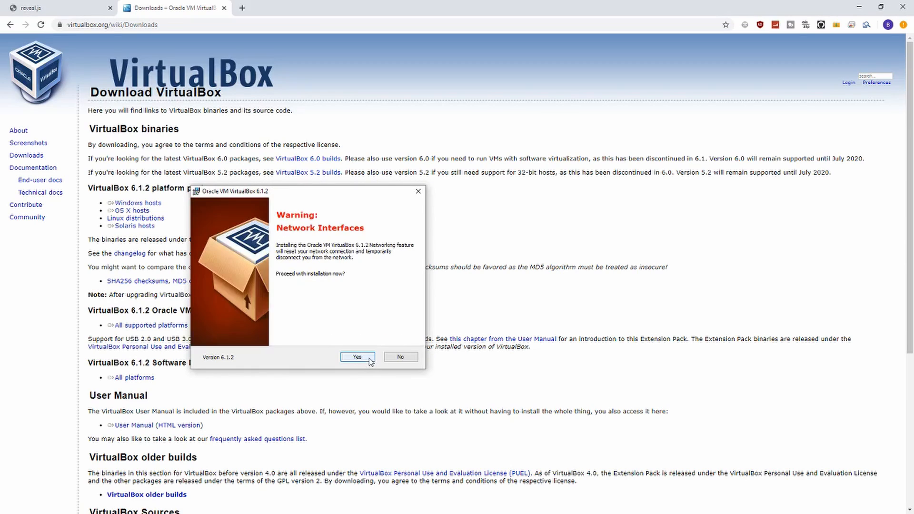
pyautogui.moveTo(356, 370)
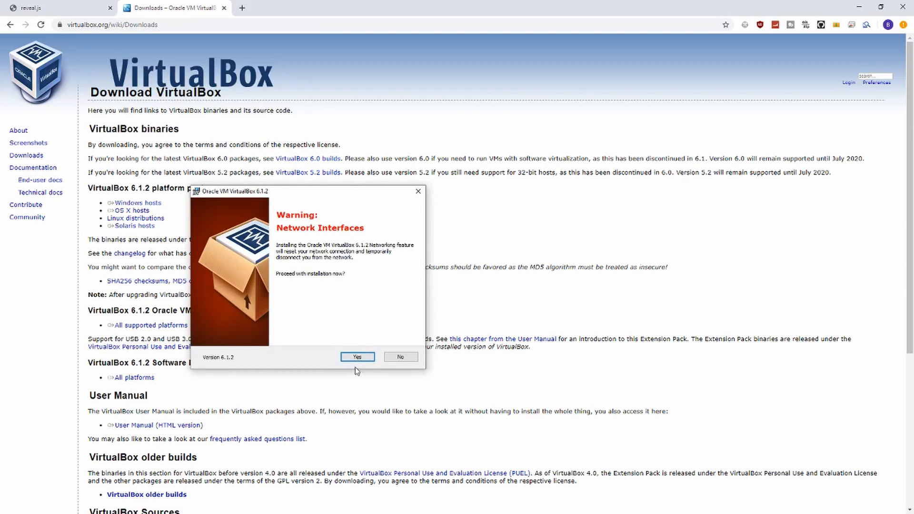
pyautogui.click(357, 356)
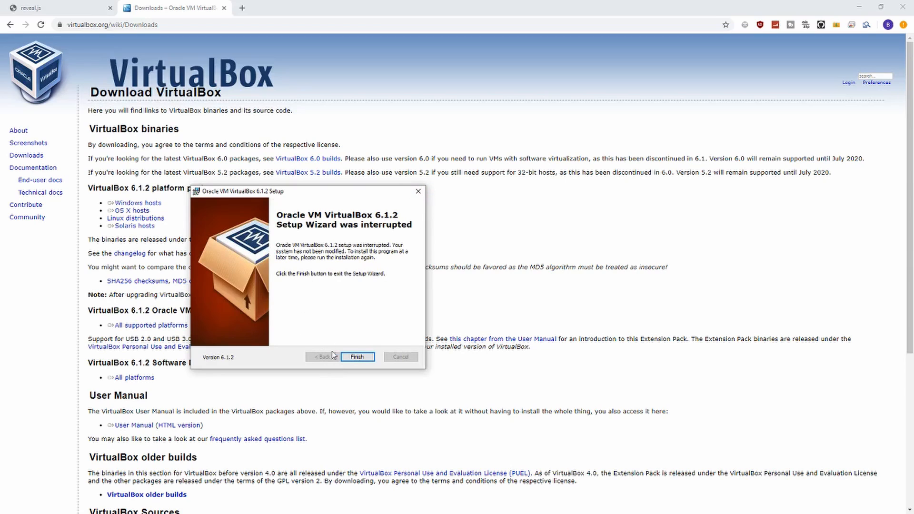
pyautogui.click(358, 356)
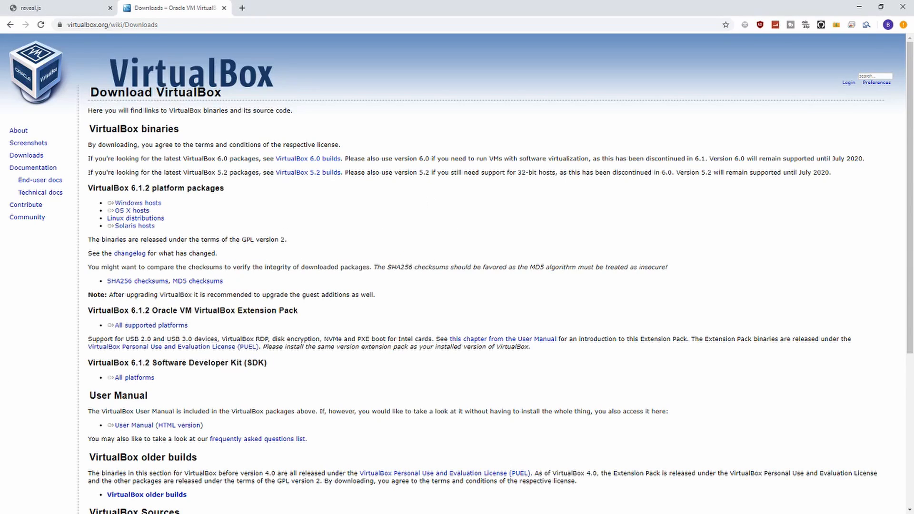
pyautogui.moveTo(426, 223)
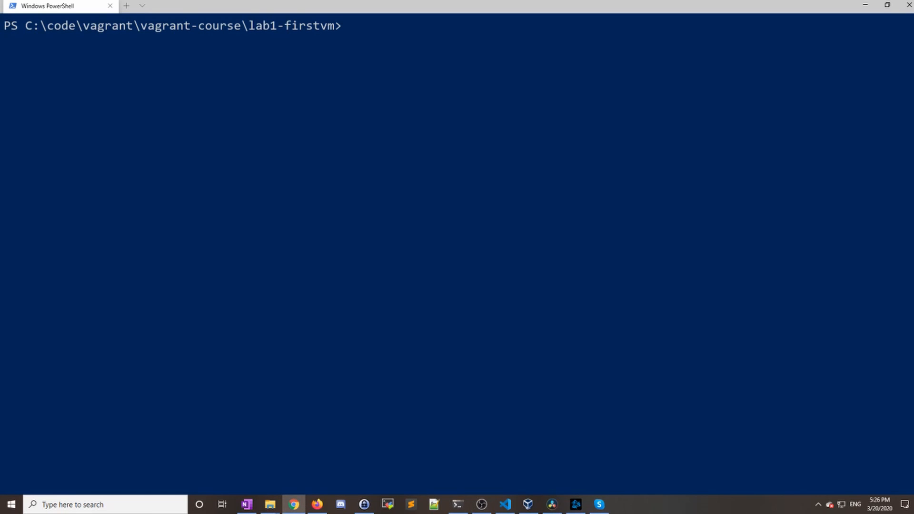
pyautogui.moveTo(291, 5)
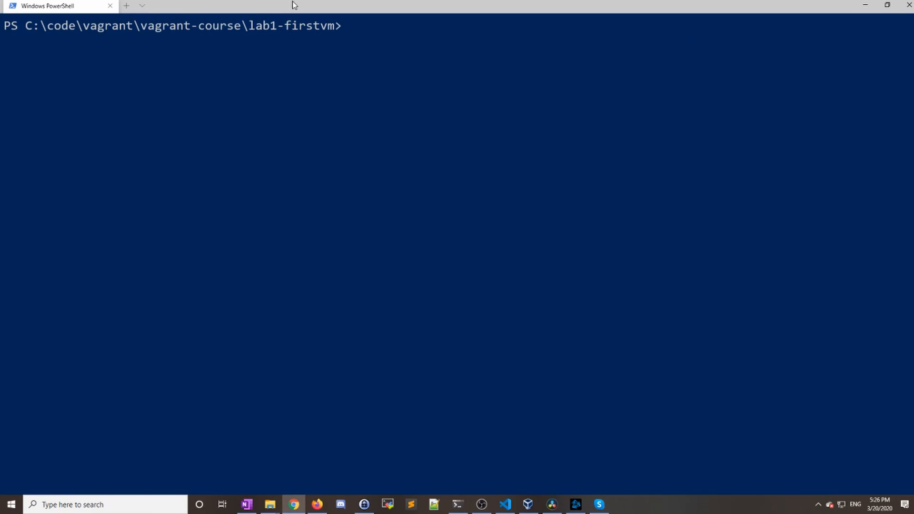
# - Run vagrant init bento/ubuntu-18.04 to create a Vagrantfile in the lab1-firstvm folder
pyautogui.write('vagrant init bento/ubuntu-18.04')
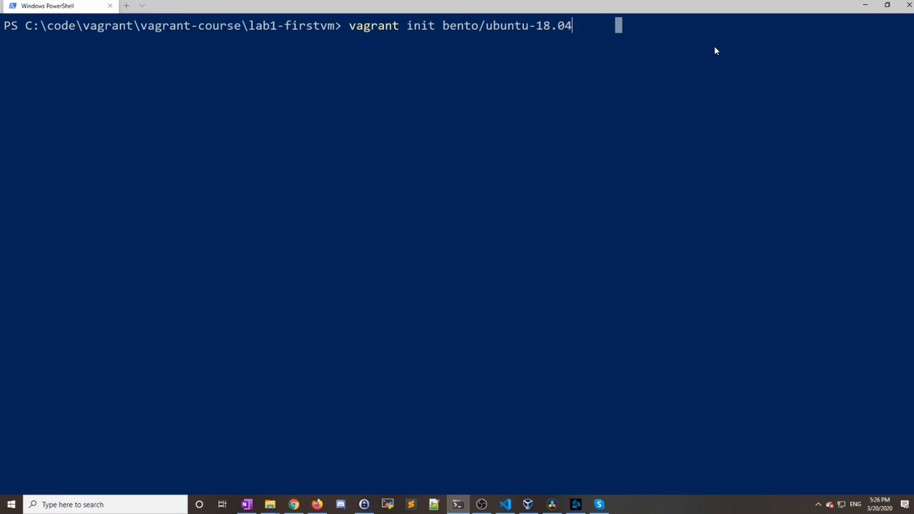
pyautogui.press('Enter')
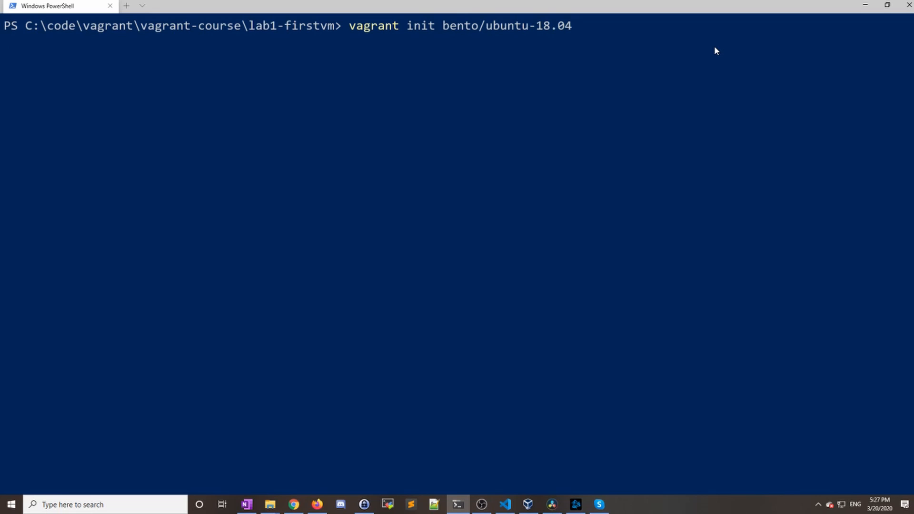
pyautogui.press('Enter')
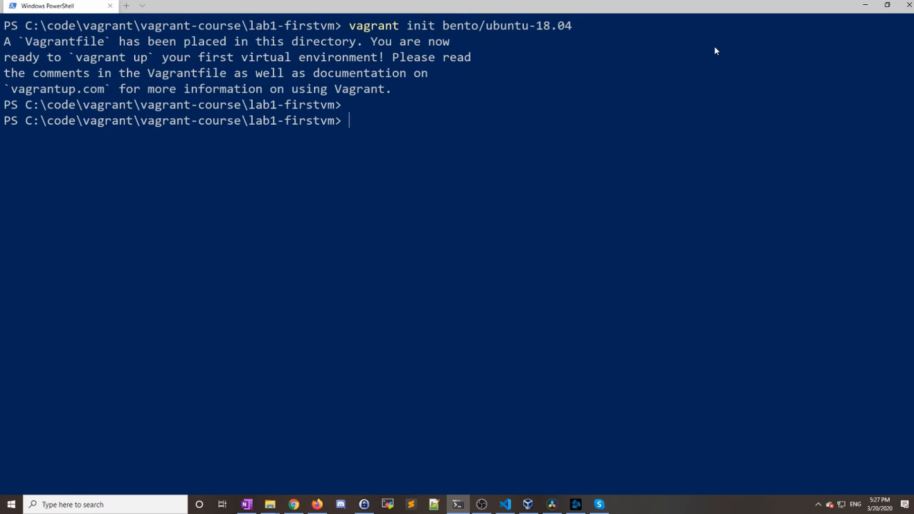
# - List the folder to confirm the Vagrantfile exists and start opening it with notepad
pyautogui.write('ls')
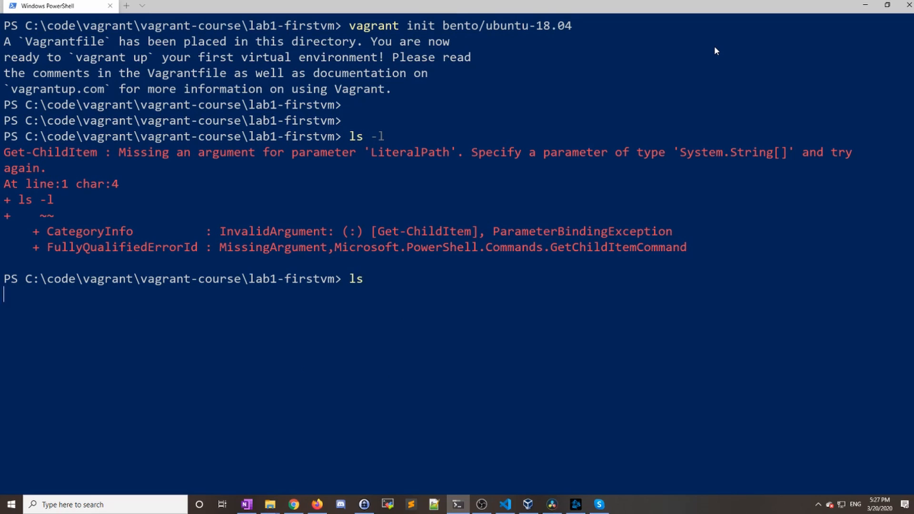
pyautogui.press('Enter')
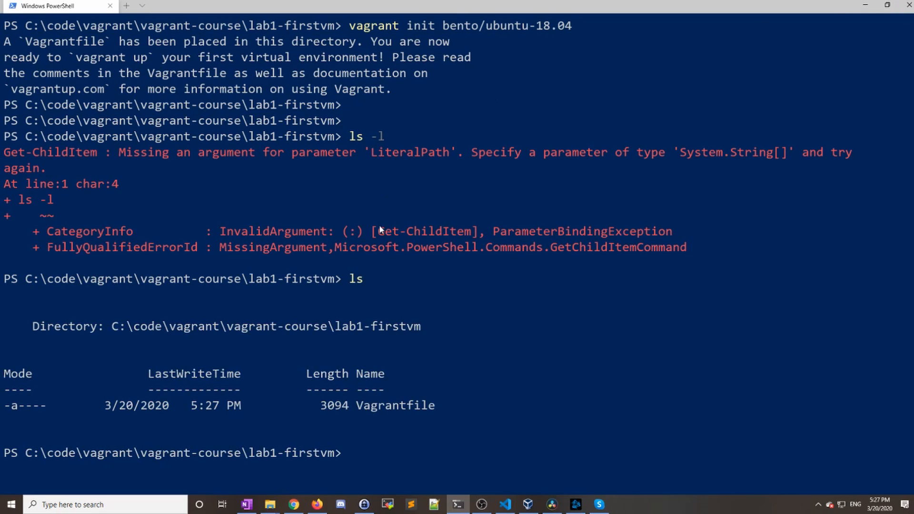
pyautogui.moveTo(363, 417)
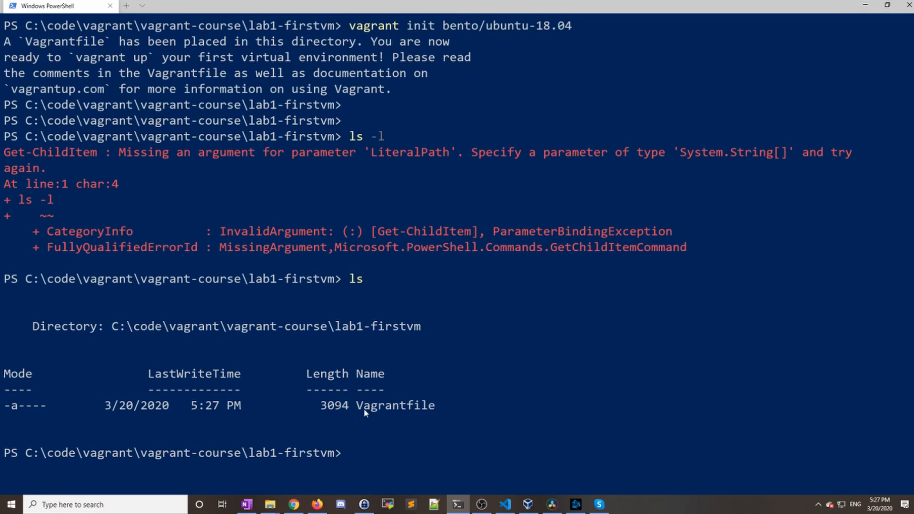
pyautogui.doubleClick(395, 405)
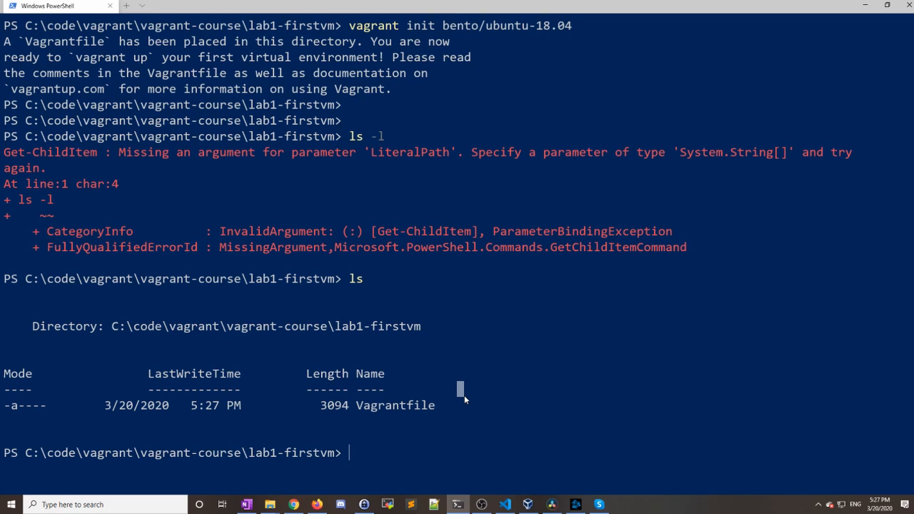
pyautogui.write('notepad V')
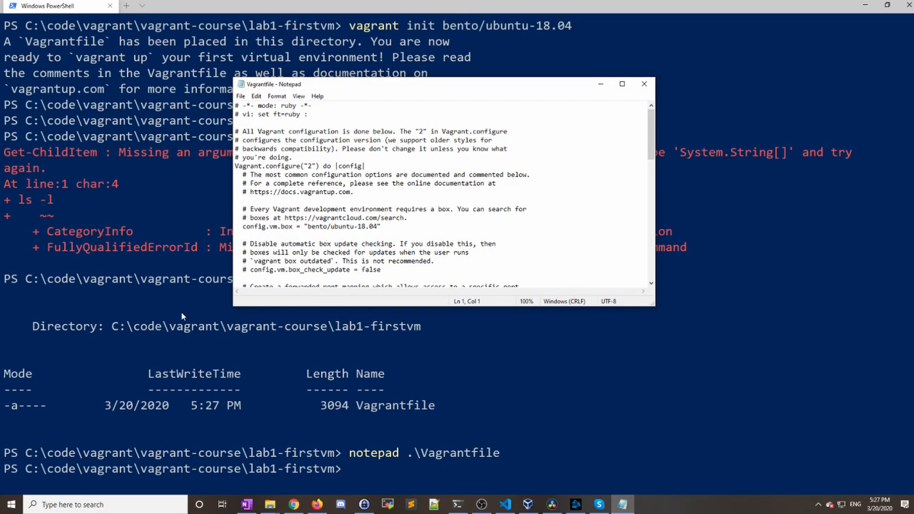
pyautogui.moveTo(343, 89)
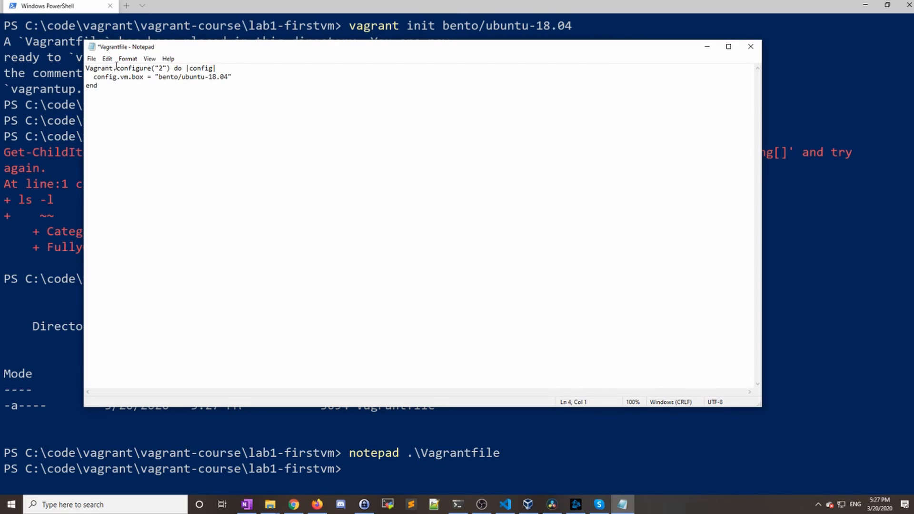
# - Trim the Vagrantfile to the configure block with config.vm.box bento/ubuntu-18.04, editing after the box line
pyautogui.moveTo(165, 76); pyautogui.dragTo(232, 76)
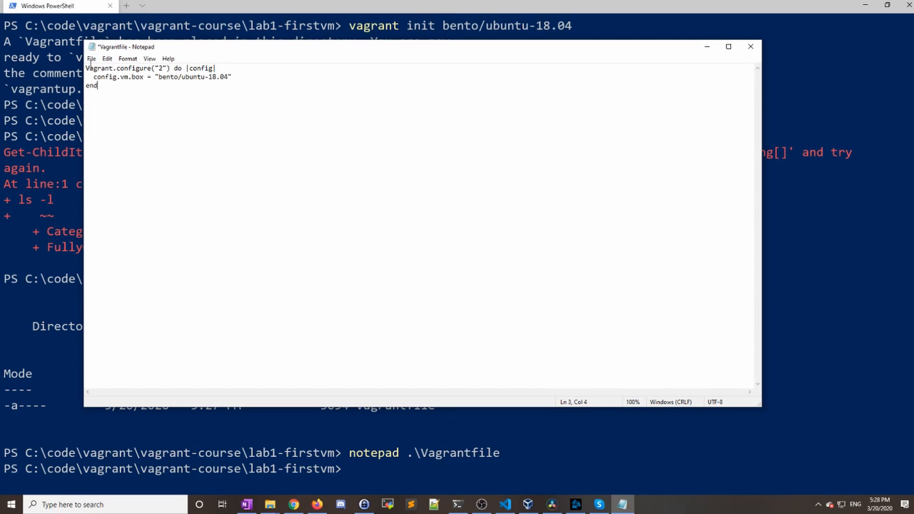
pyautogui.click(238, 76)
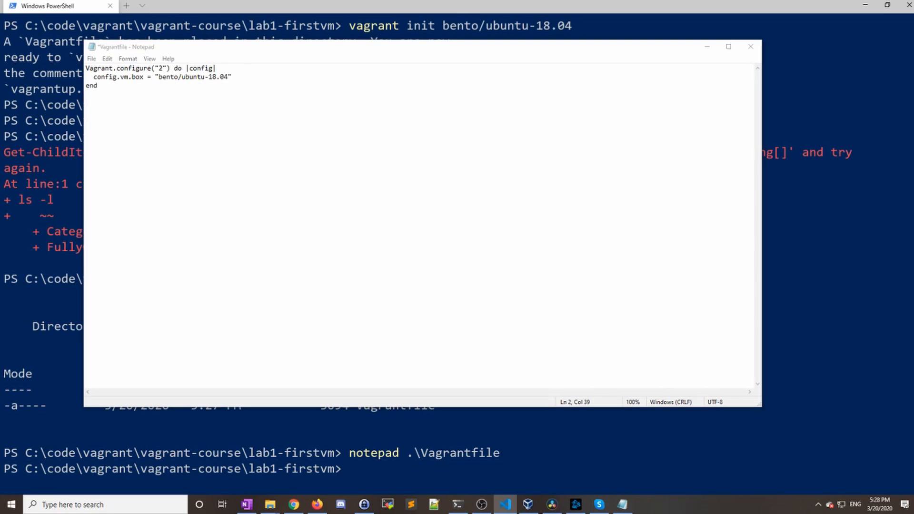
# - Add the line config.vm.hostname = "vm1" after the box setting
pyautogui.press('Enter')
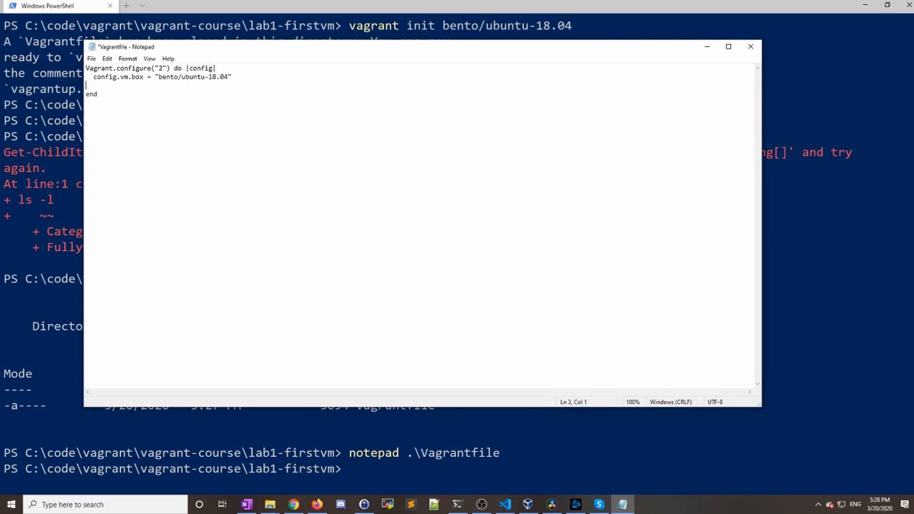
pyautogui.write('config')
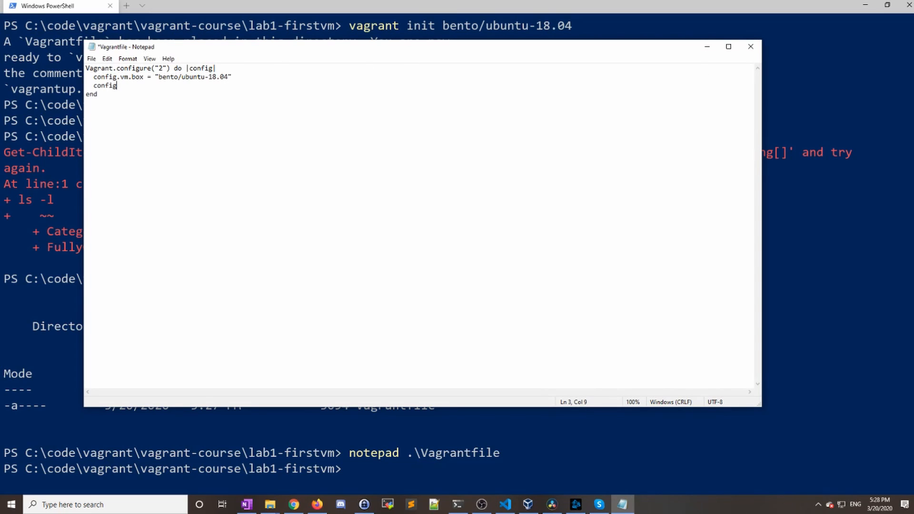
pyautogui.write('.vm.host')
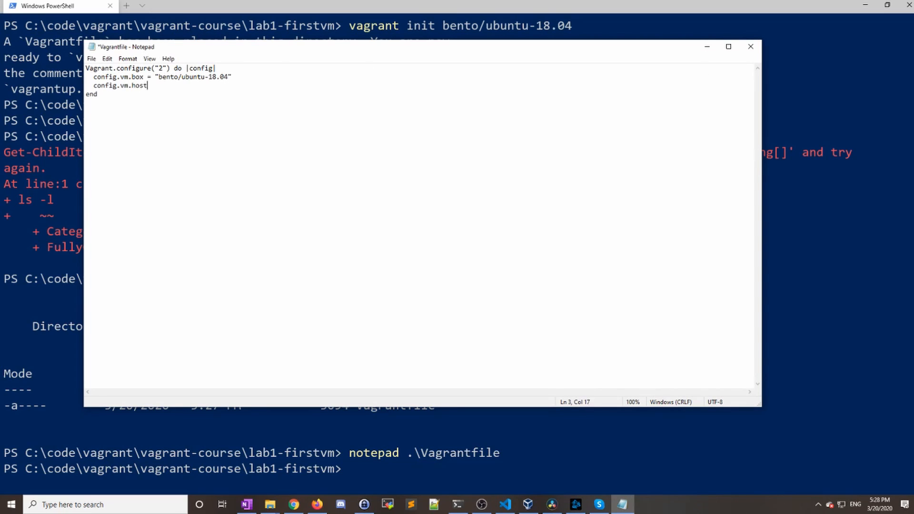
pyautogui.write('name = "')
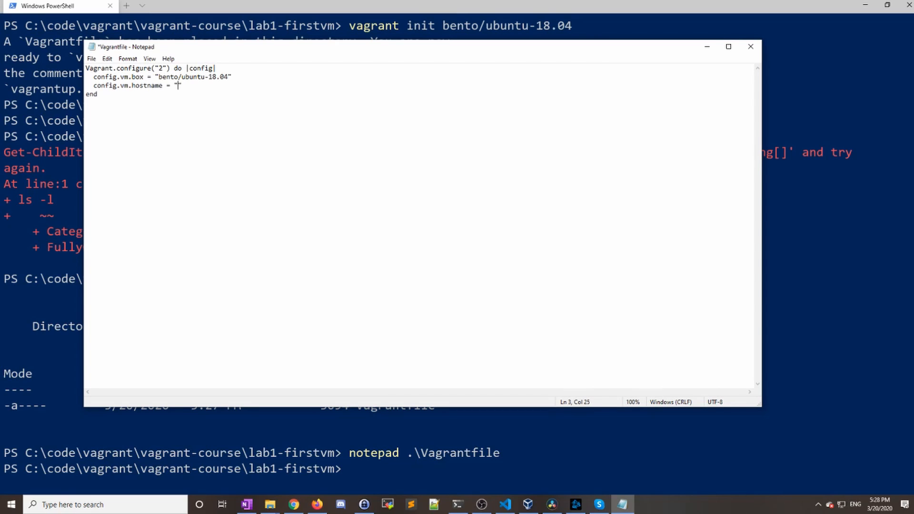
pyautogui.write('vm1')
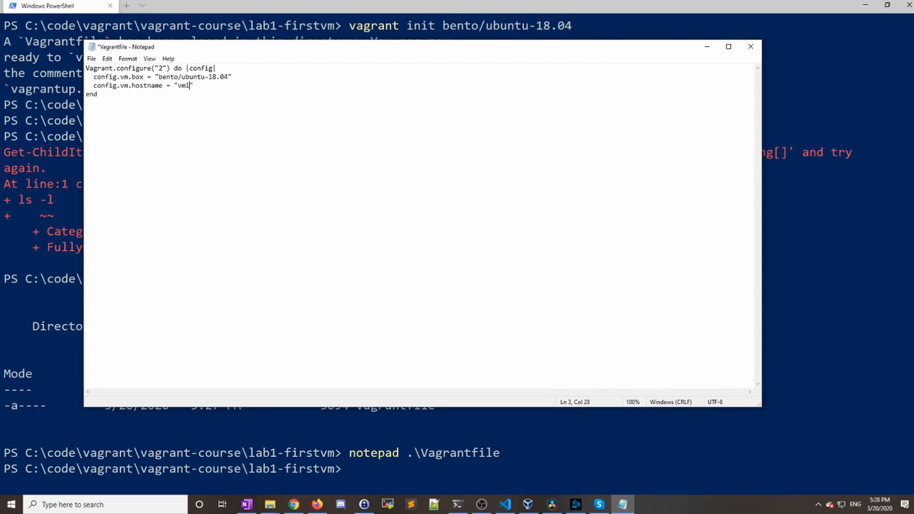
# - Add config.vm.network "private_network", ip: "172.16.1.1", then save and close the Vagrantfile
pyautogui.press('Enter')
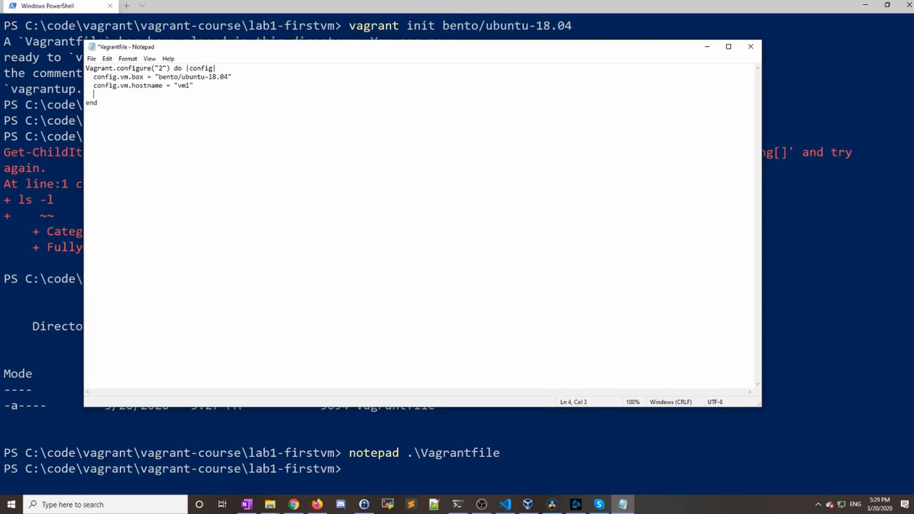
pyautogui.write('config.')
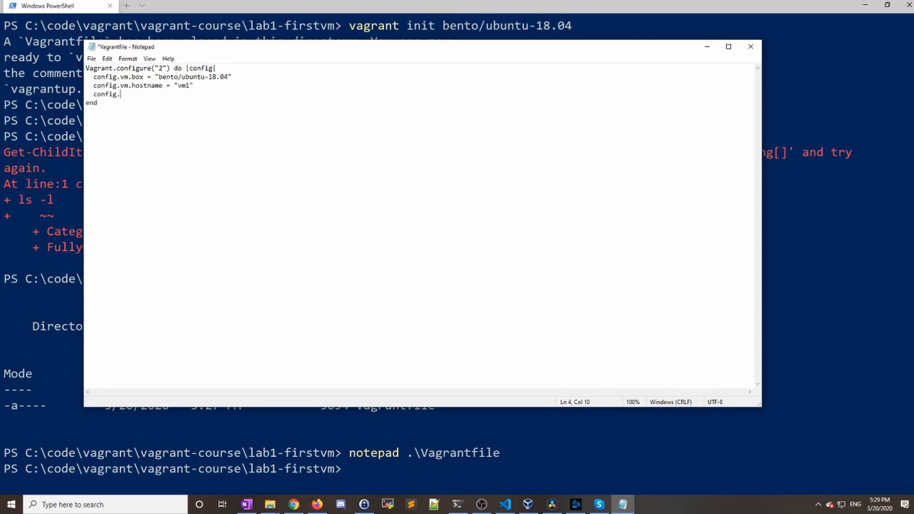
pyautogui.write('vm.n')
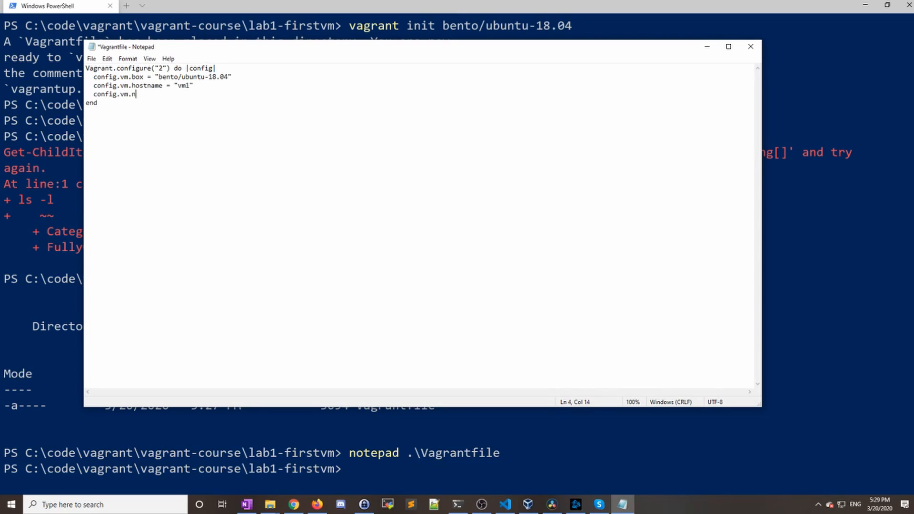
pyautogui.write('etwork')
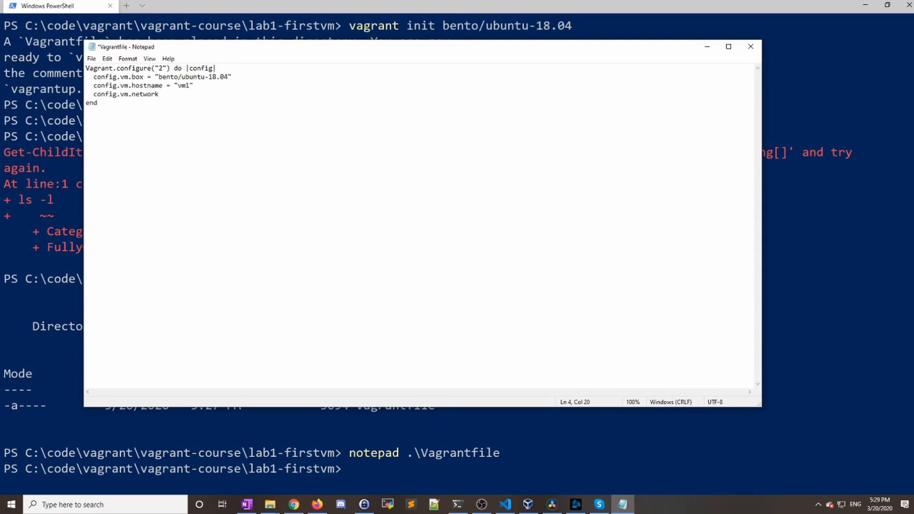
pyautogui.write('""')
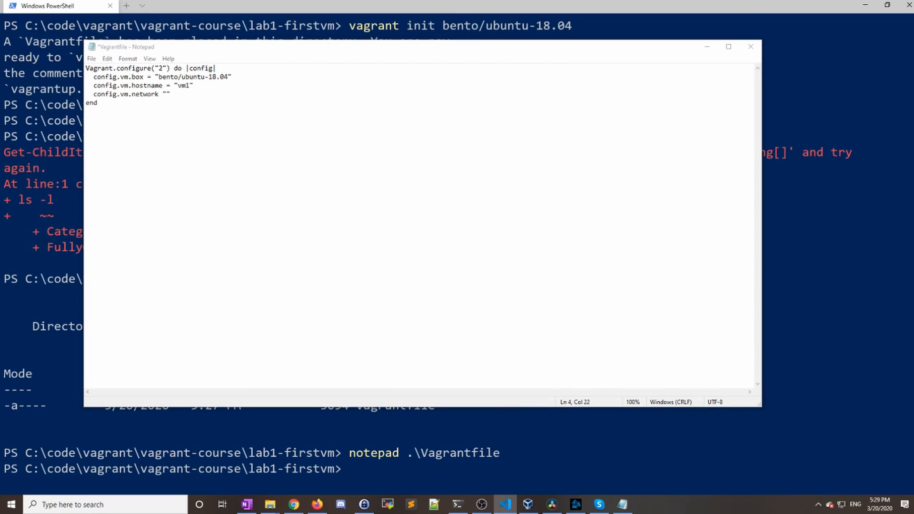
pyautogui.doubleClick(165, 94)
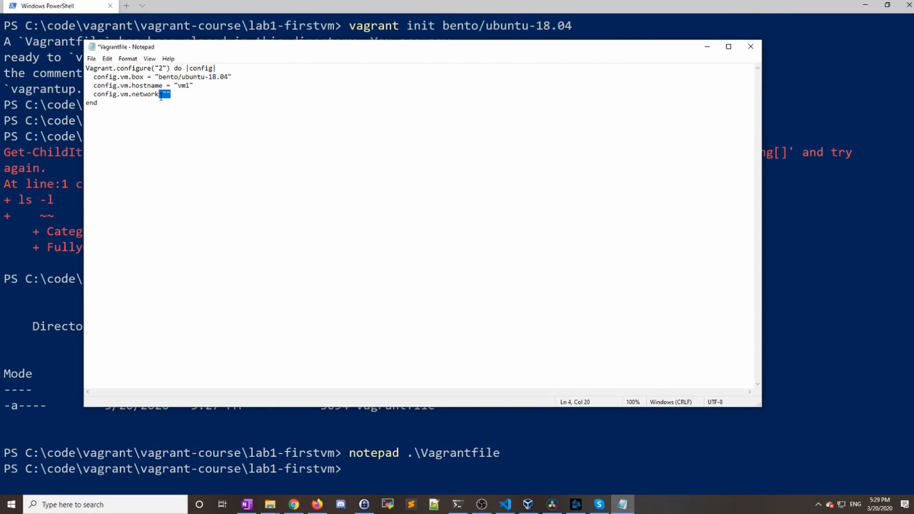
pyautogui.write('"private_network", ip: "172.16.1.1"')
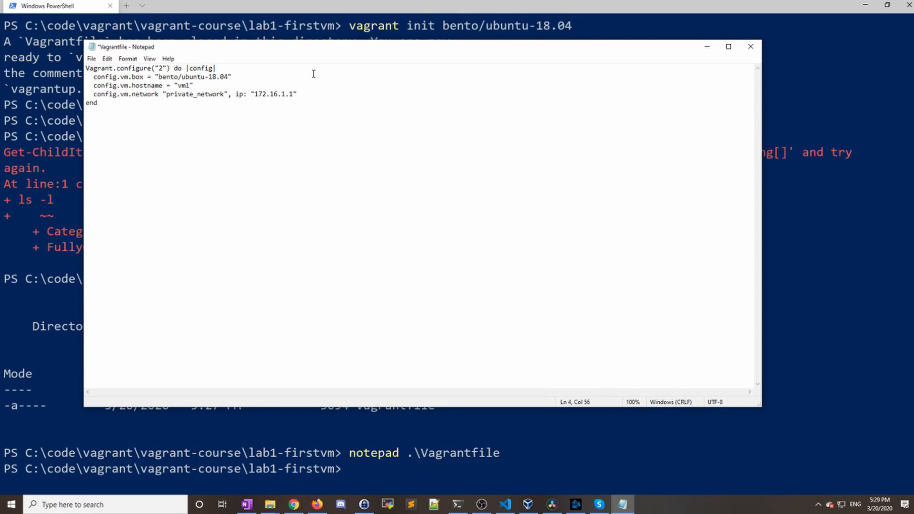
pyautogui.moveTo(270, 69)
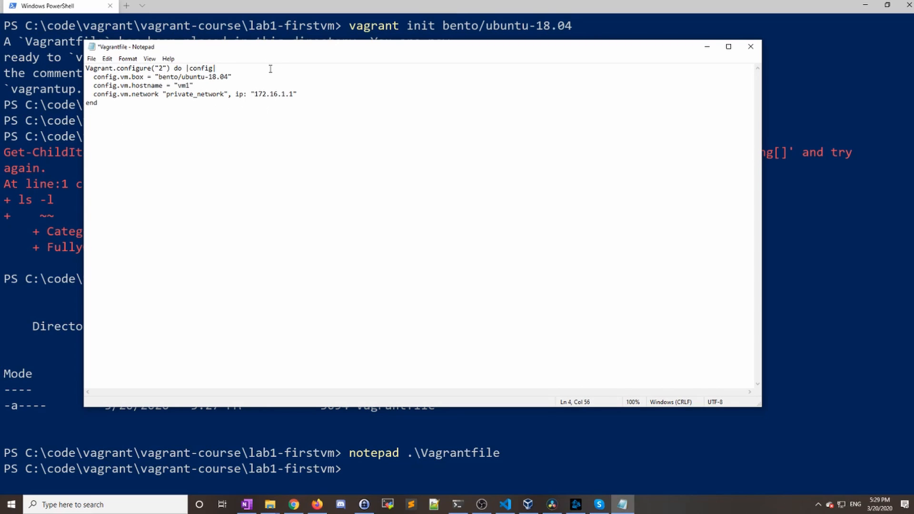
pyautogui.click(91, 59)
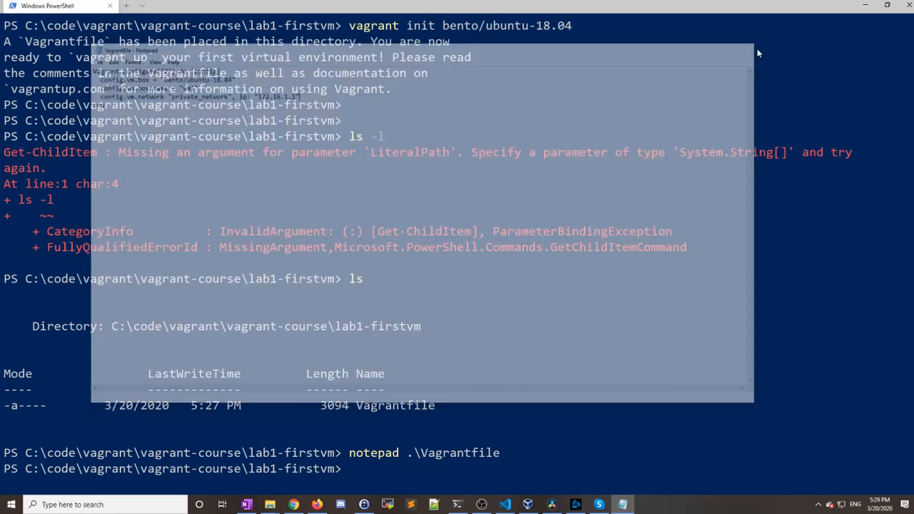
# - Clear the console and run vagrant up to boot the Ubuntu VM with its hostname, network and shared folders
pyautogui.write('cl')
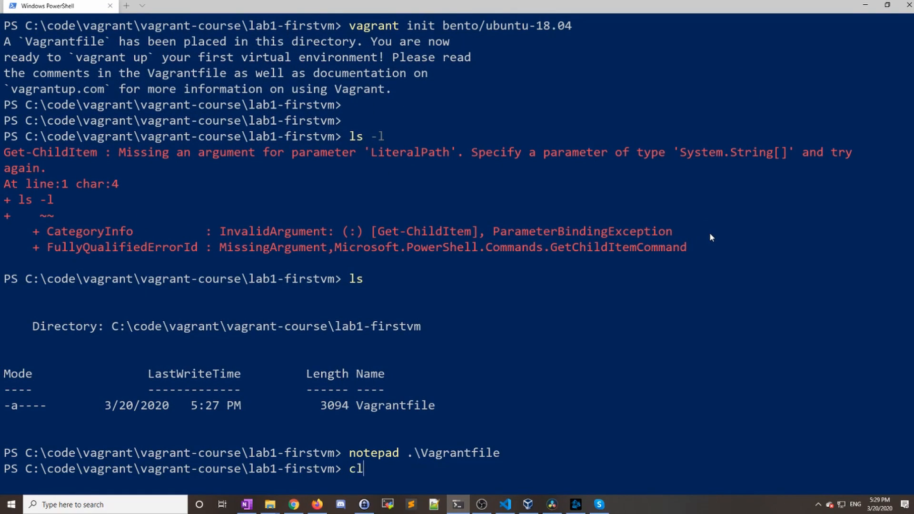
pyautogui.press('Enter')
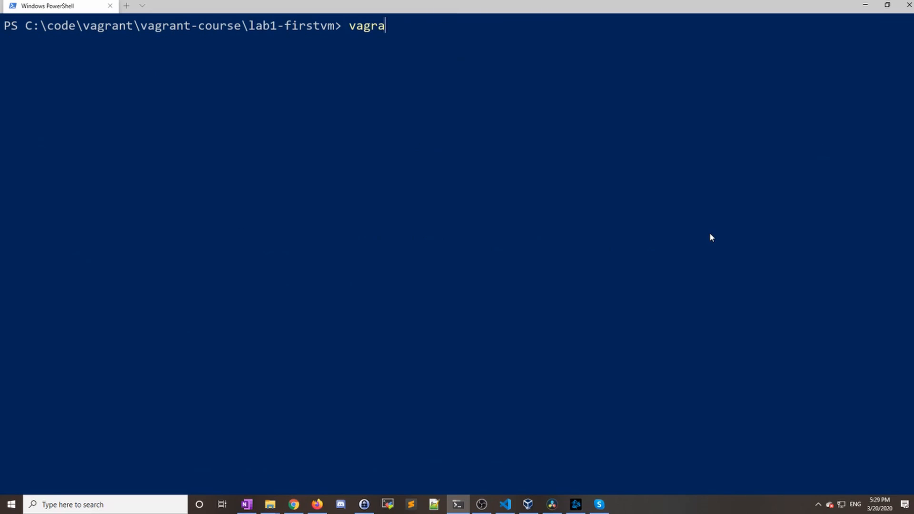
pyautogui.write('nt up')
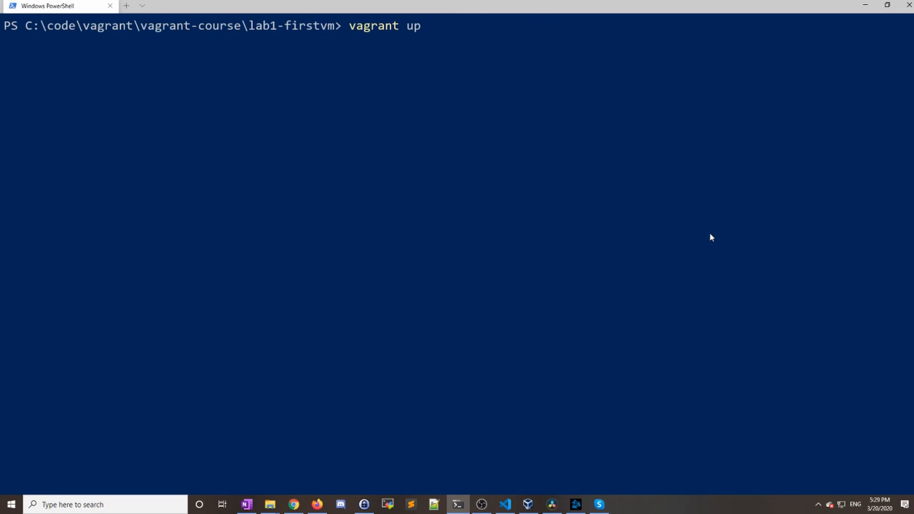
pyautogui.press('Enter')
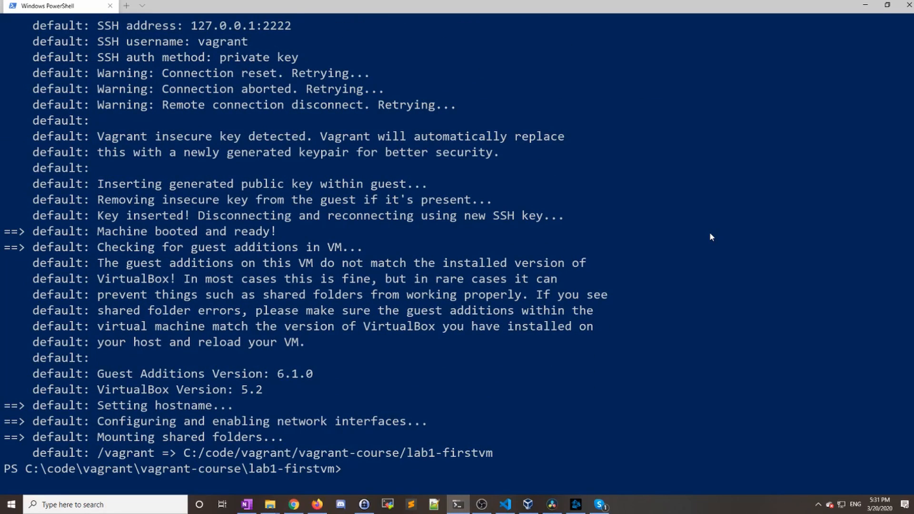
# - Ping 172.16.1.1 to confirm the VM replies with 0% loss, then enter vagrant ssh at the prompt
pyautogui.write('ping')
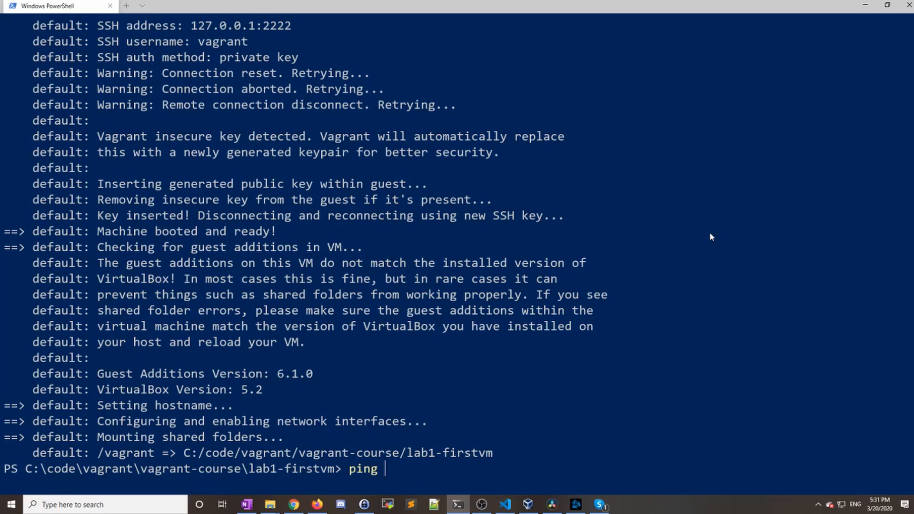
pyautogui.write('172.1')
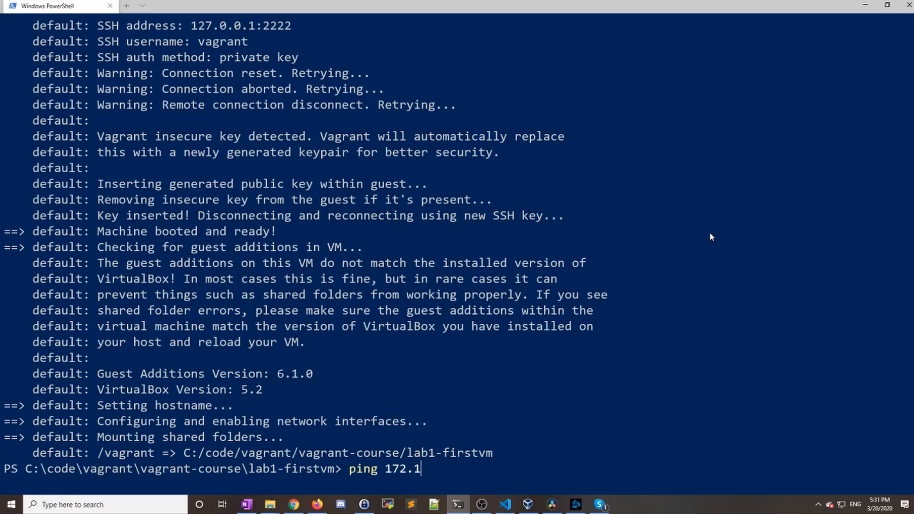
pyautogui.write('6.1.1')
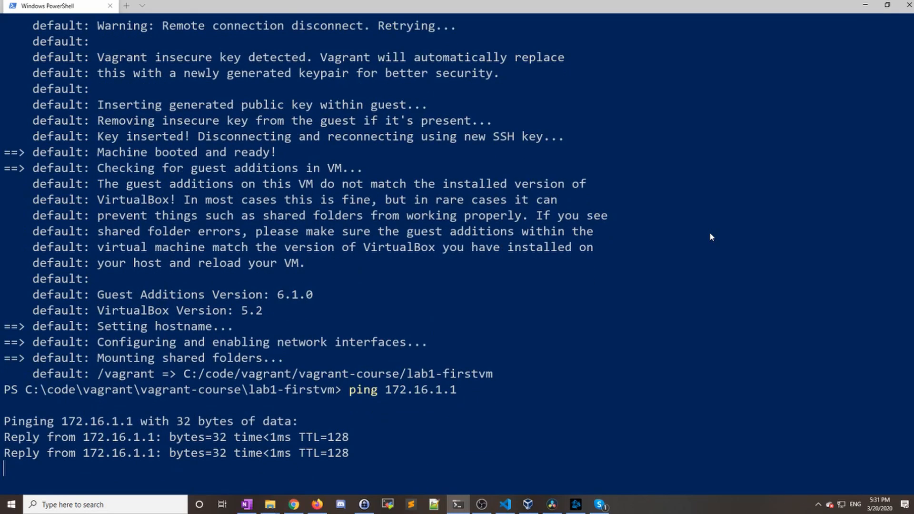
pyautogui.press('ctrl+c')
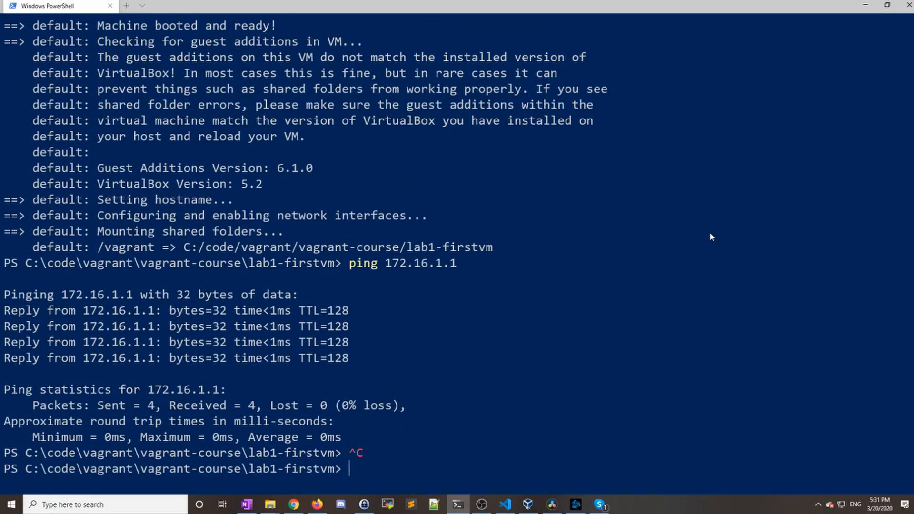
pyautogui.write('va')
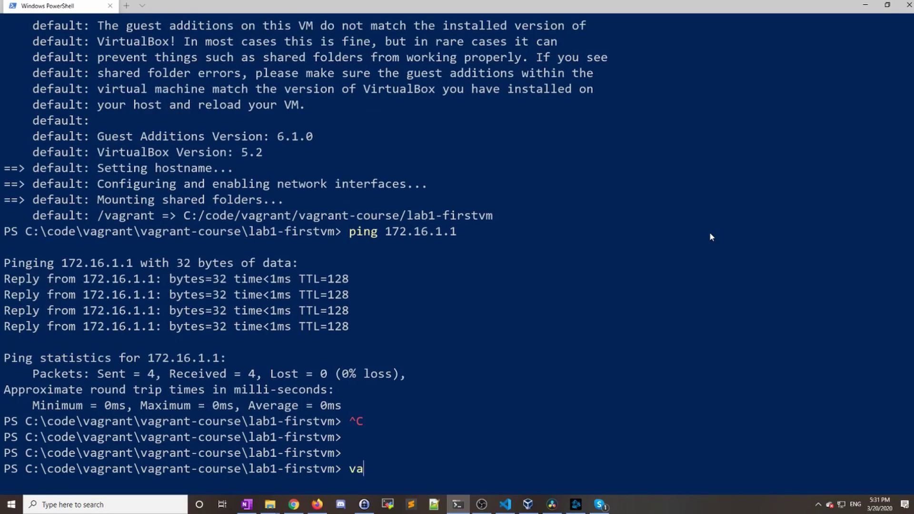
pyautogui.write('grant ssh')
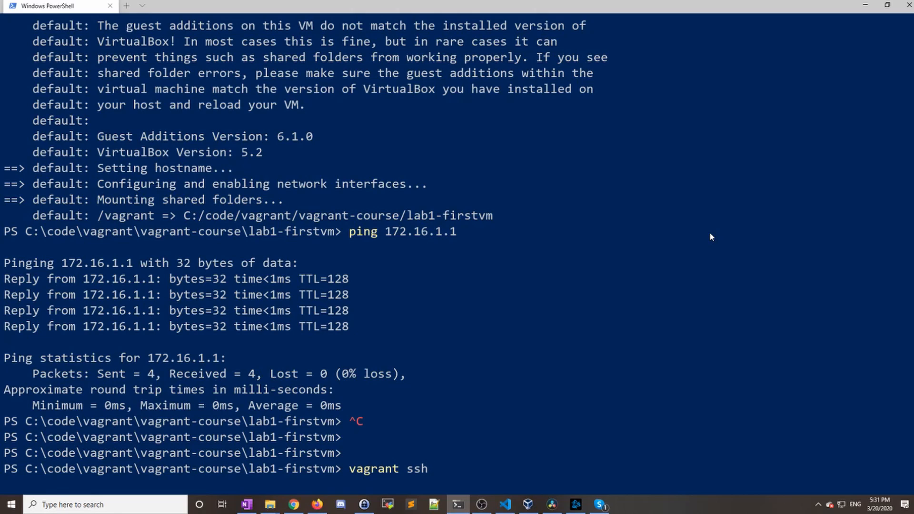
# - Start the vagrant ssh session on vm1 and list the empty /home/vagrant directory
pyautogui.press('Enter')
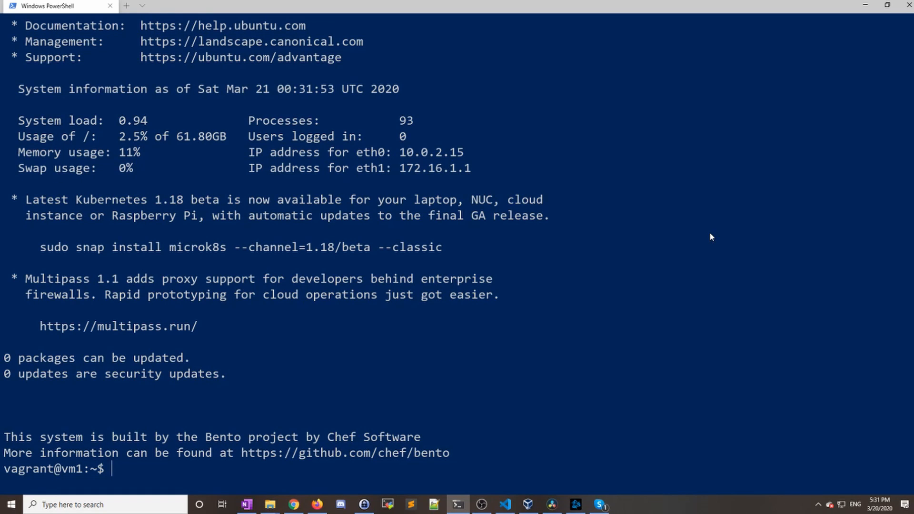
pyautogui.moveTo(17, 470)
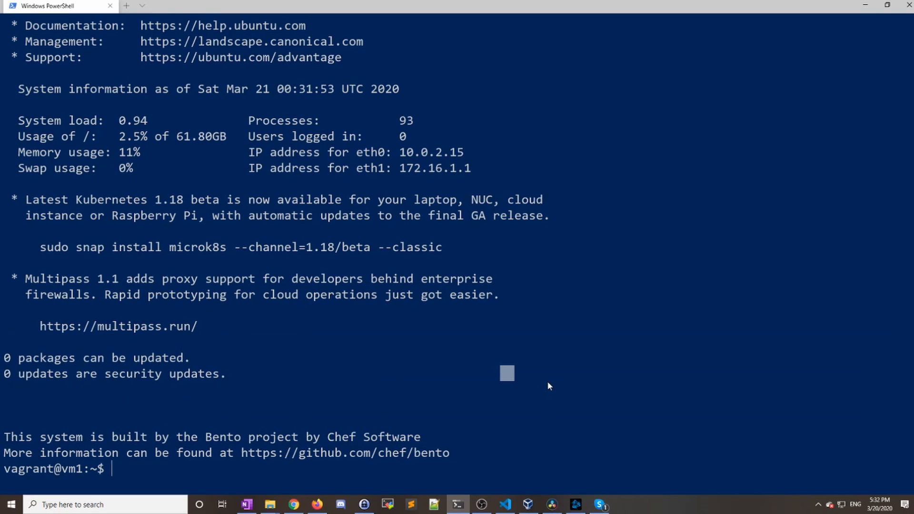
pyautogui.write('ls -l')
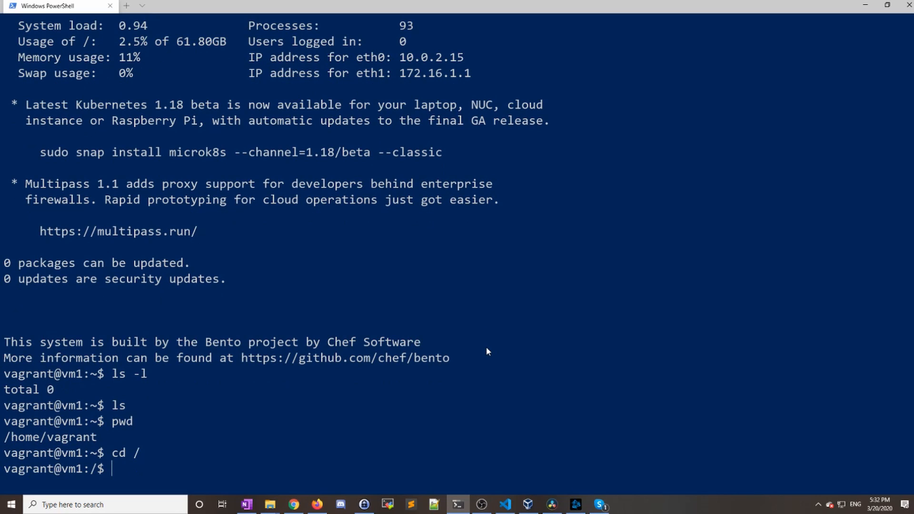
# - List /, move into /vagrant and cat the Vagrantfile showing box, hostname and private IP
pyautogui.press('Return')
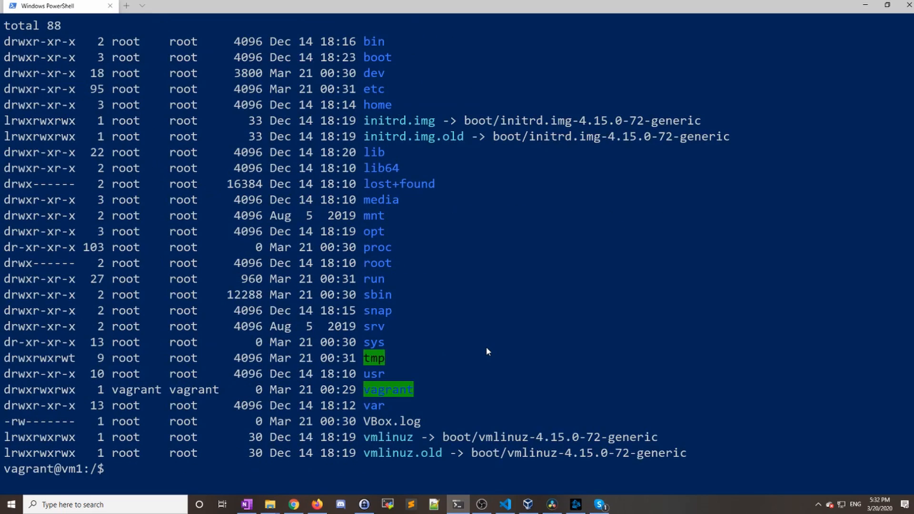
pyautogui.moveTo(491, 279)
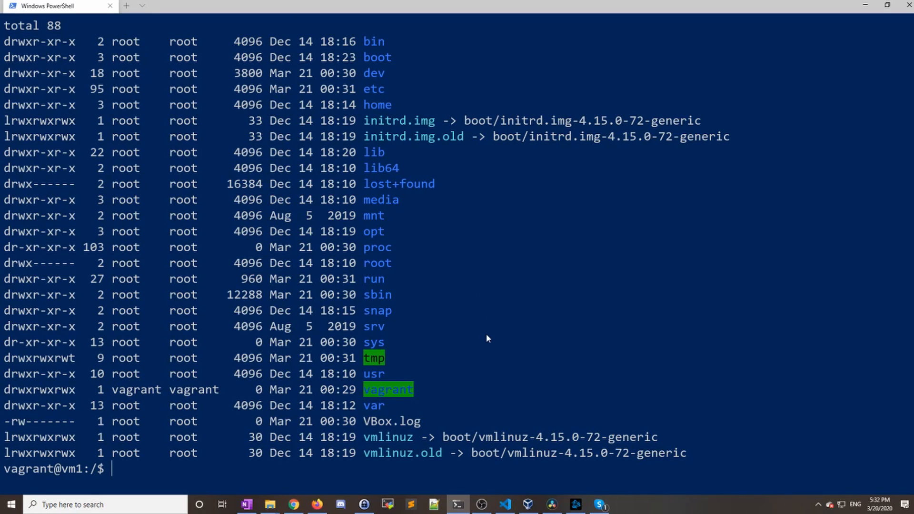
pyautogui.moveTo(430, 414)
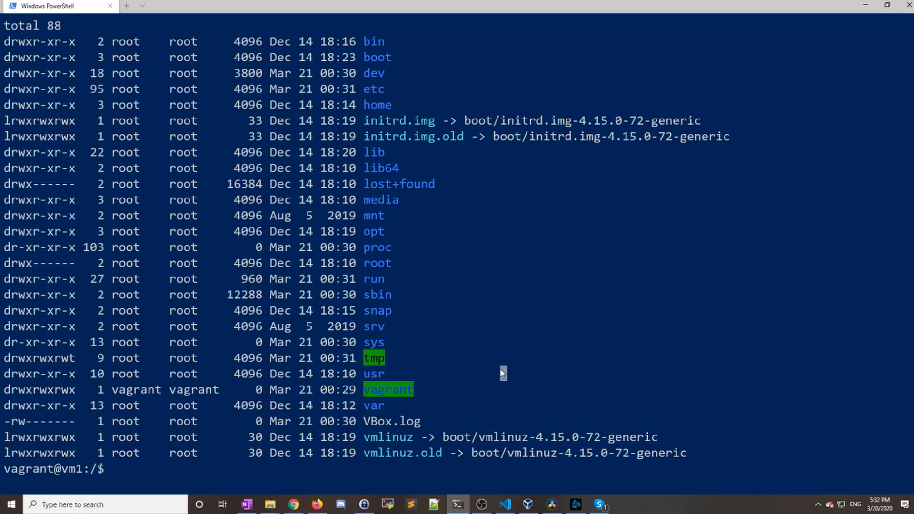
pyautogui.write('cd vagrant')
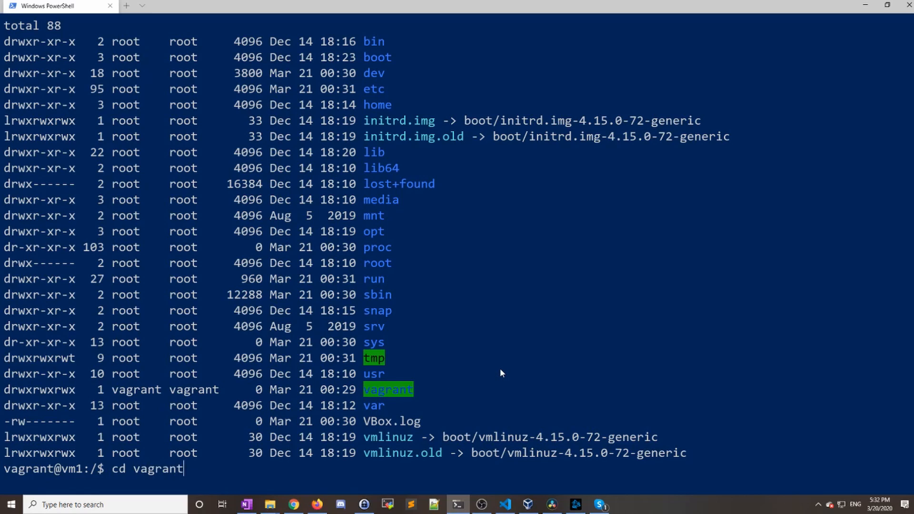
pyautogui.press('Enter')
pyautogui.write('ls -l')
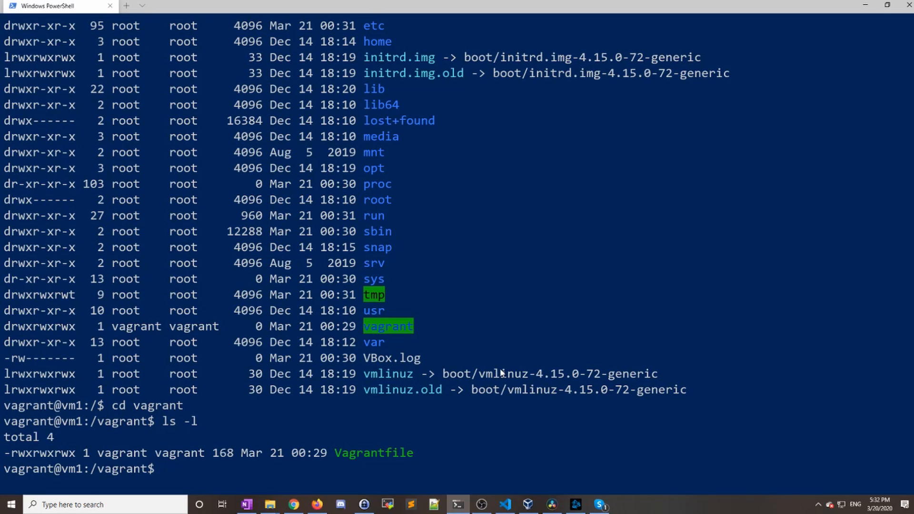
pyautogui.write('cat Vagrantfile')
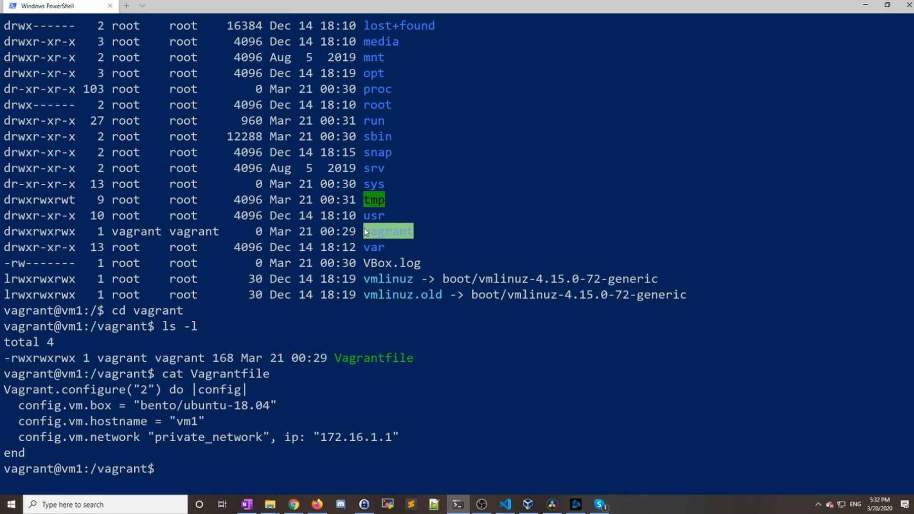
pyautogui.moveTo(270, 504)
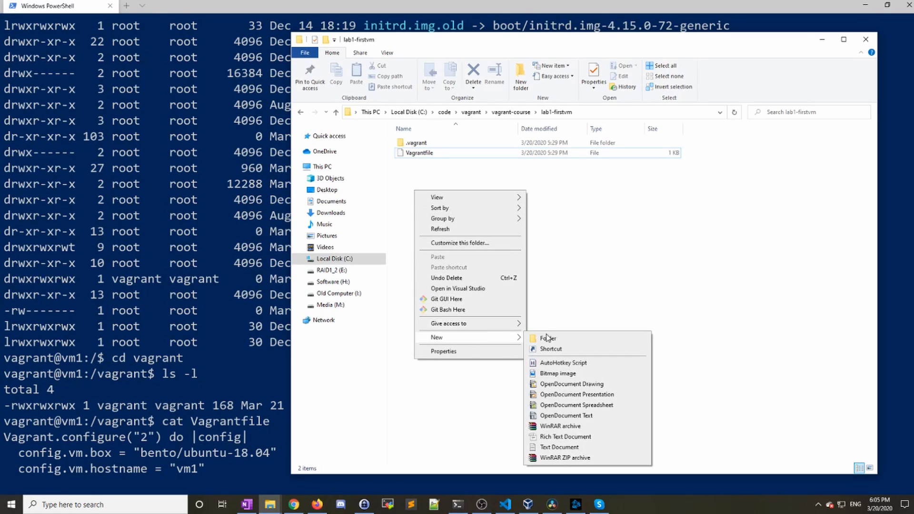
pyautogui.moveTo(577, 451)
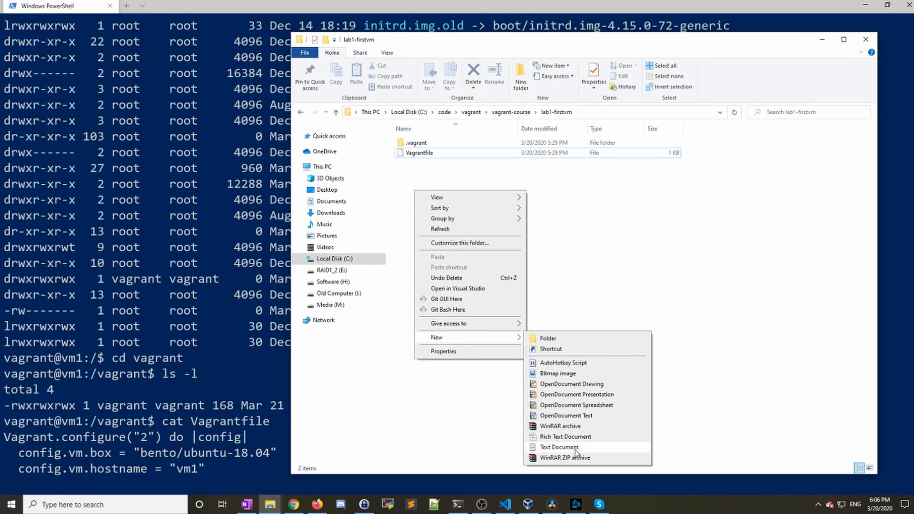
# - Create mynewfile.txt in lab1-firstvm and edit it in Notepad with a few asdf lines
pyautogui.click(559, 447)
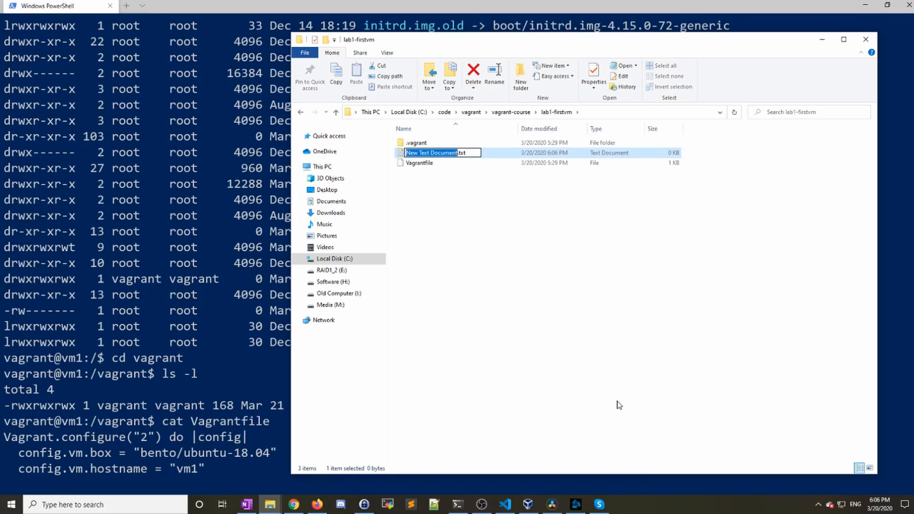
pyautogui.write('mynewfile.txt')
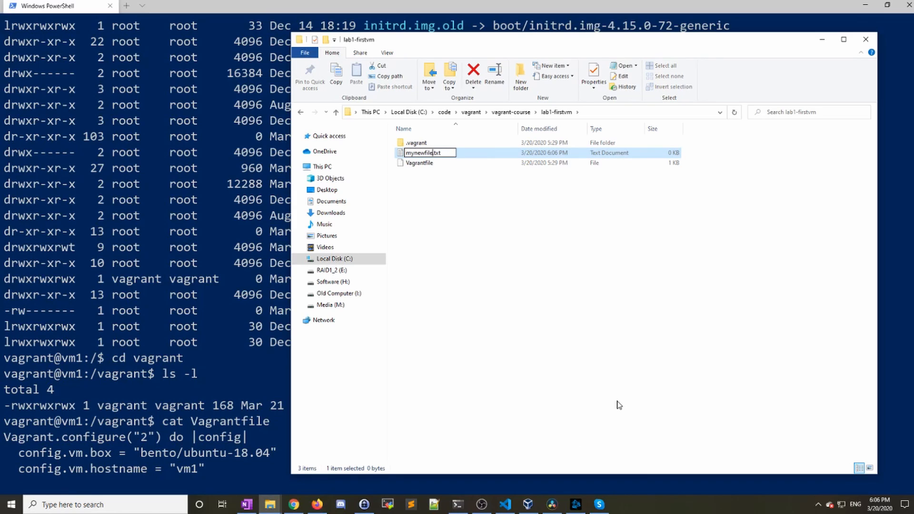
pyautogui.click(425, 152)
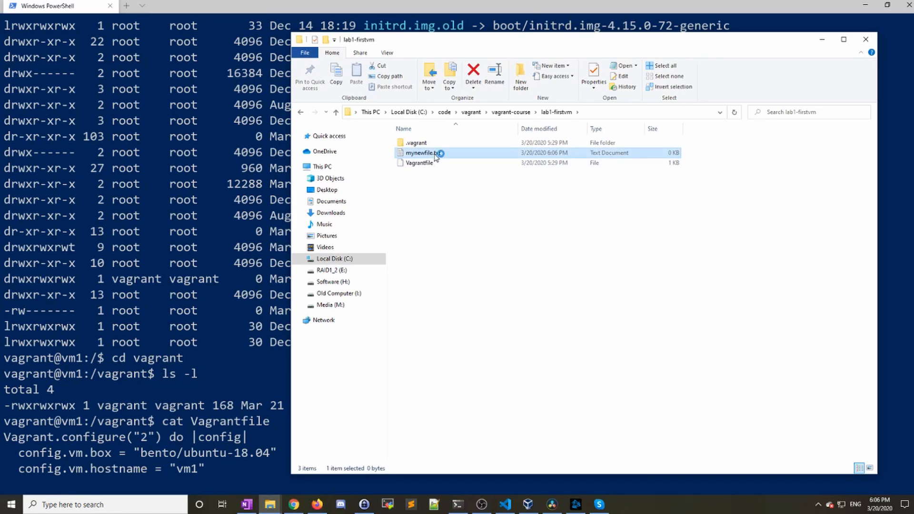
pyautogui.doubleClick(421, 152)
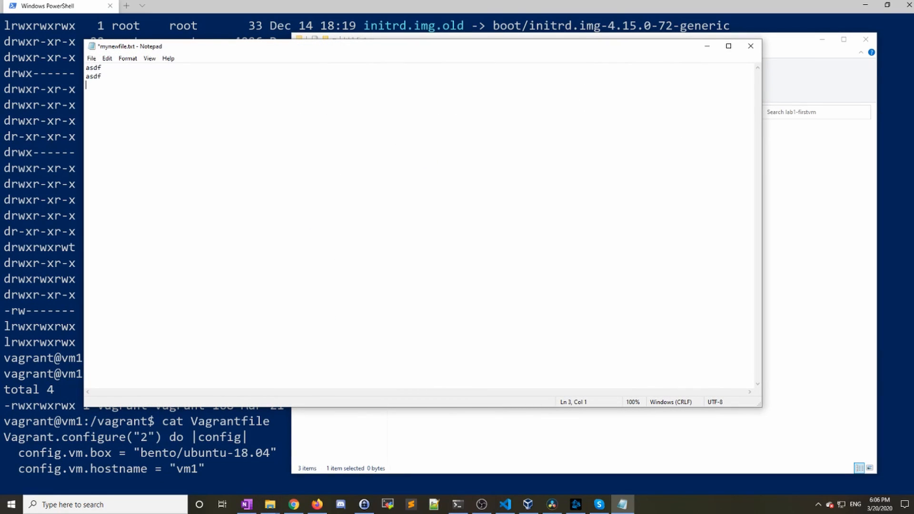
pyautogui.click(91, 58)
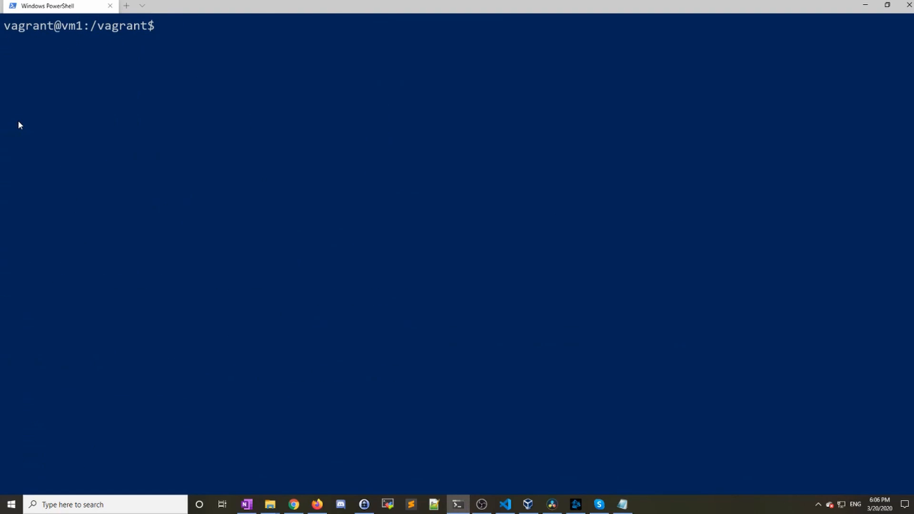
# - List /vagrant showing mynewfile.txt and cat its three asdf lines inside vm1
pyautogui.write('ls -l')
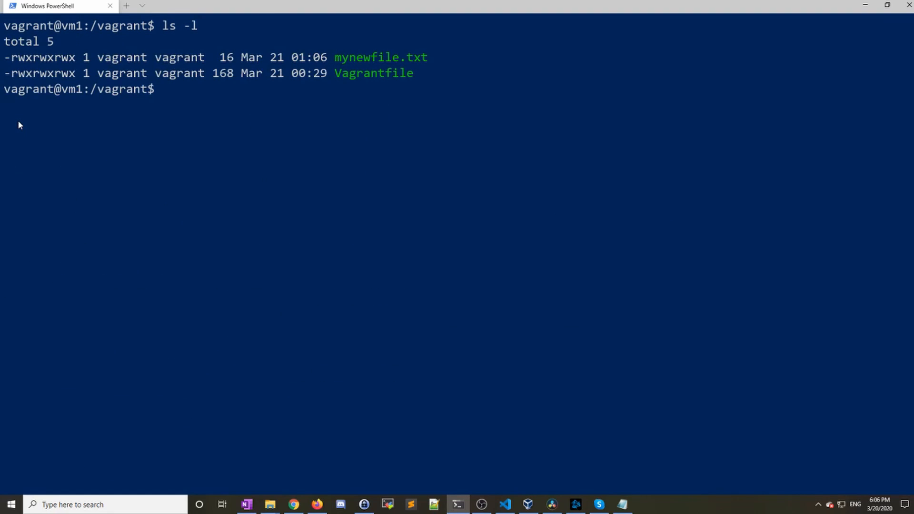
pyautogui.write('cat m')
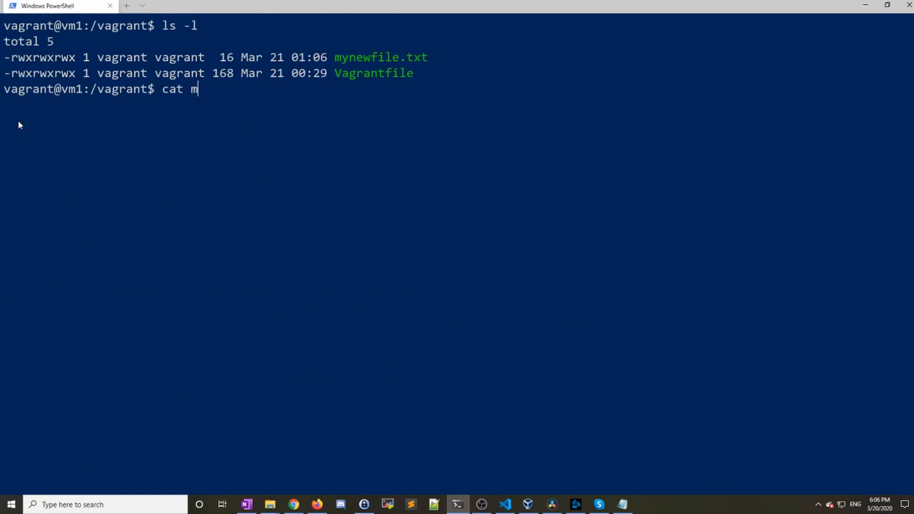
pyautogui.press('Enter')
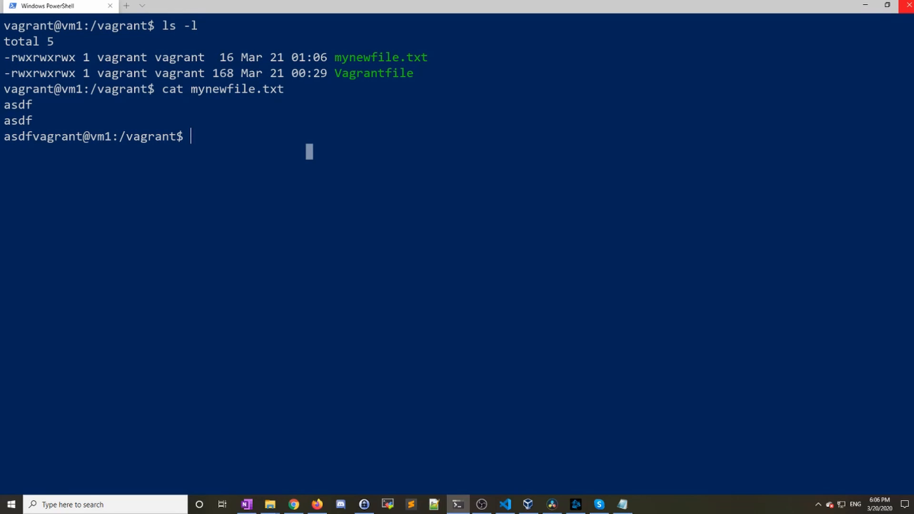
pyautogui.moveTo(690, 432)
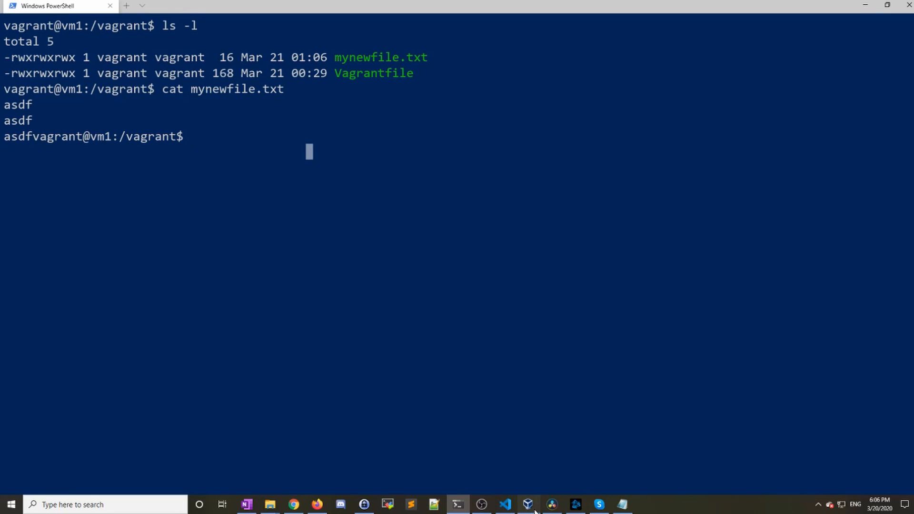
pyautogui.click(527, 503)
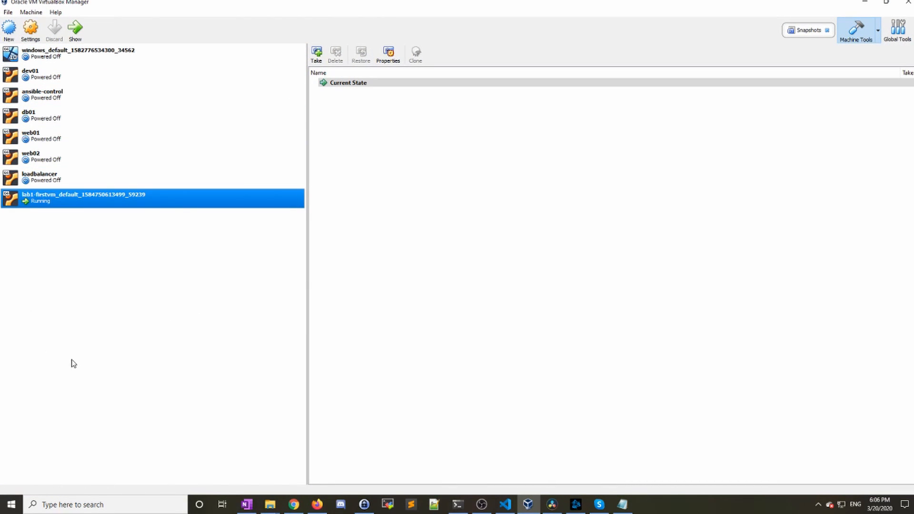
# - Select lab1-firstvm in the machine list, confirming it shows Running with only Current State
pyautogui.click(48, 175)
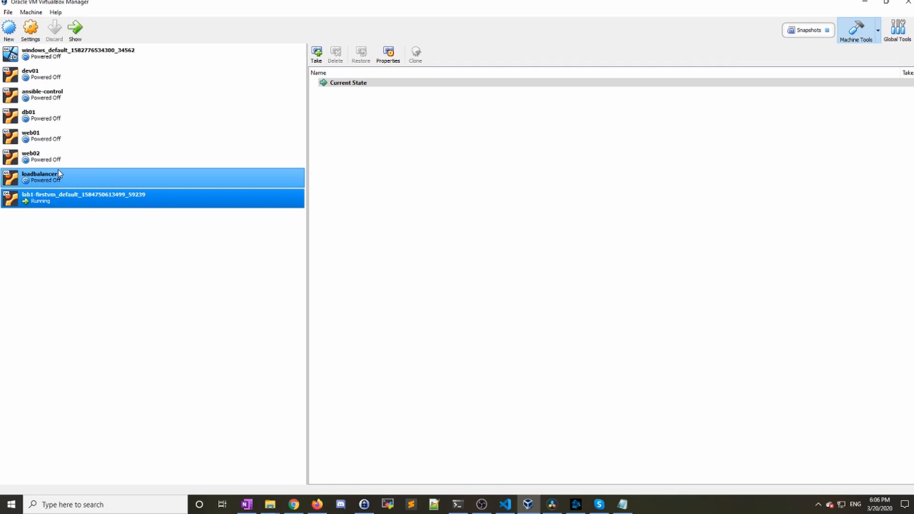
pyautogui.click(57, 198)
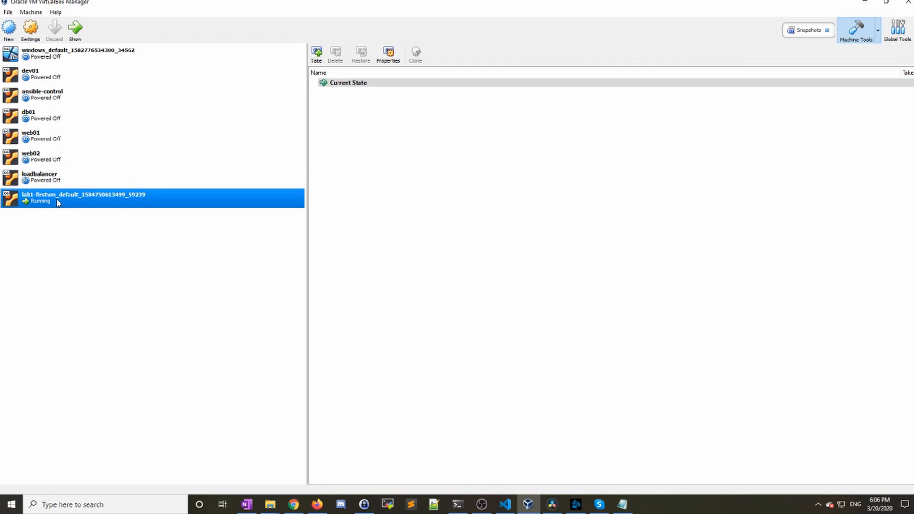
pyautogui.moveTo(123, 195)
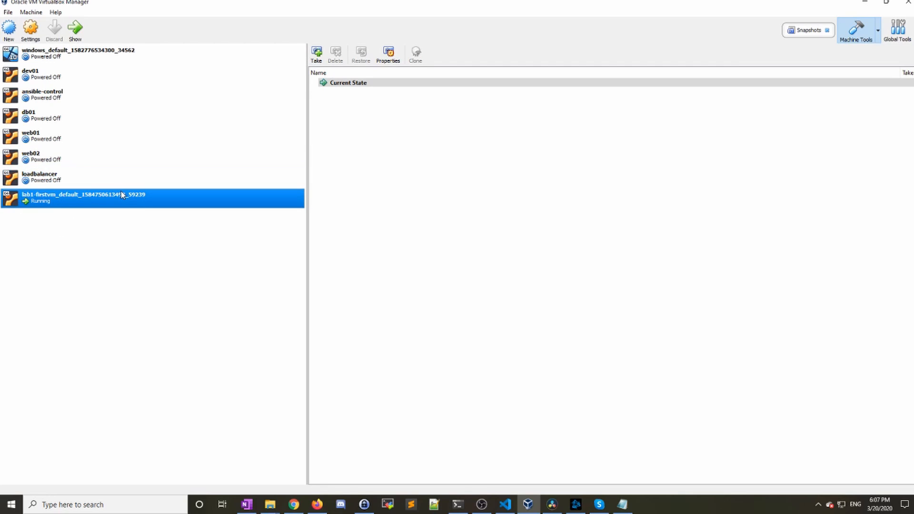
pyautogui.moveTo(122, 194)
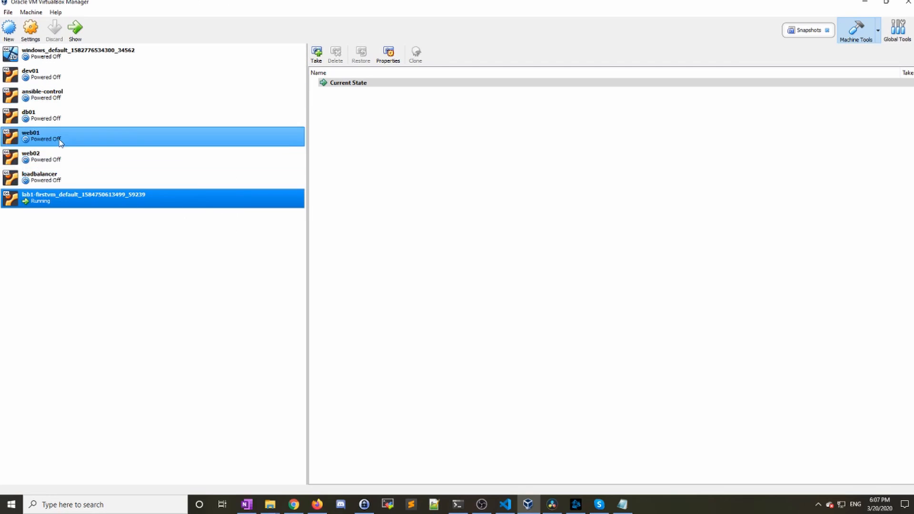
pyautogui.click(88, 198)
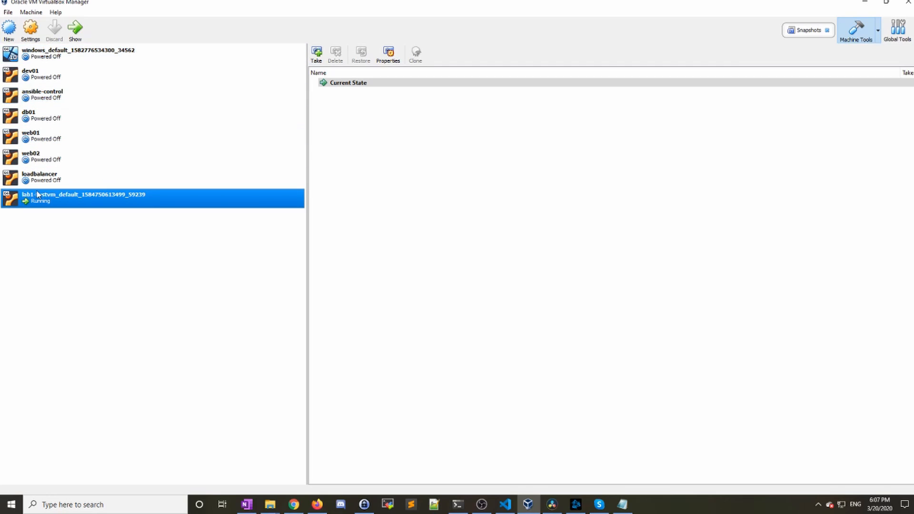
pyautogui.moveTo(9, 217)
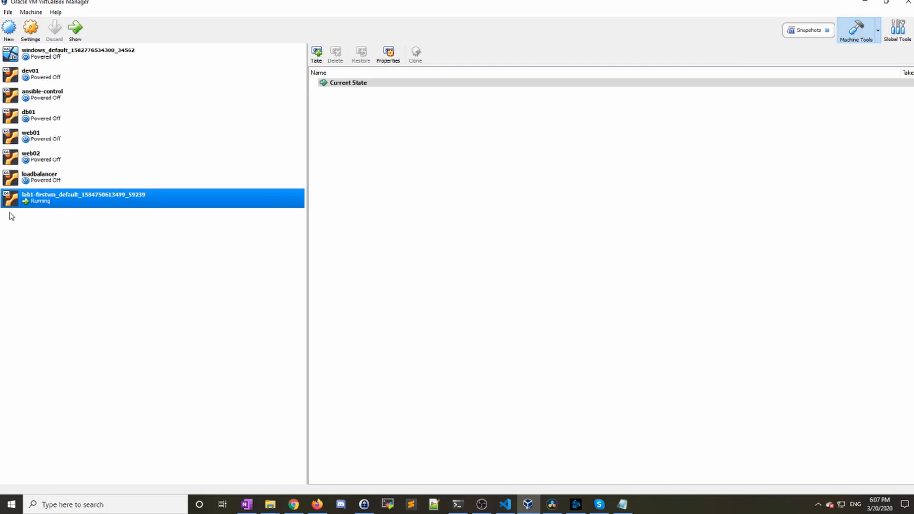
pyautogui.moveTo(234, 84)
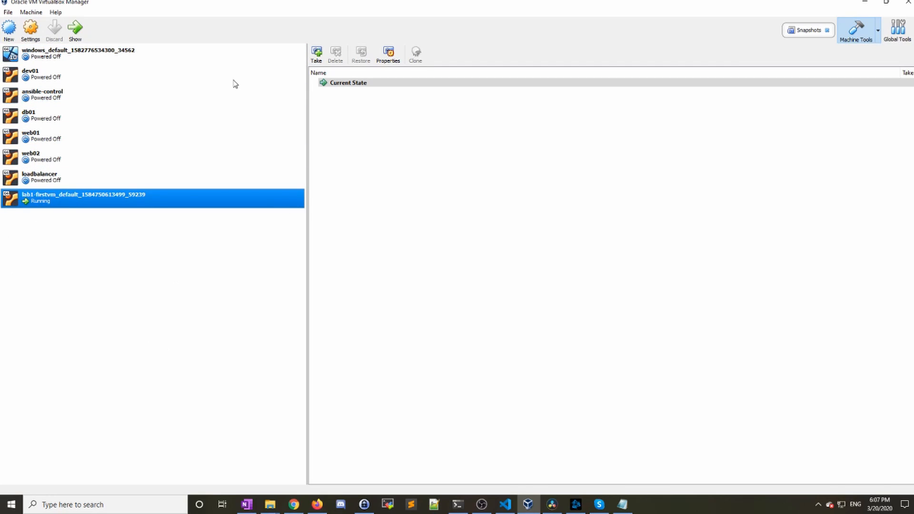
pyautogui.click(38, 138)
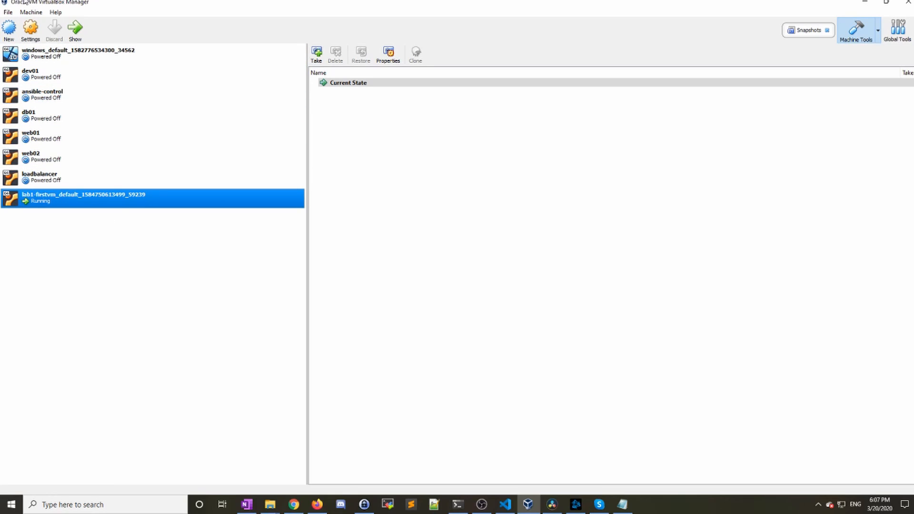
pyautogui.click(48, 155)
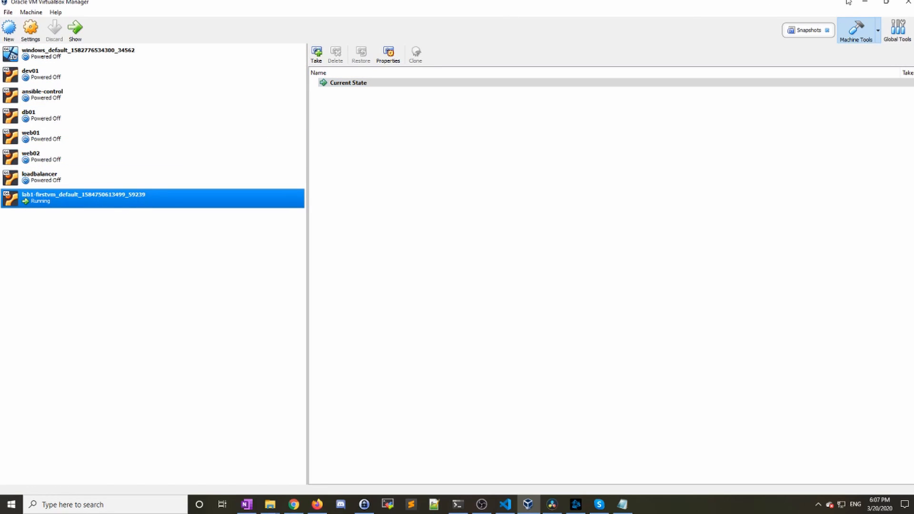
pyautogui.moveTo(267, 509)
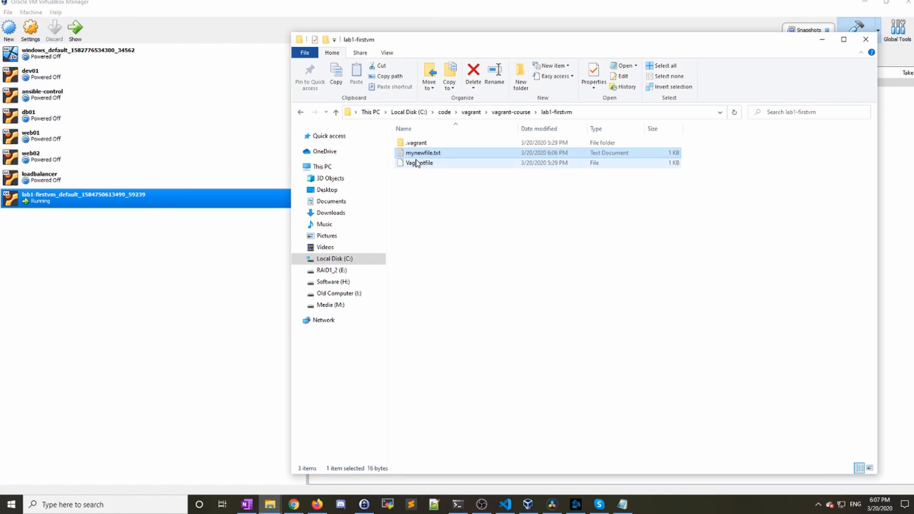
pyautogui.moveTo(466, 218)
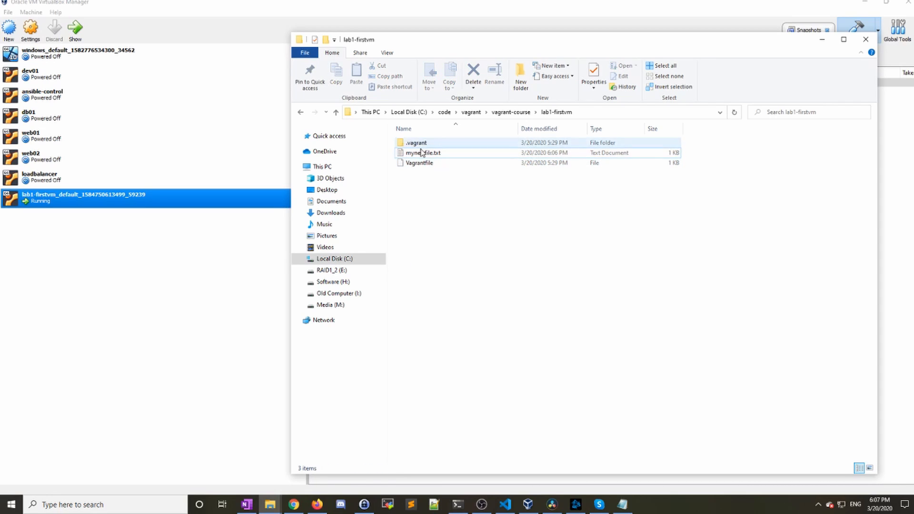
# - Drill from lab1-firstvm into .vagrant, machines and default toward the virtualbox metadata folder
pyautogui.click(448, 229)
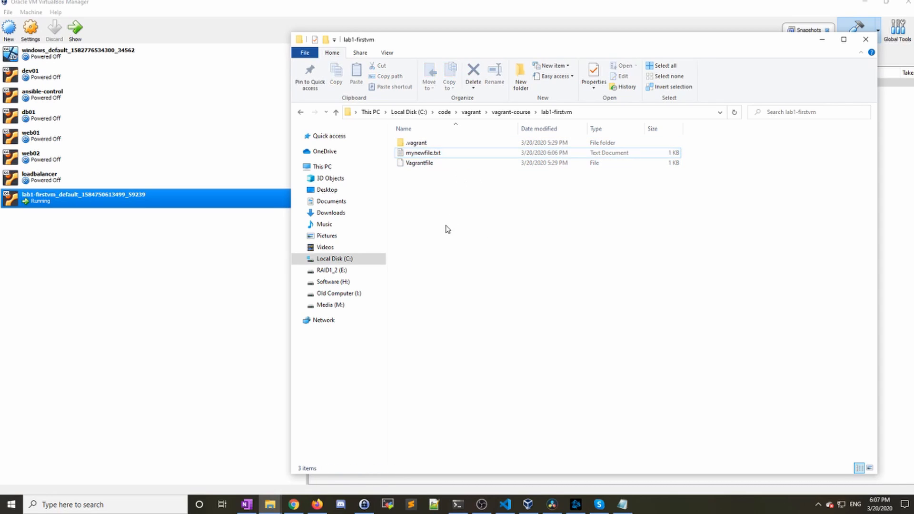
pyautogui.moveTo(428, 173)
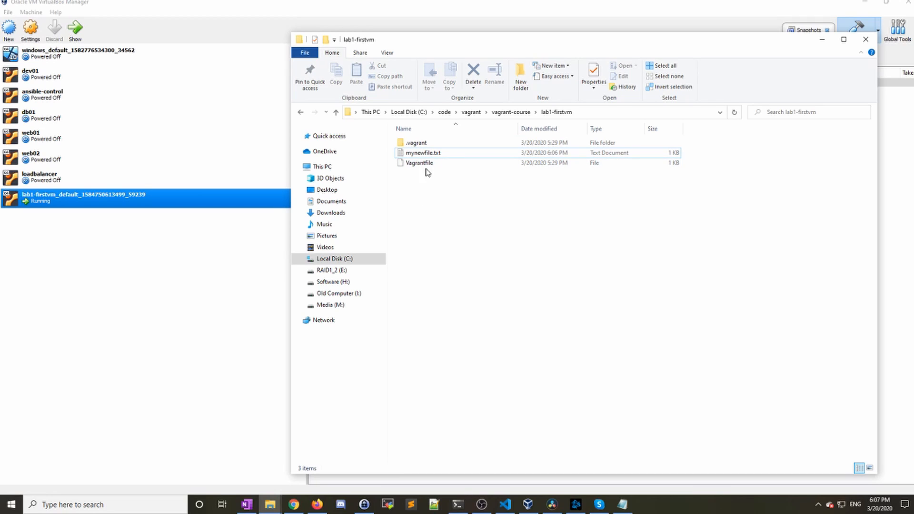
pyautogui.moveTo(442, 153)
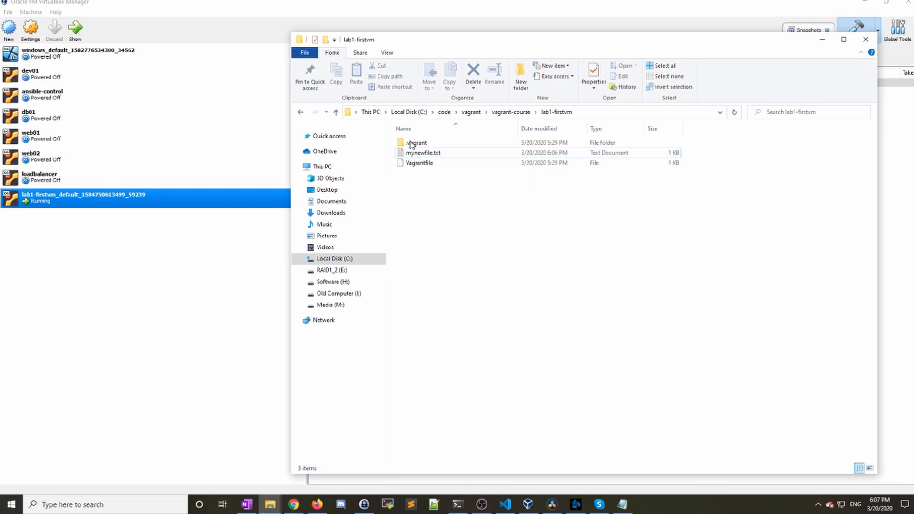
pyautogui.doubleClick(415, 142)
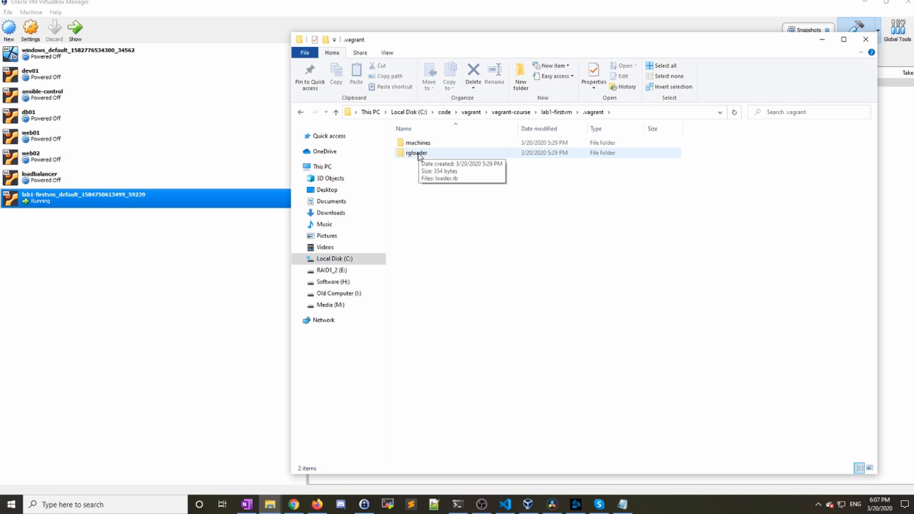
pyautogui.doubleClick(416, 143)
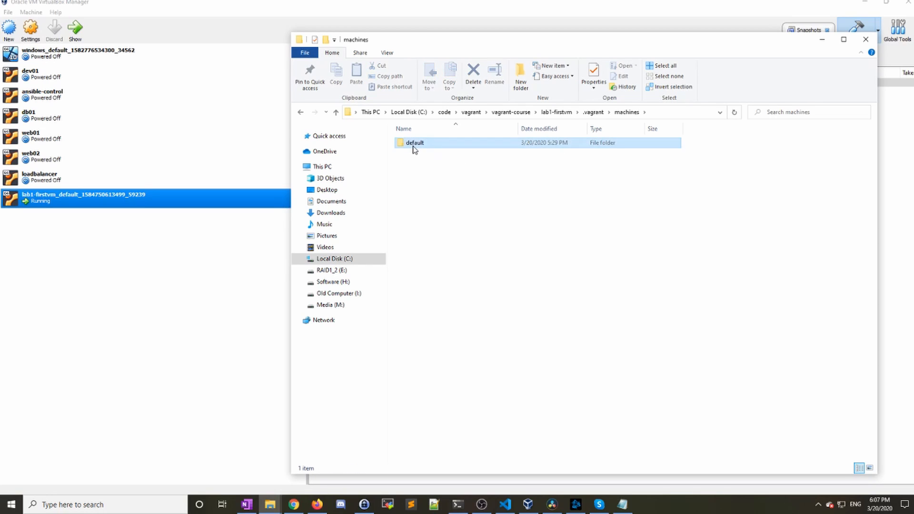
pyautogui.doubleClick(415, 143)
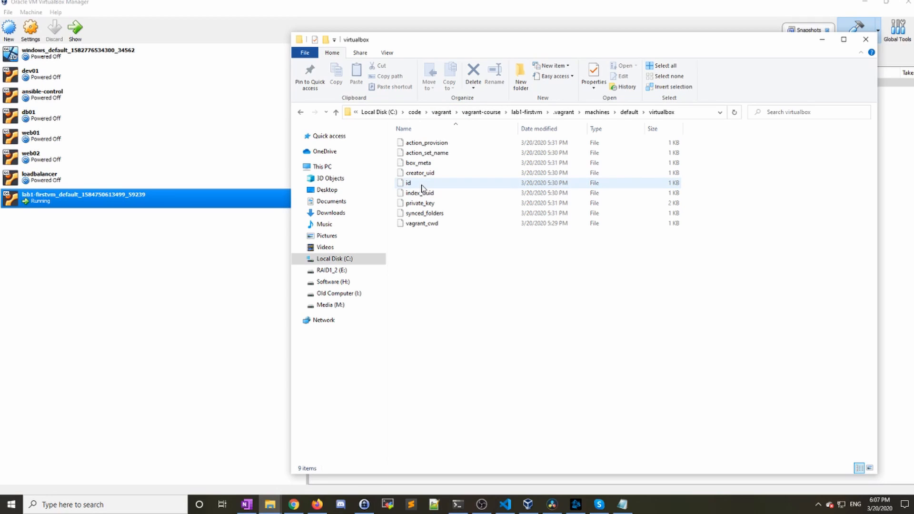
pyautogui.moveTo(454, 184)
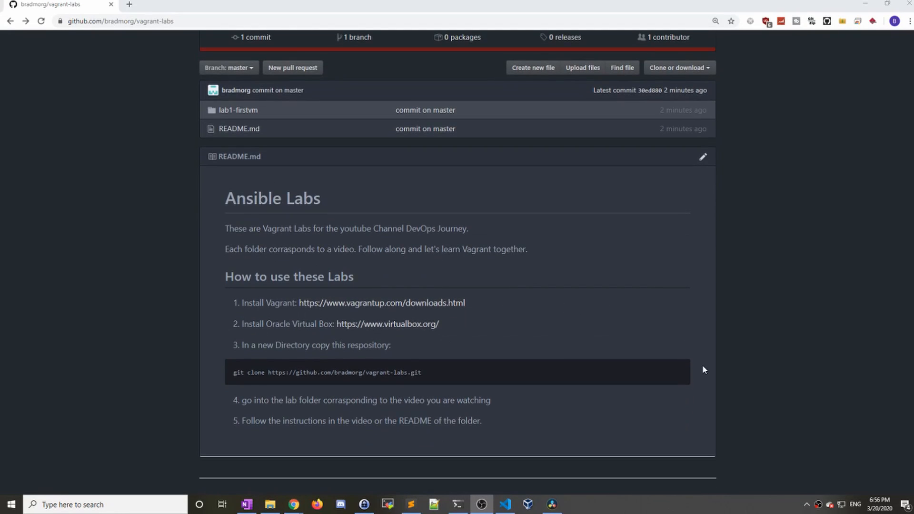
pyautogui.moveTo(694, 370)
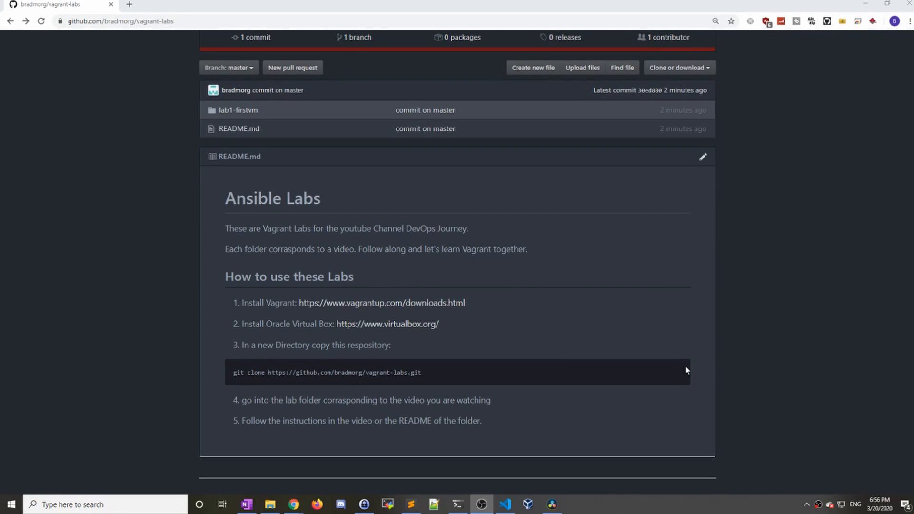
pyautogui.moveTo(654, 377)
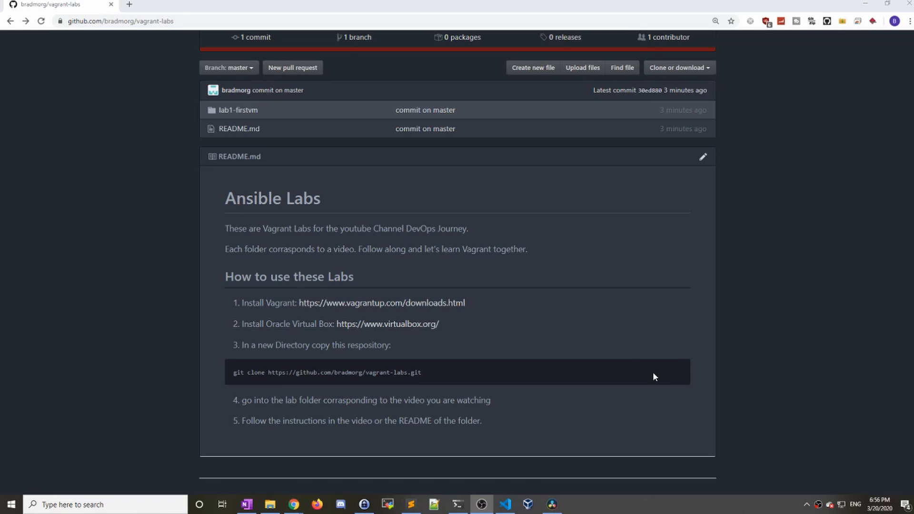
pyautogui.moveTo(637, 371)
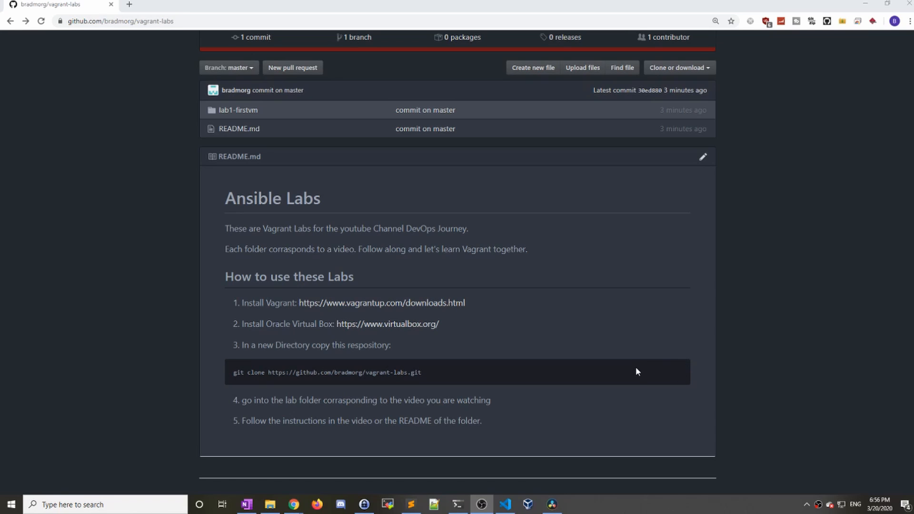
pyautogui.moveTo(625, 373)
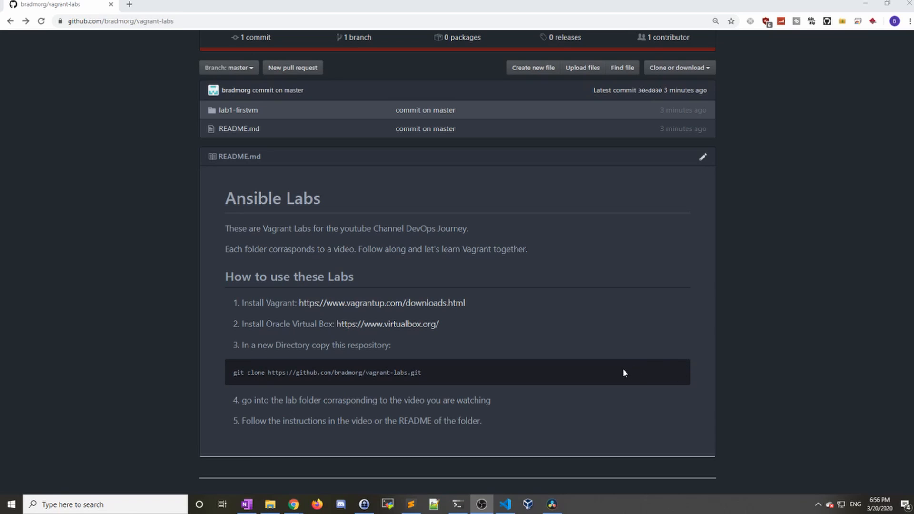
pyautogui.moveTo(138, 162)
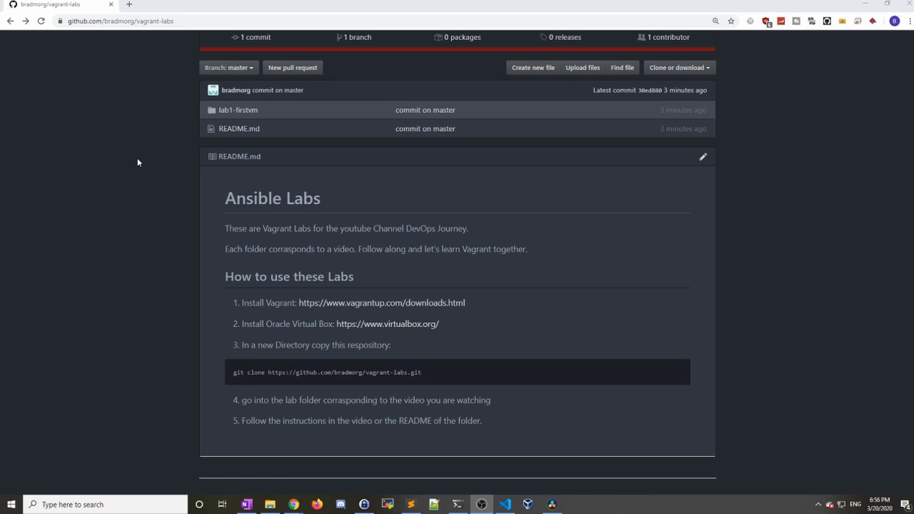
pyautogui.moveTo(189, 191)
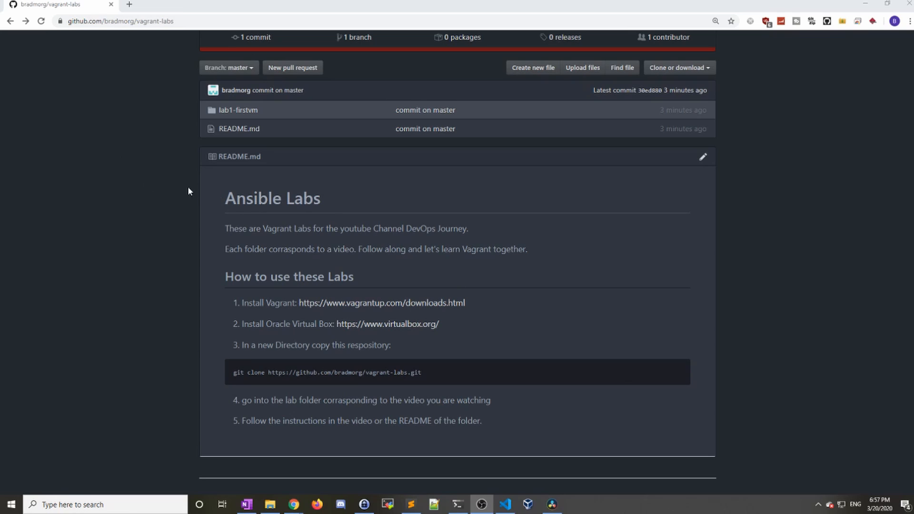
pyautogui.moveTo(138, 149)
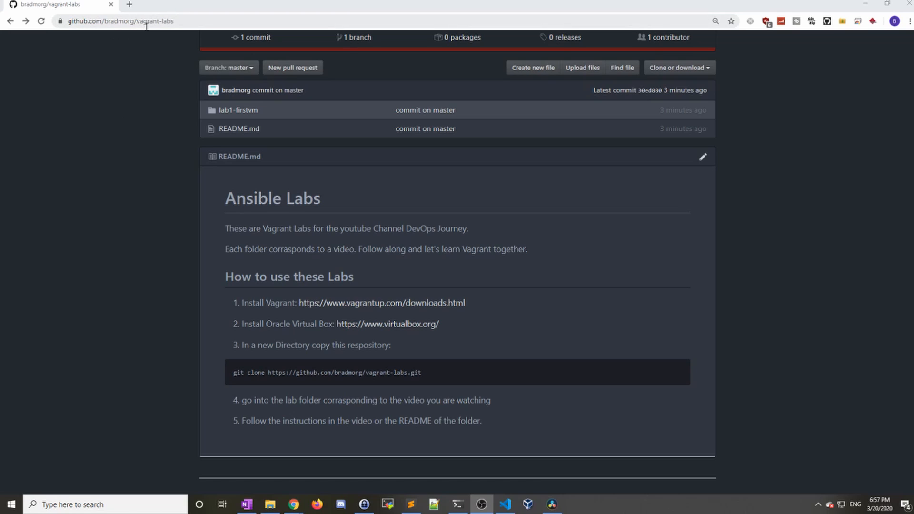
pyautogui.moveTo(229, 115)
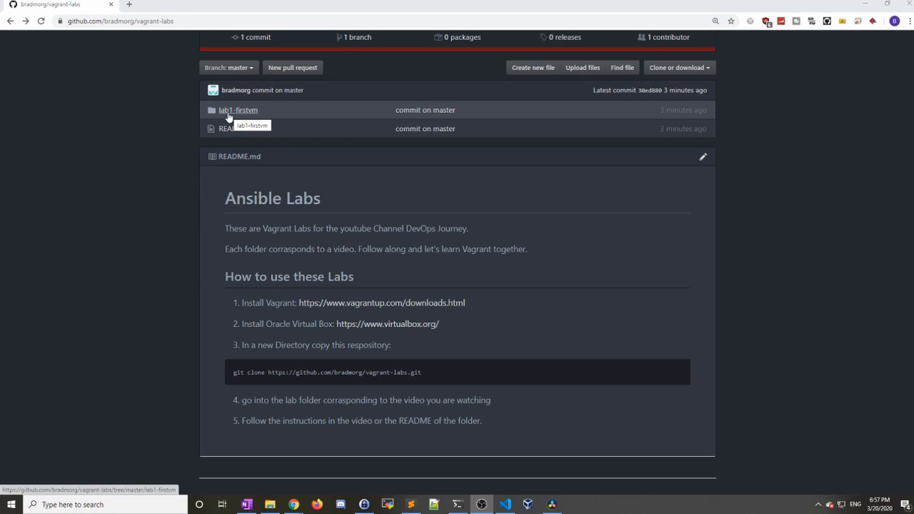
# - Show the lab1-firstvm README scrolled to its vagrant init bento/ubuntu-18.04 and vagrant ssh steps
pyautogui.click(237, 111)
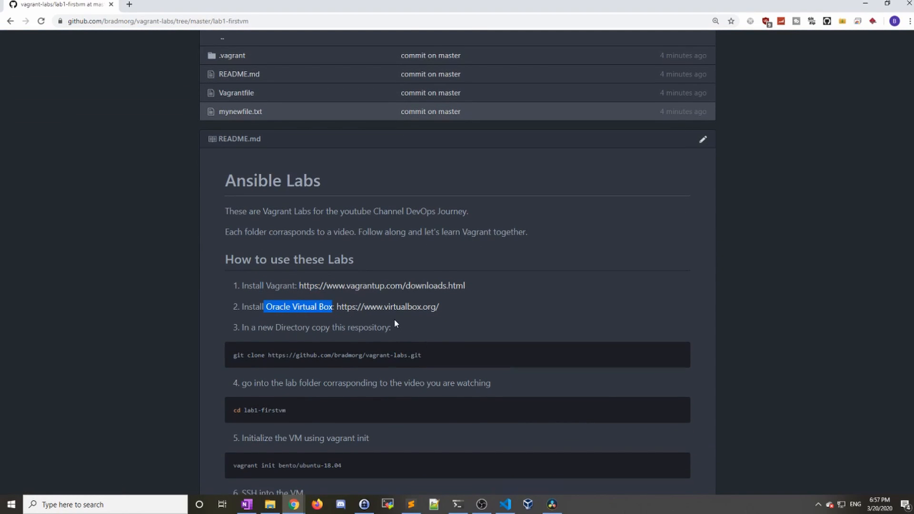
pyautogui.scroll(-3)
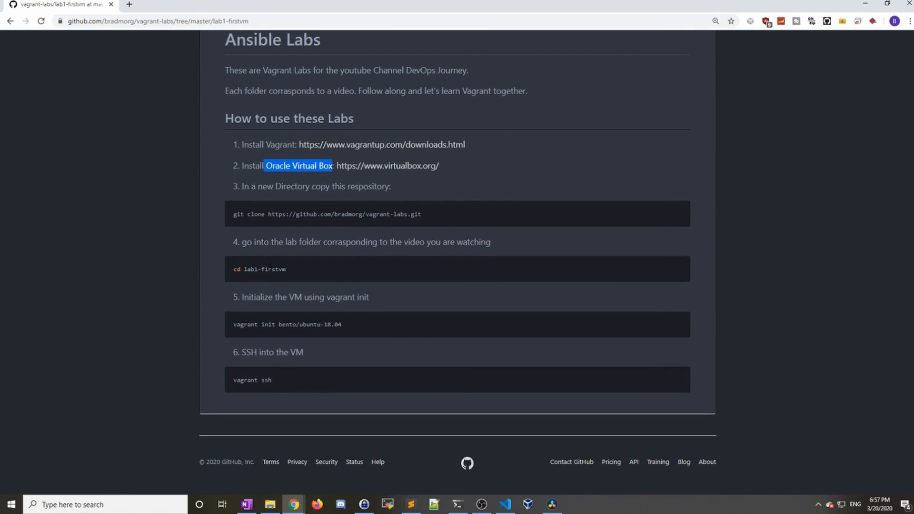
pyautogui.click(346, 394)
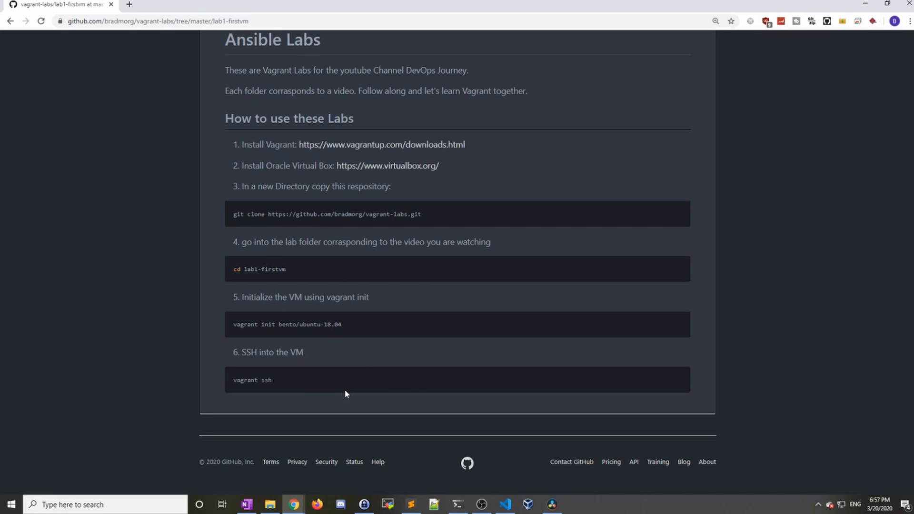
pyautogui.moveTo(320, 362)
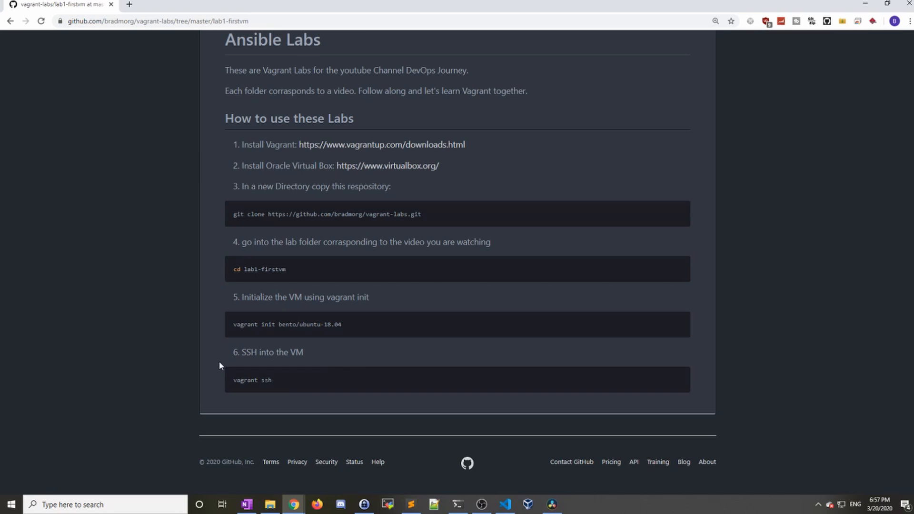
pyautogui.moveTo(207, 371)
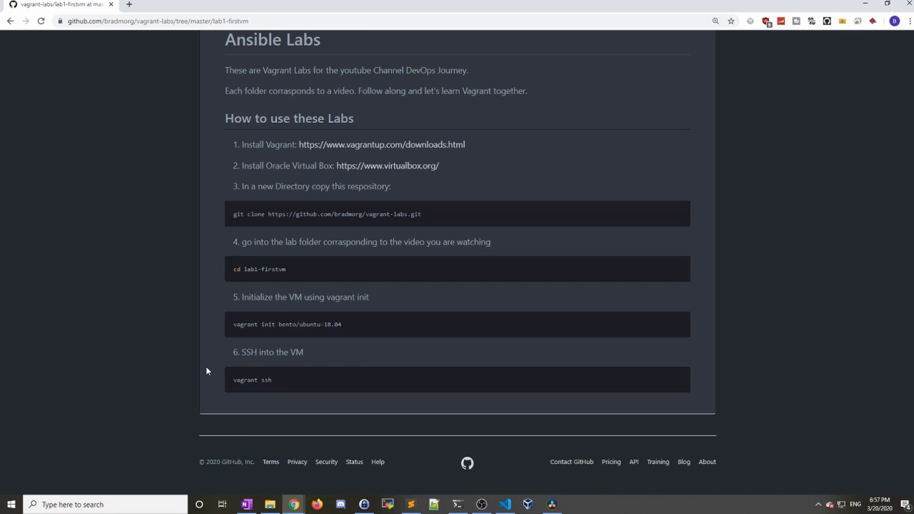
pyautogui.moveTo(200, 384)
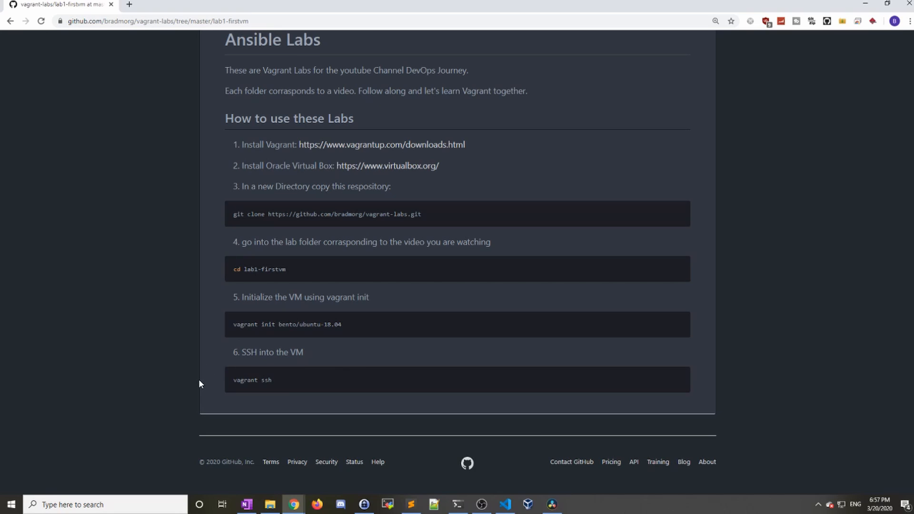
pyautogui.moveTo(391, 384)
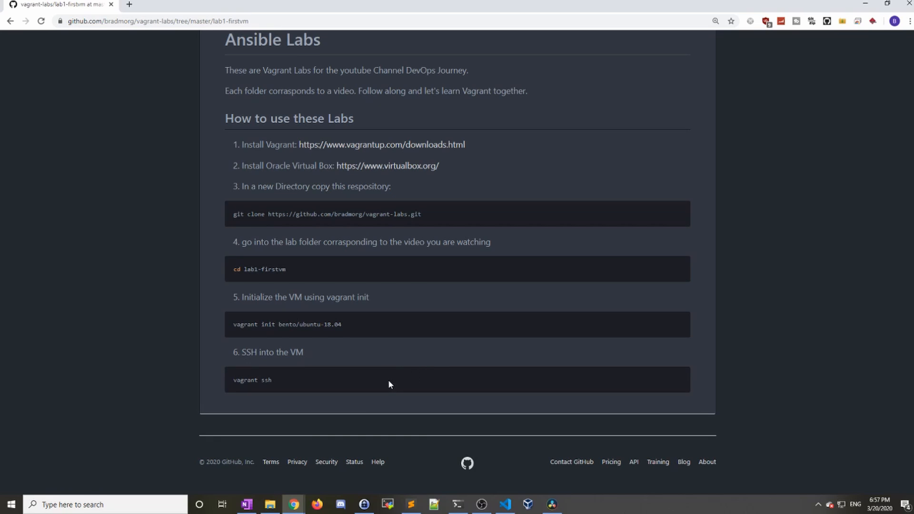
pyautogui.moveTo(339, 401)
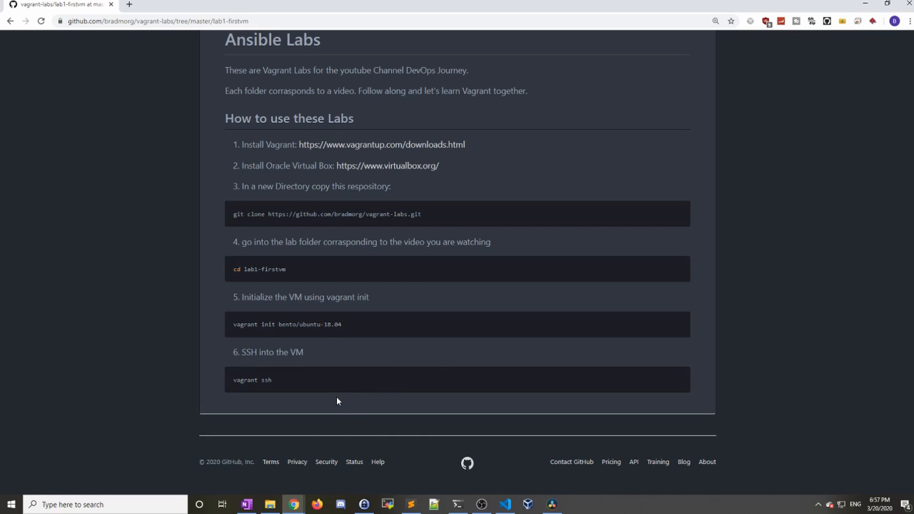